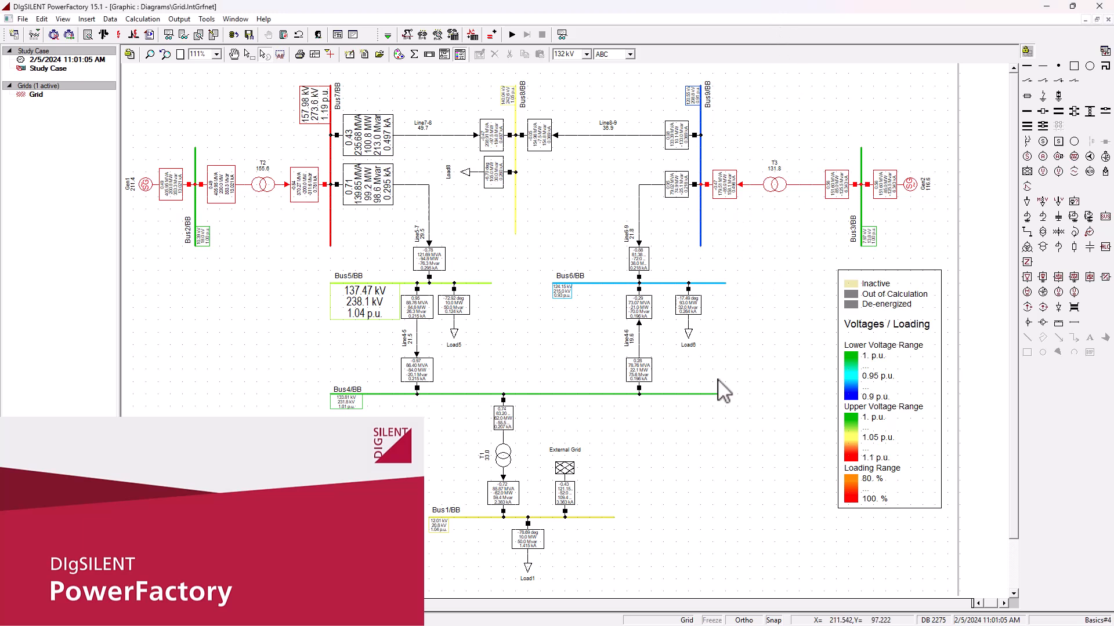
mouse_move(722, 391)
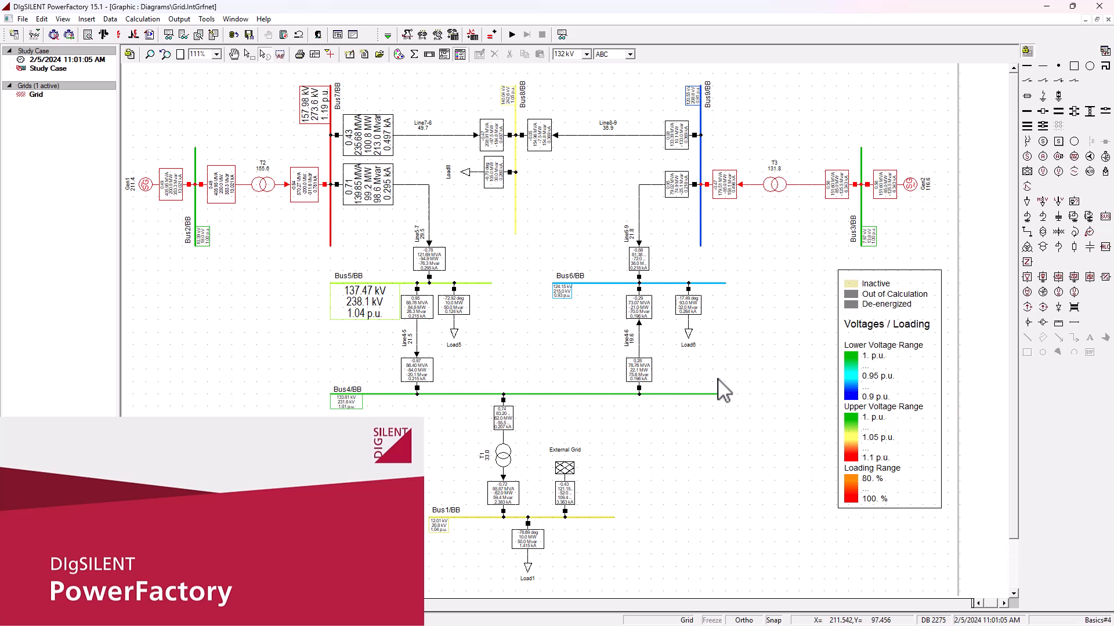
mouse_move(543, 244)
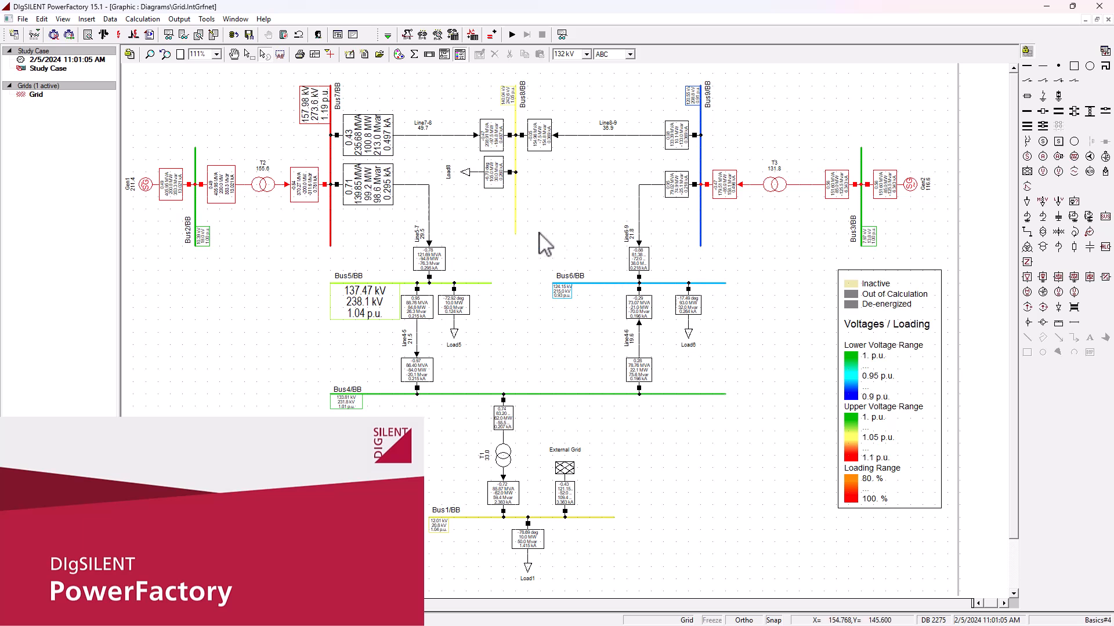
mouse_move(545, 18)
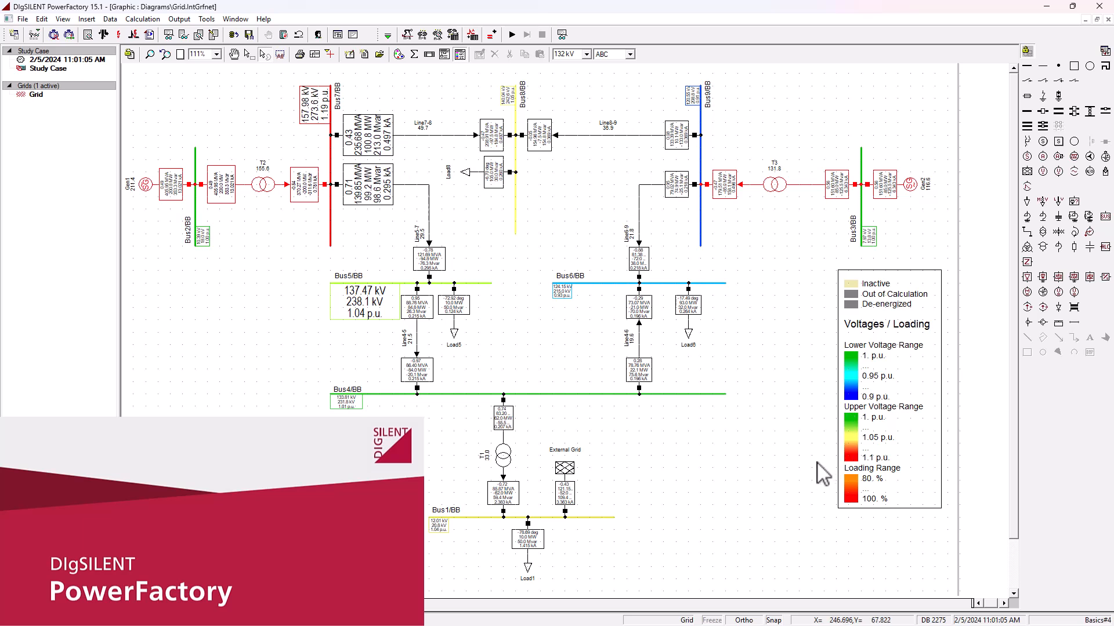
mouse_move(772, 446)
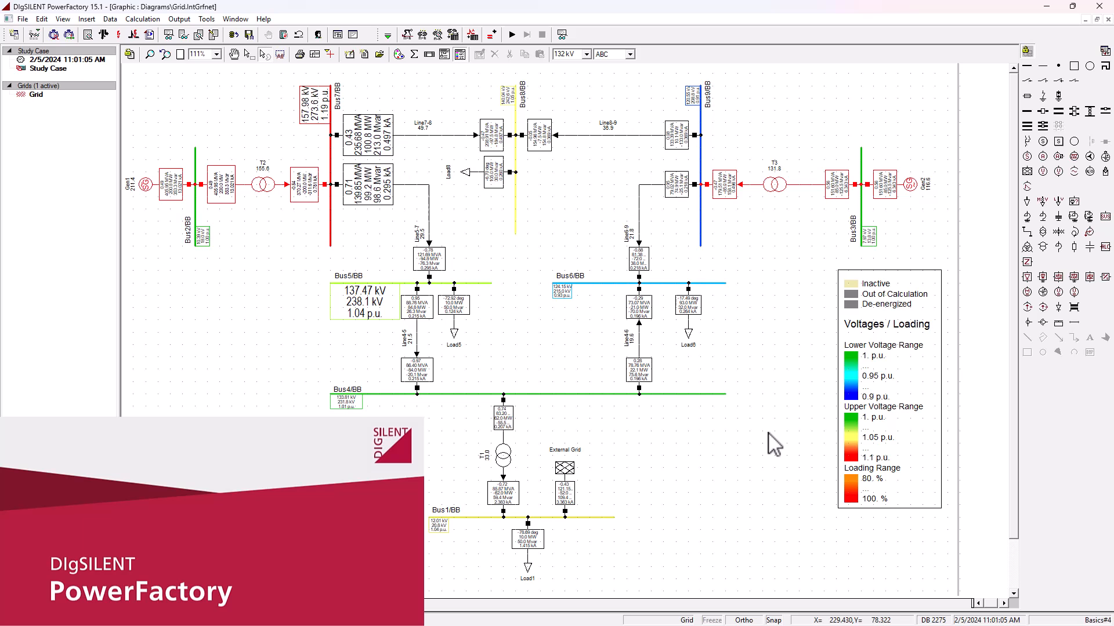
mouse_move(779, 426)
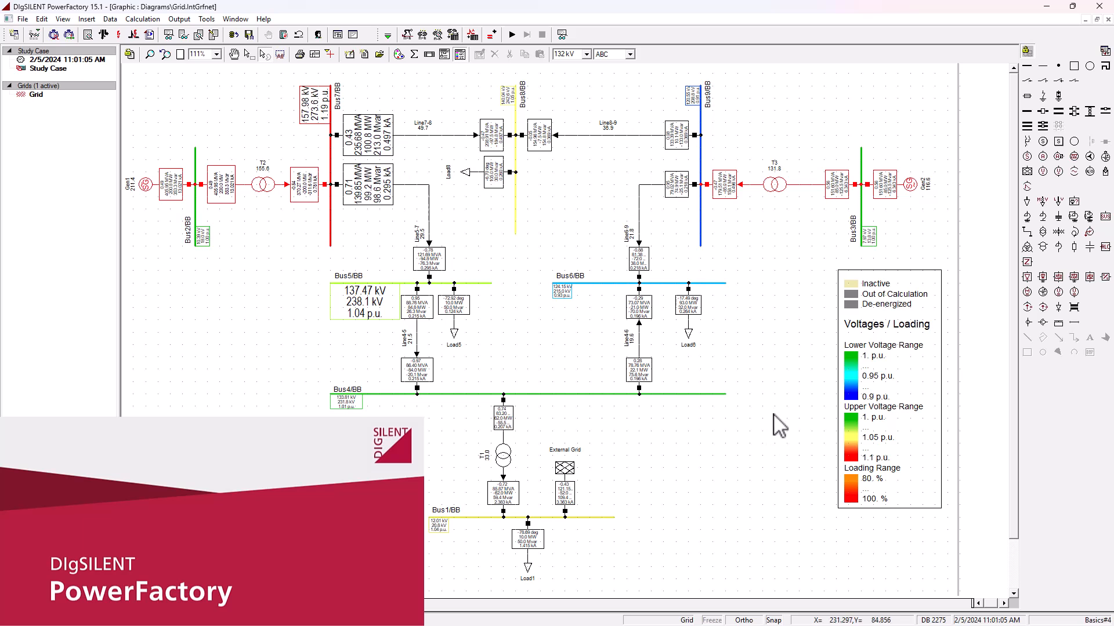
mouse_move(765, 435)
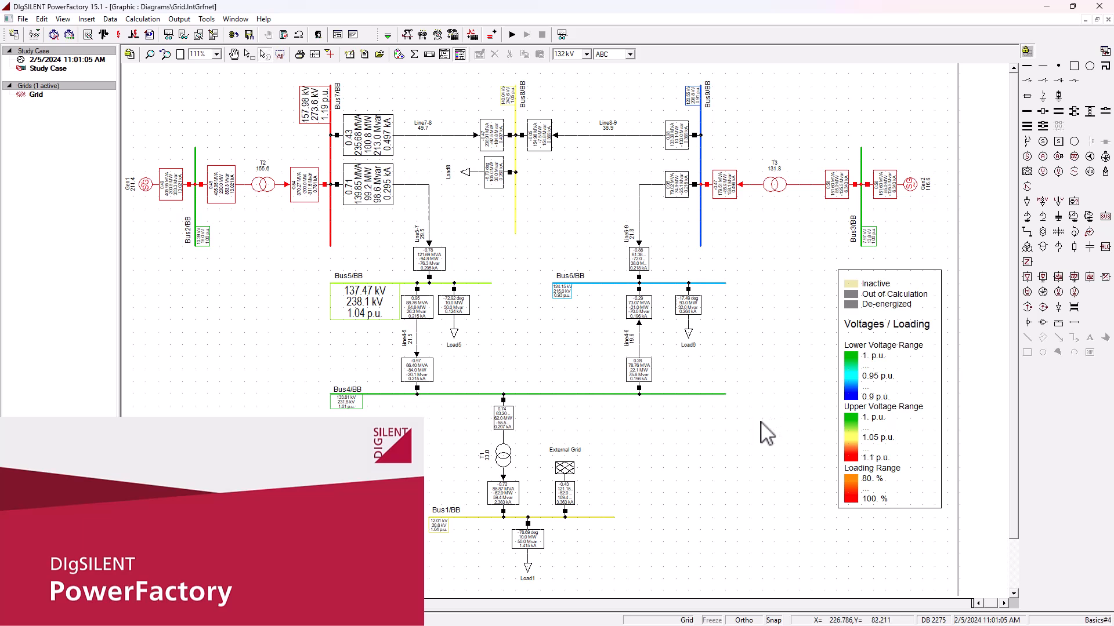
mouse_move(664, 372)
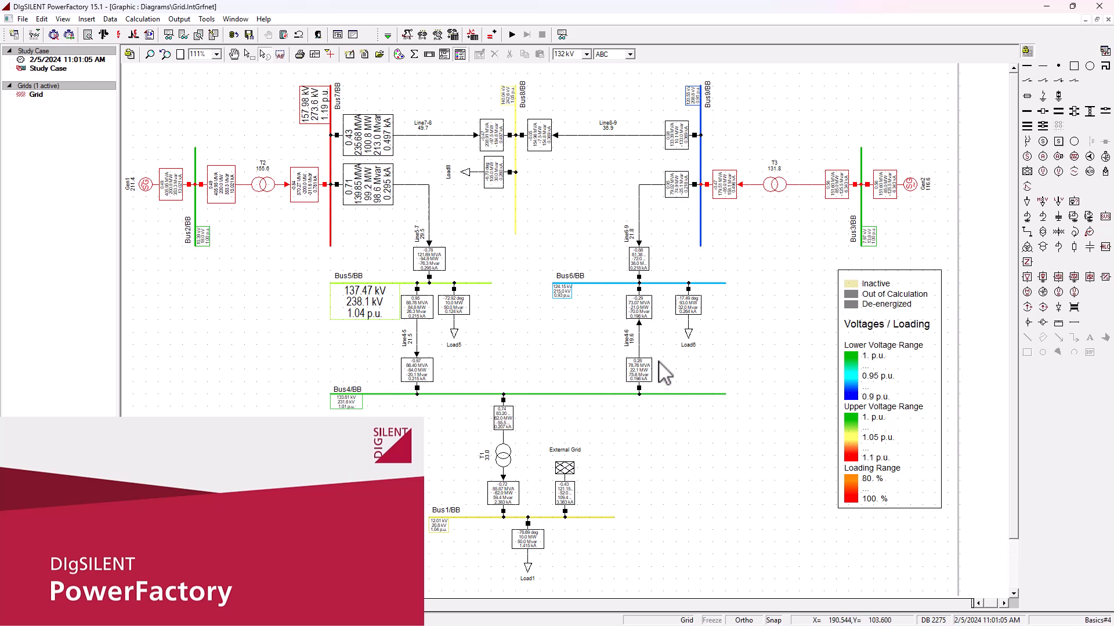
mouse_move(804, 14)
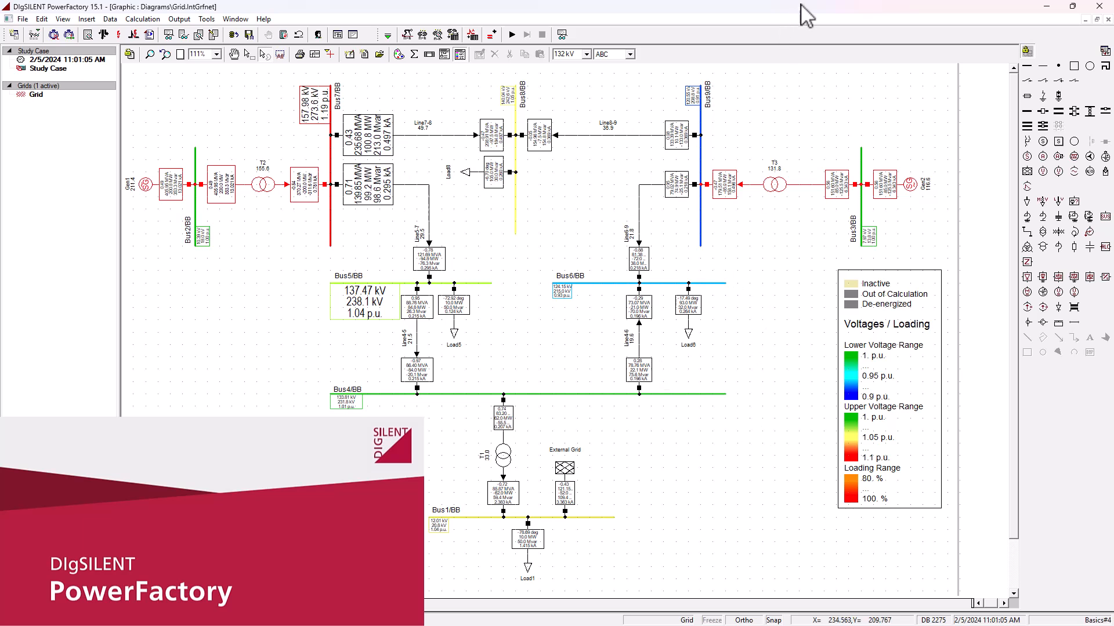
mouse_move(681, 206)
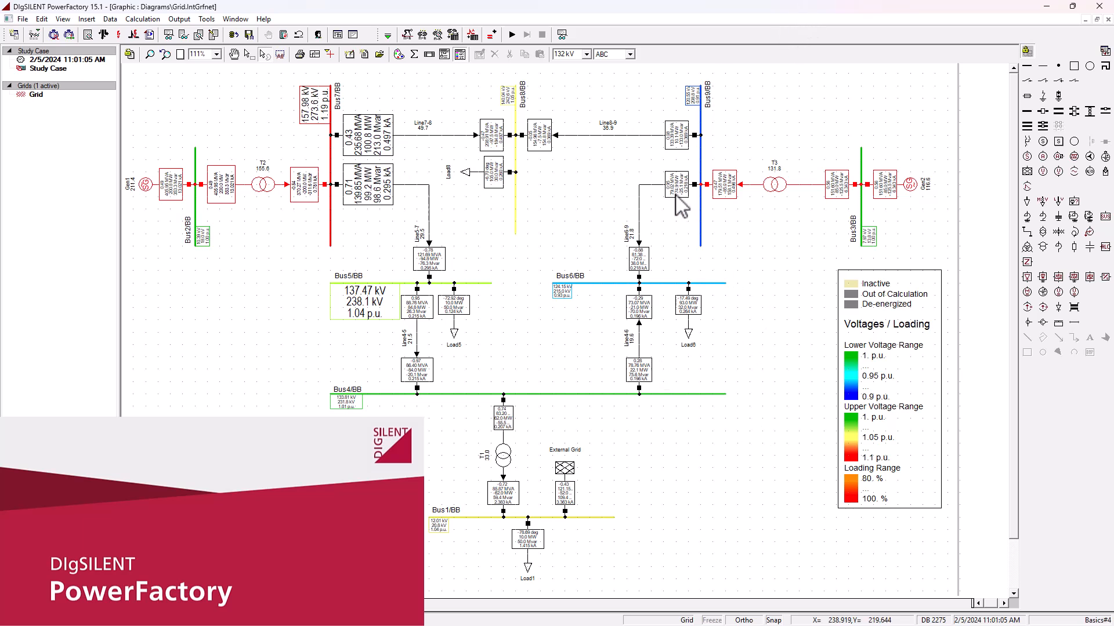
mouse_move(808, 197)
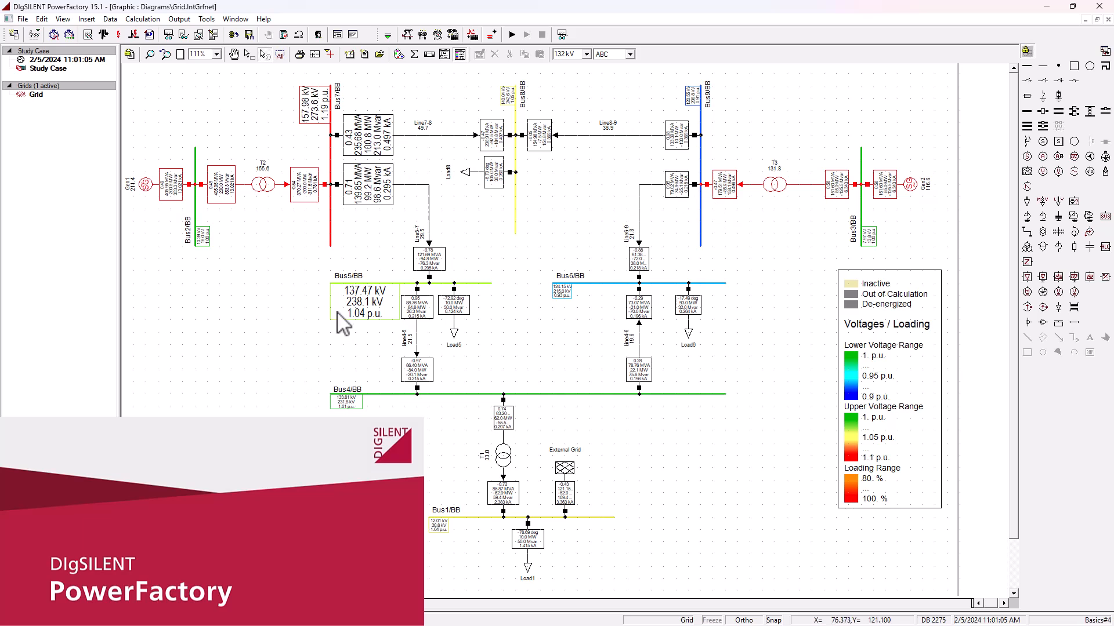
mouse_move(495, 374)
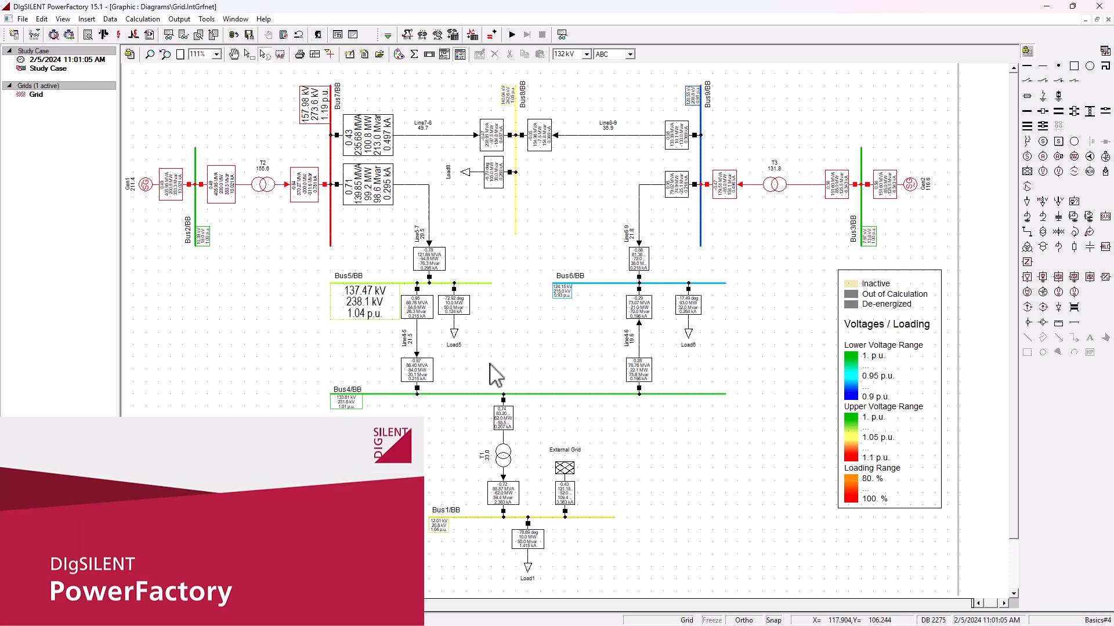
mouse_move(689, 344)
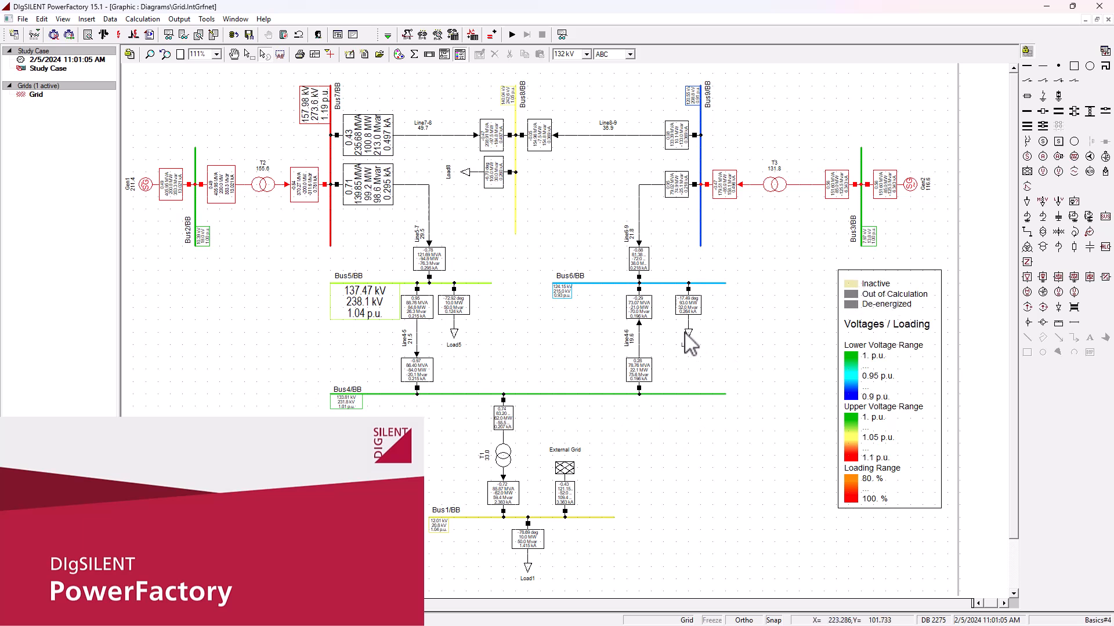
mouse_move(817, 309)
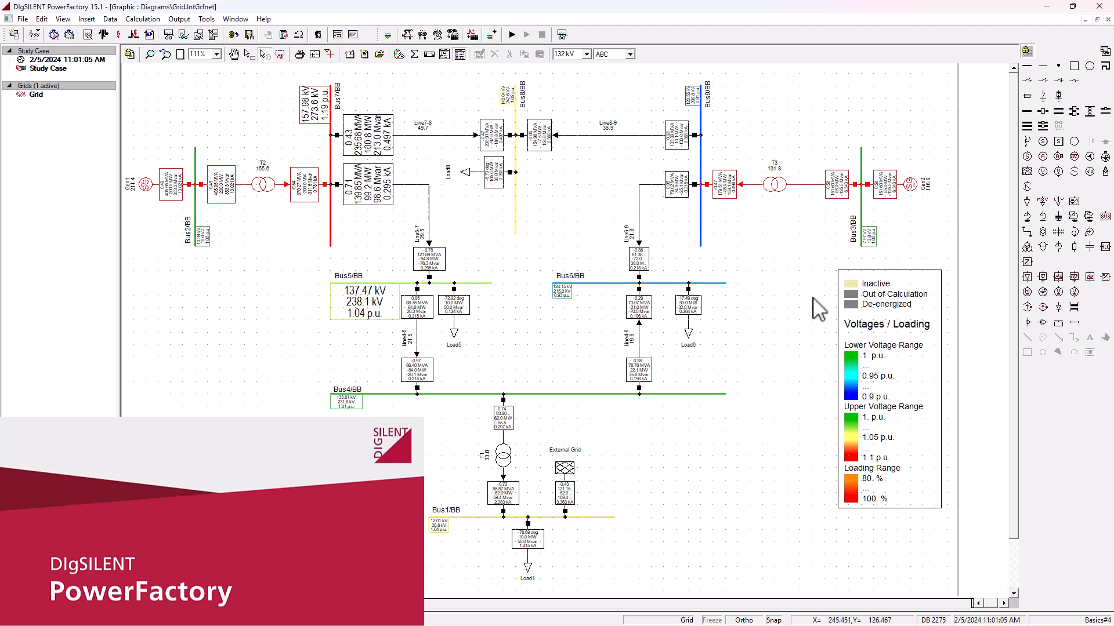
mouse_move(703, 316)
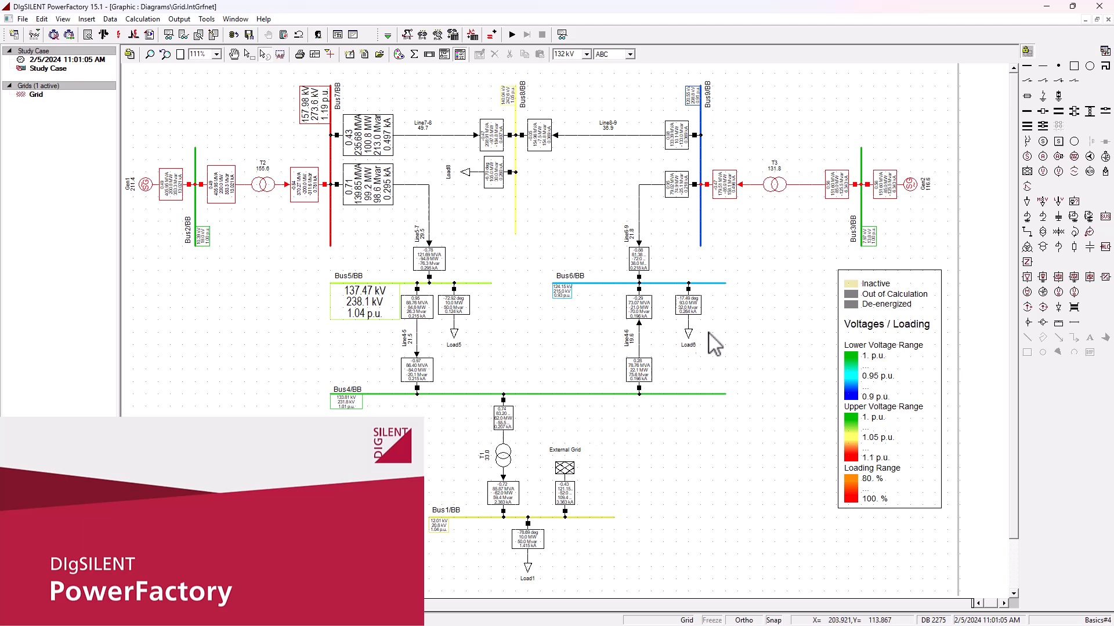
mouse_move(492, 353)
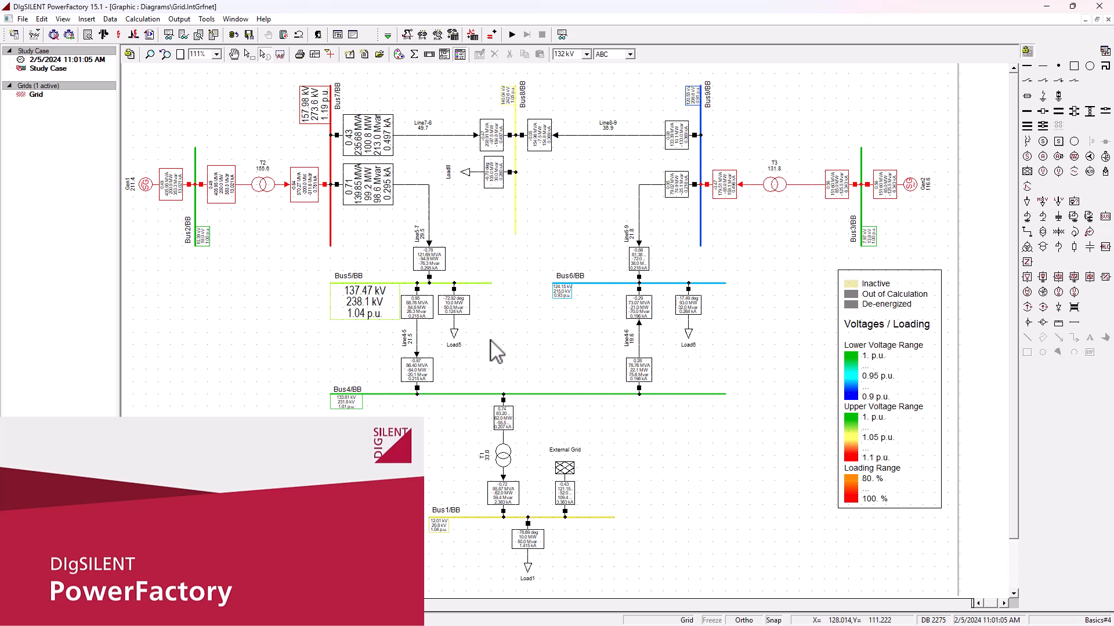
mouse_move(515, 536)
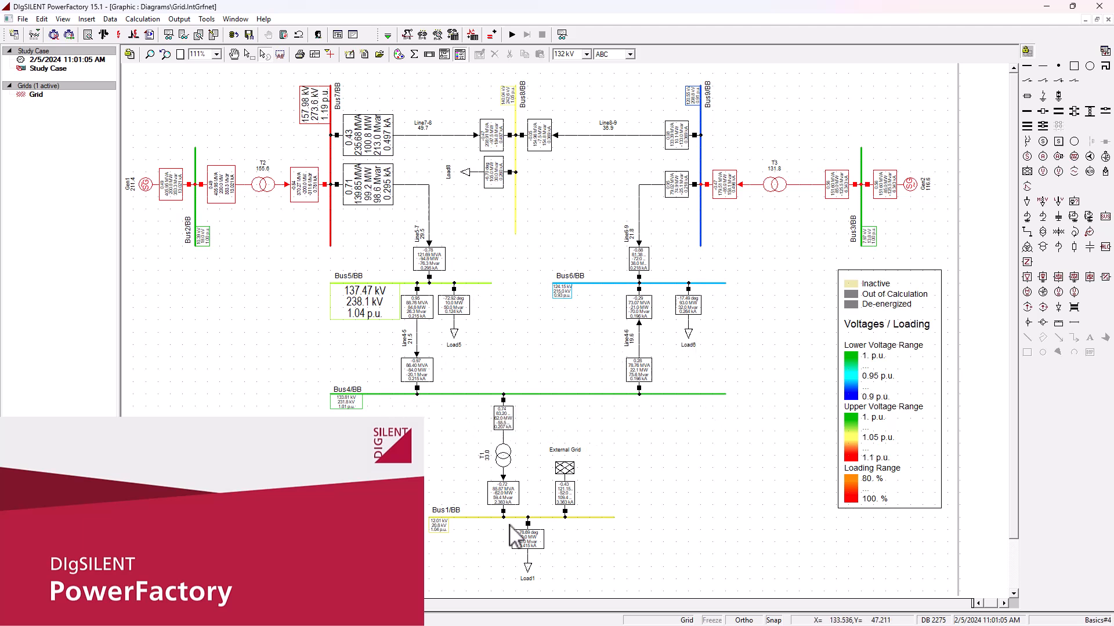
mouse_move(382, 167)
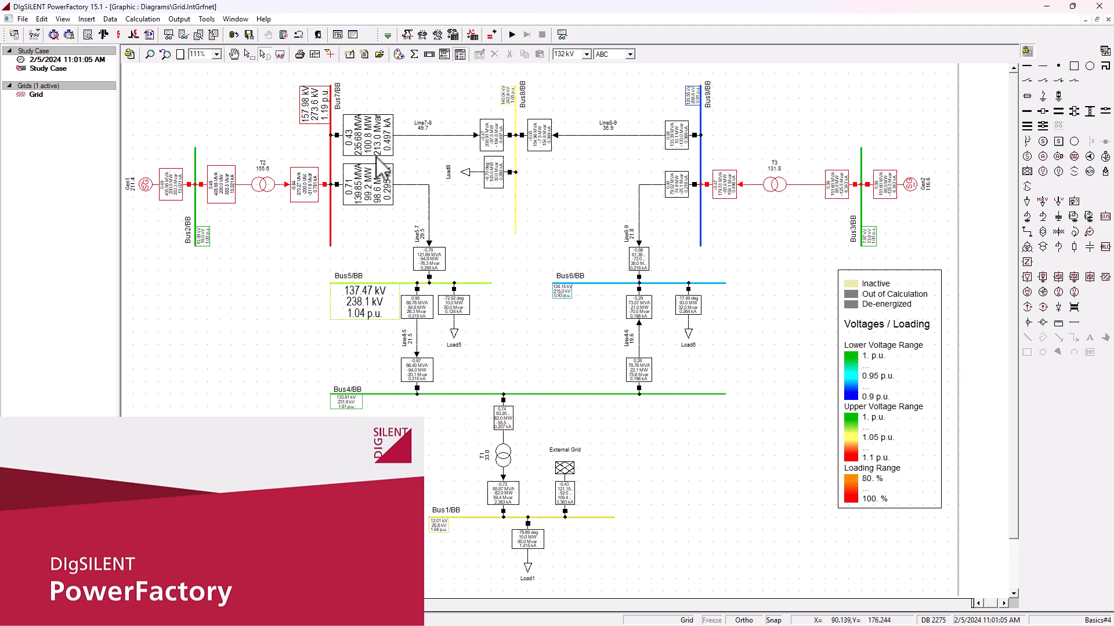
mouse_move(635, 453)
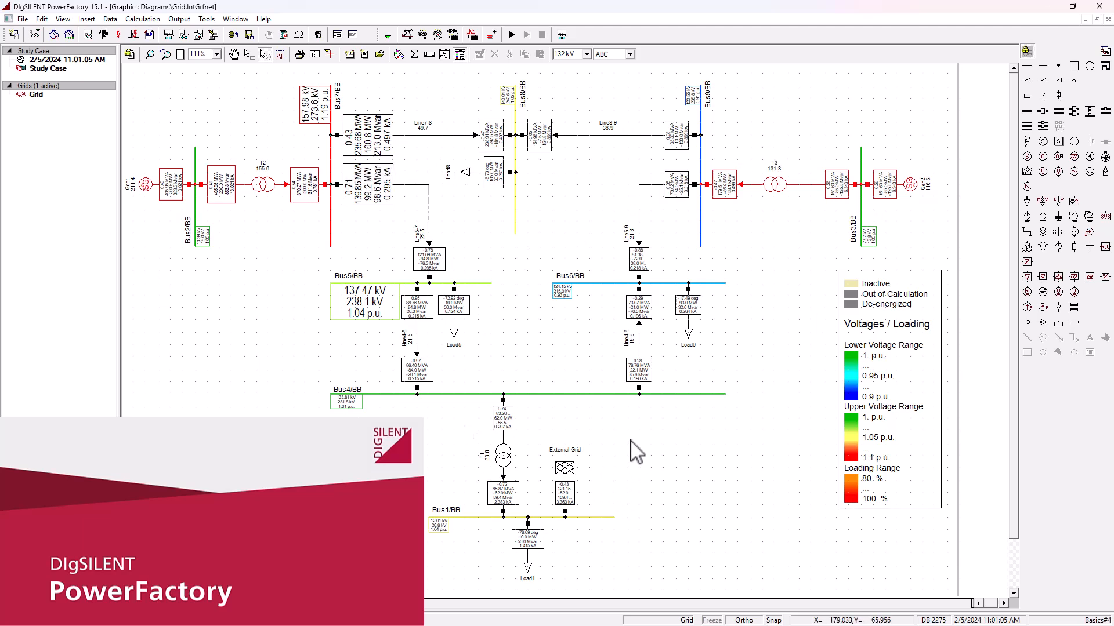
mouse_move(709, 439)
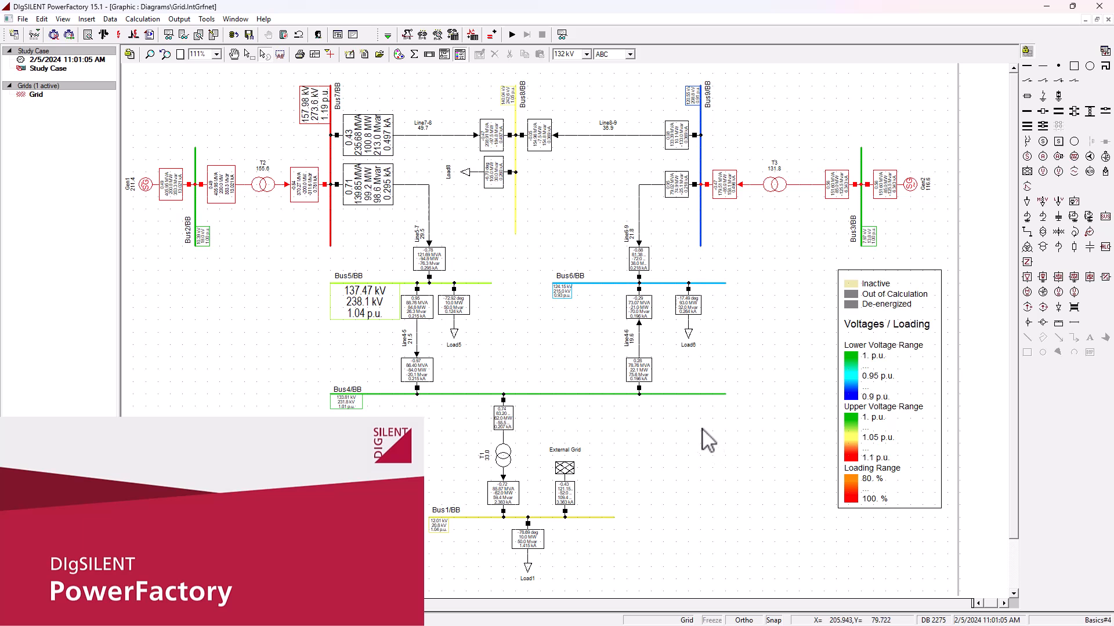
mouse_move(582, 327)
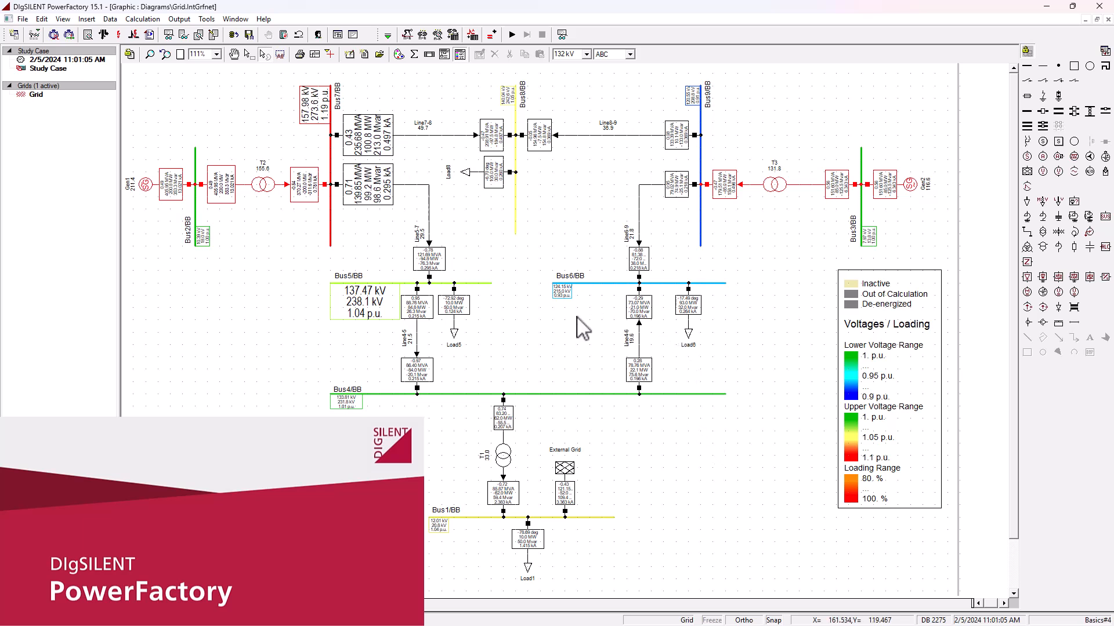
mouse_move(328, 210)
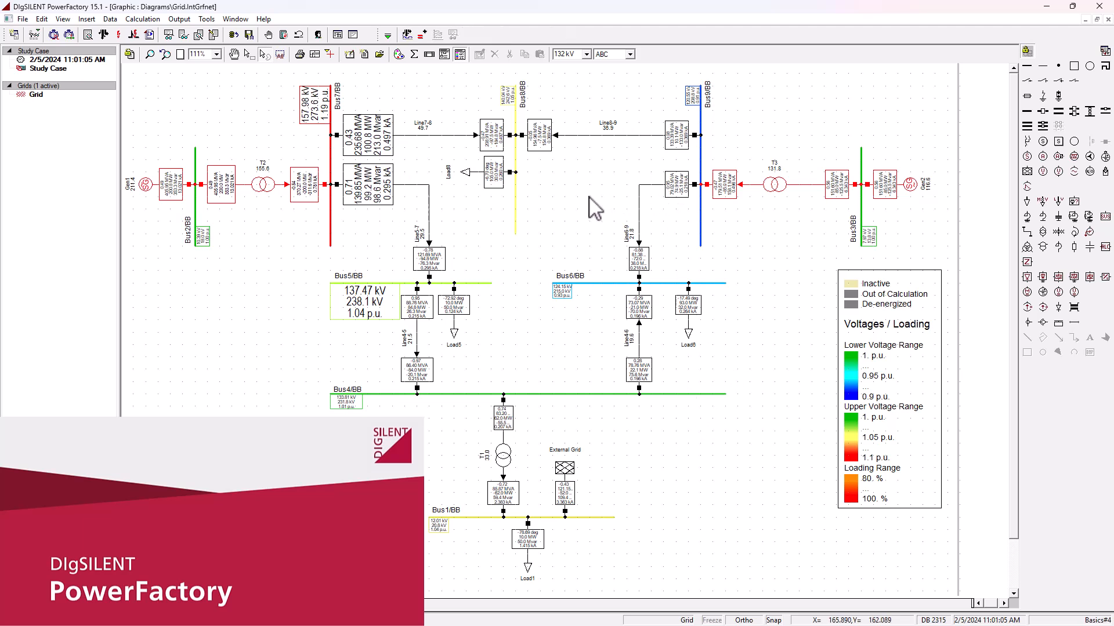
mouse_move(591, 210)
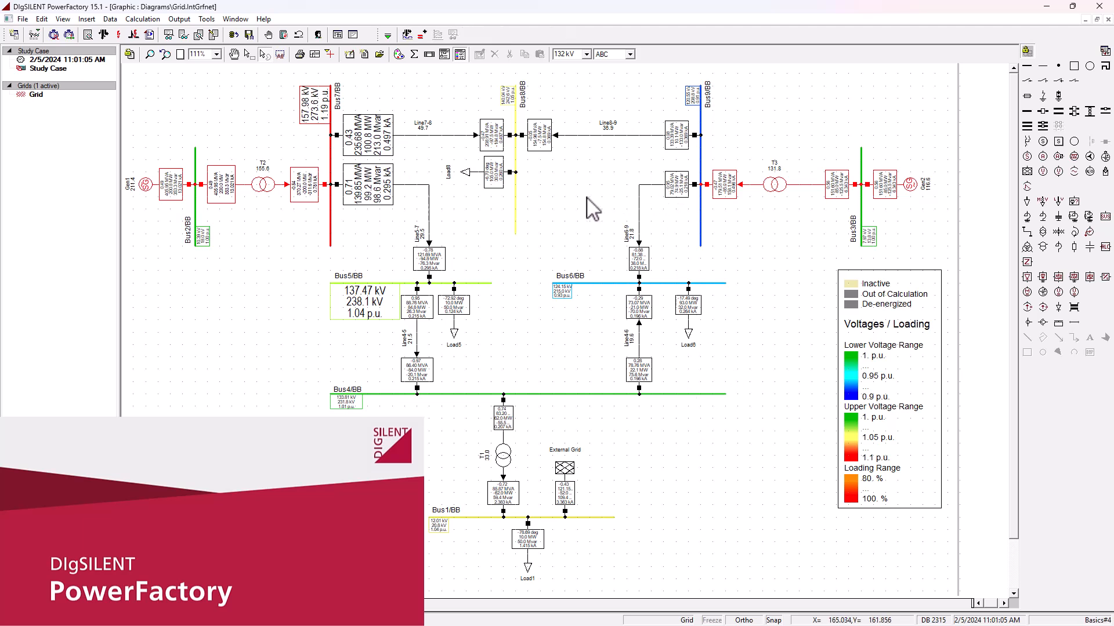
mouse_move(433, 181)
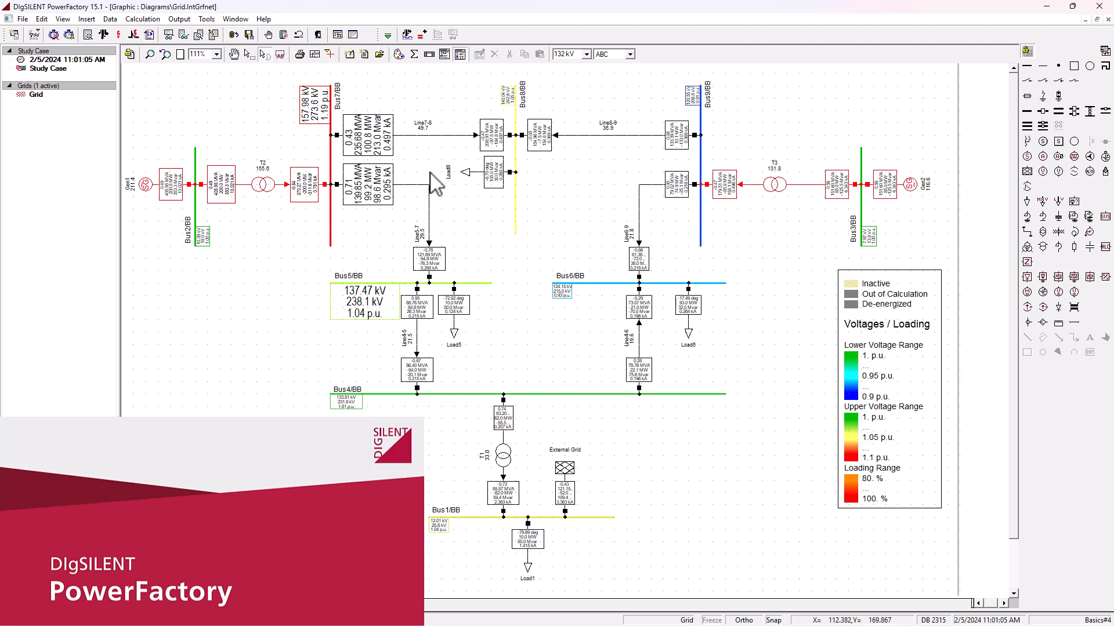
mouse_move(660, 254)
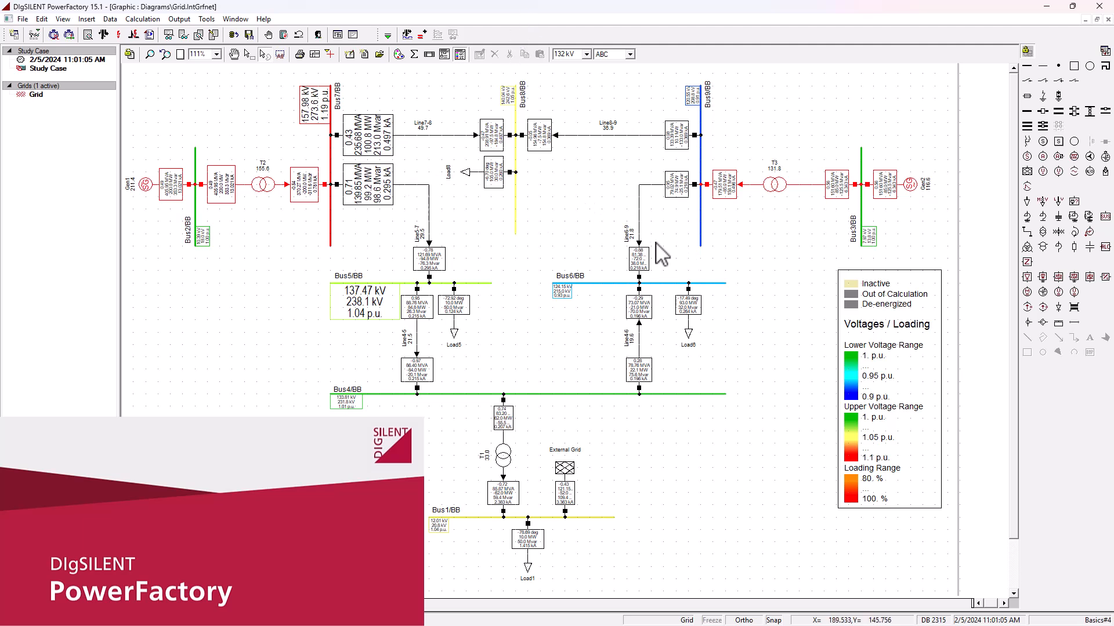
mouse_move(494, 292)
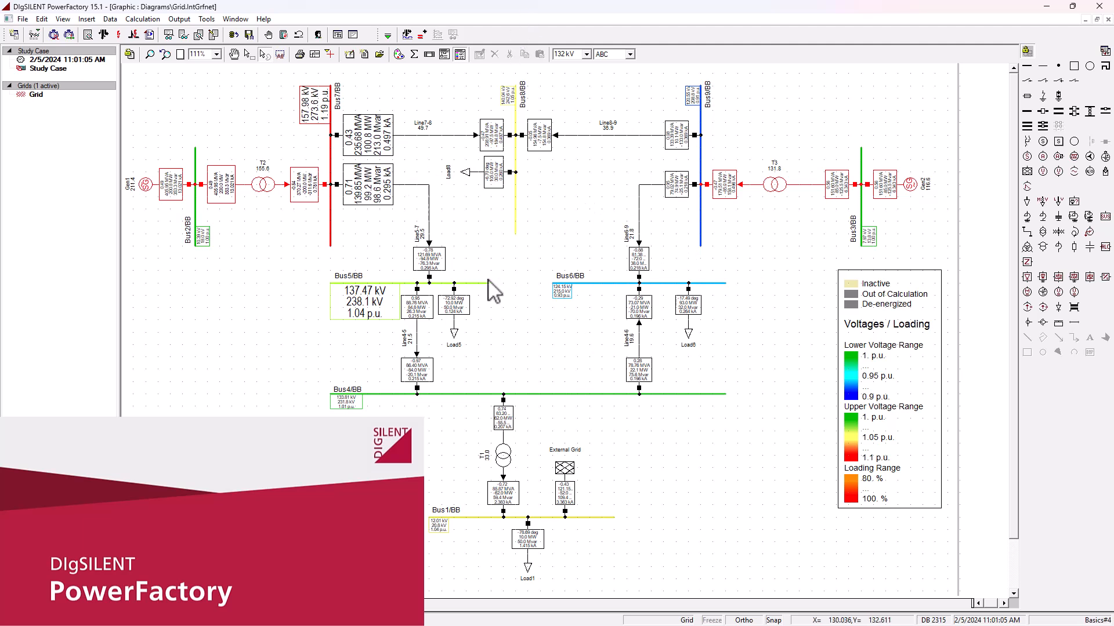
mouse_move(660, 227)
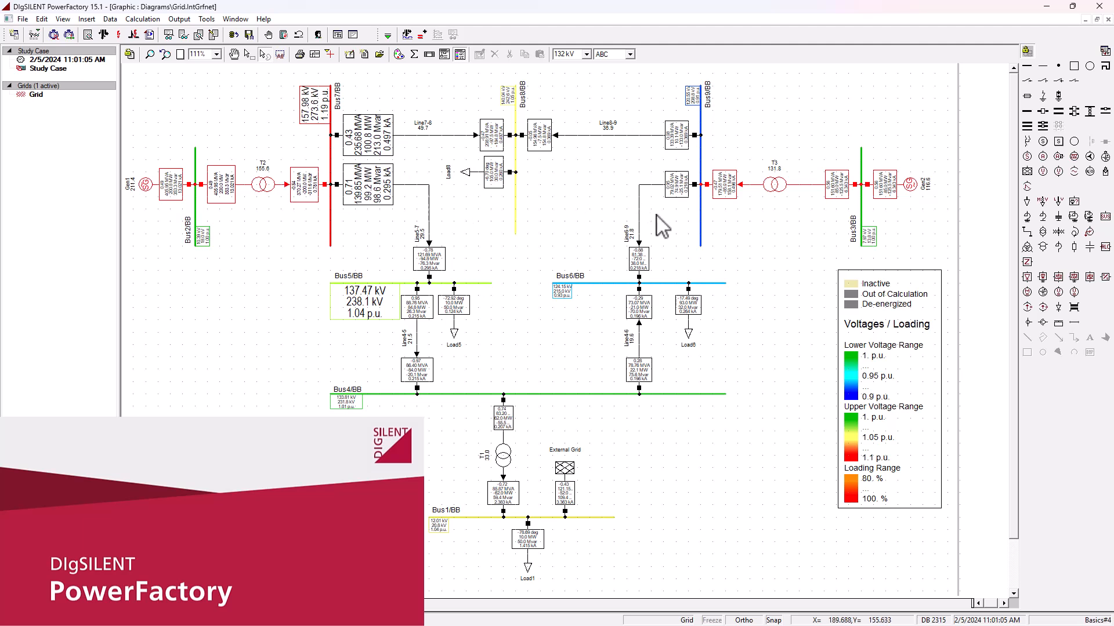
mouse_move(581, 24)
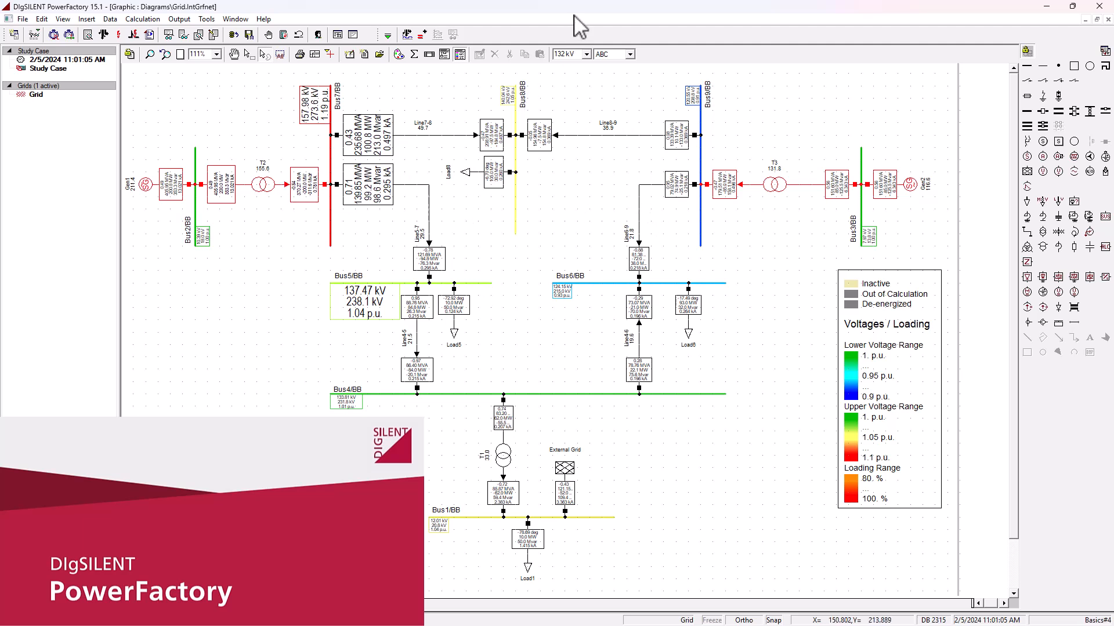
mouse_move(650, 174)
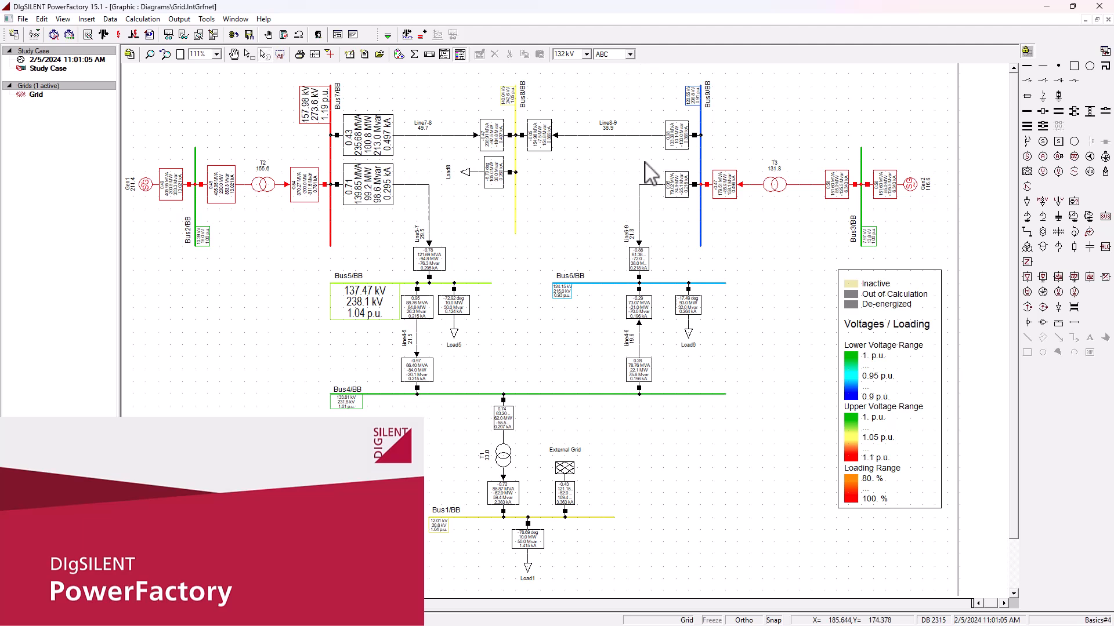
mouse_move(323, 134)
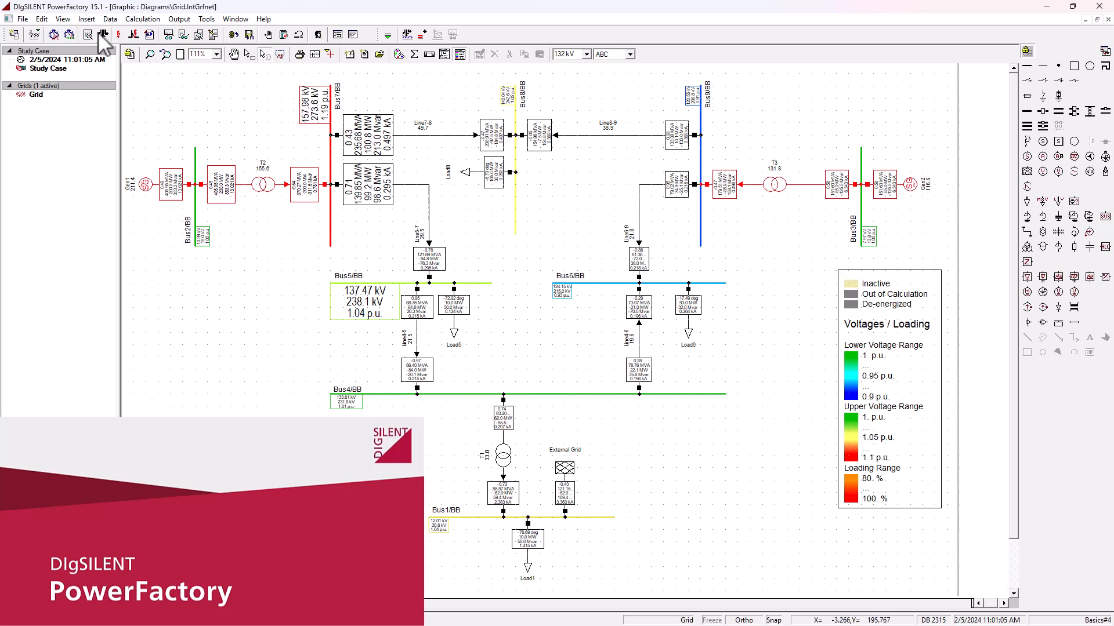
mouse_move(103, 35)
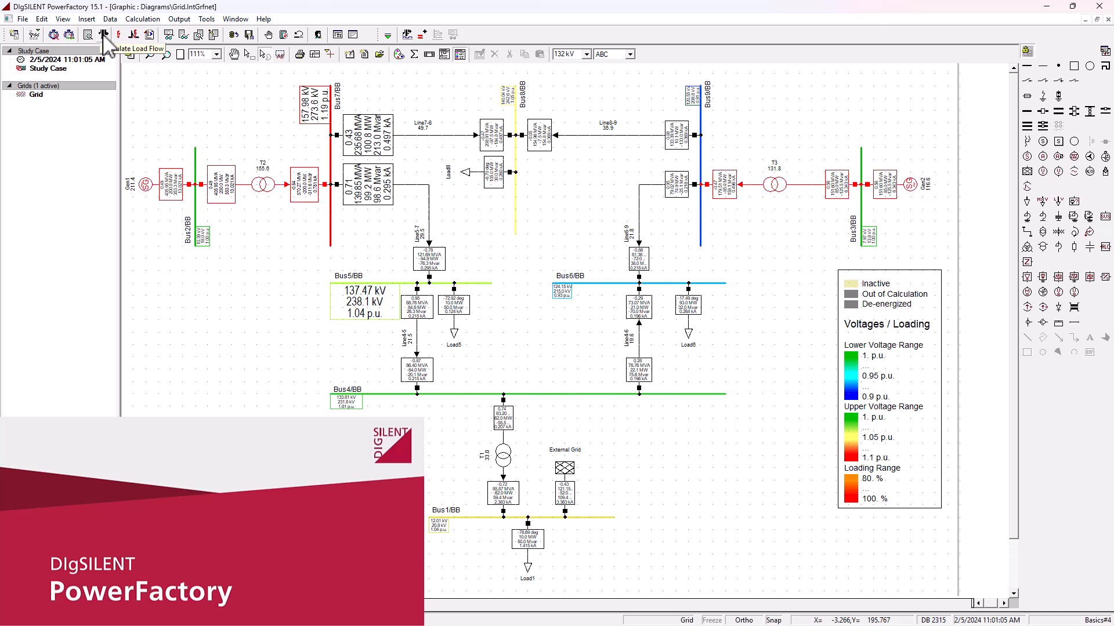
Step: Execute a balanced, positive-sequence AC load flow on the nine-bus grid
click(103, 34)
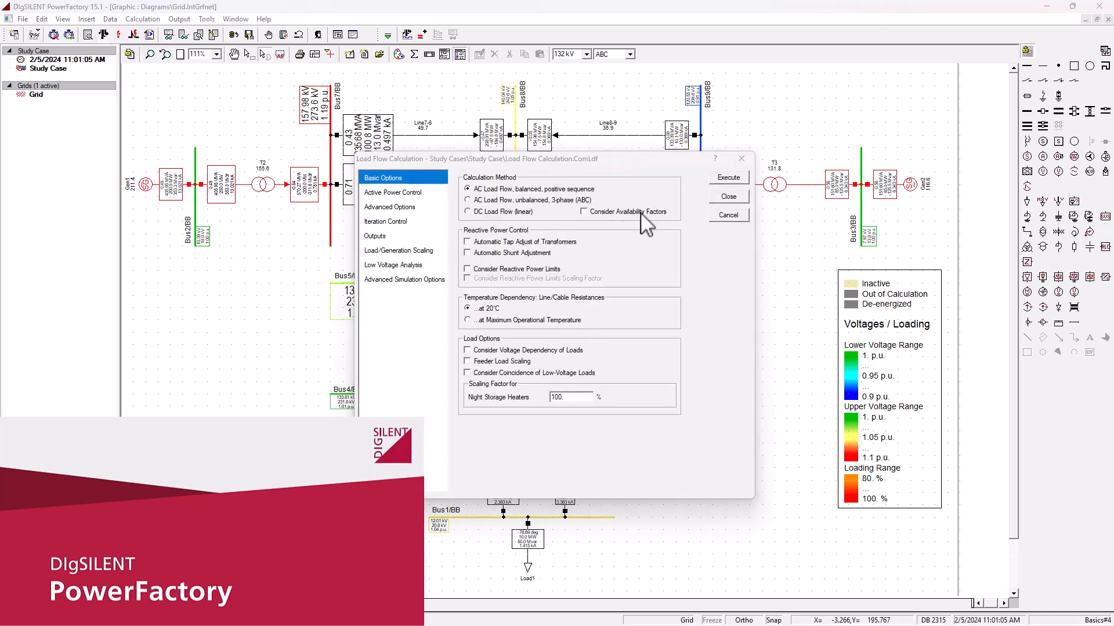
mouse_move(593, 235)
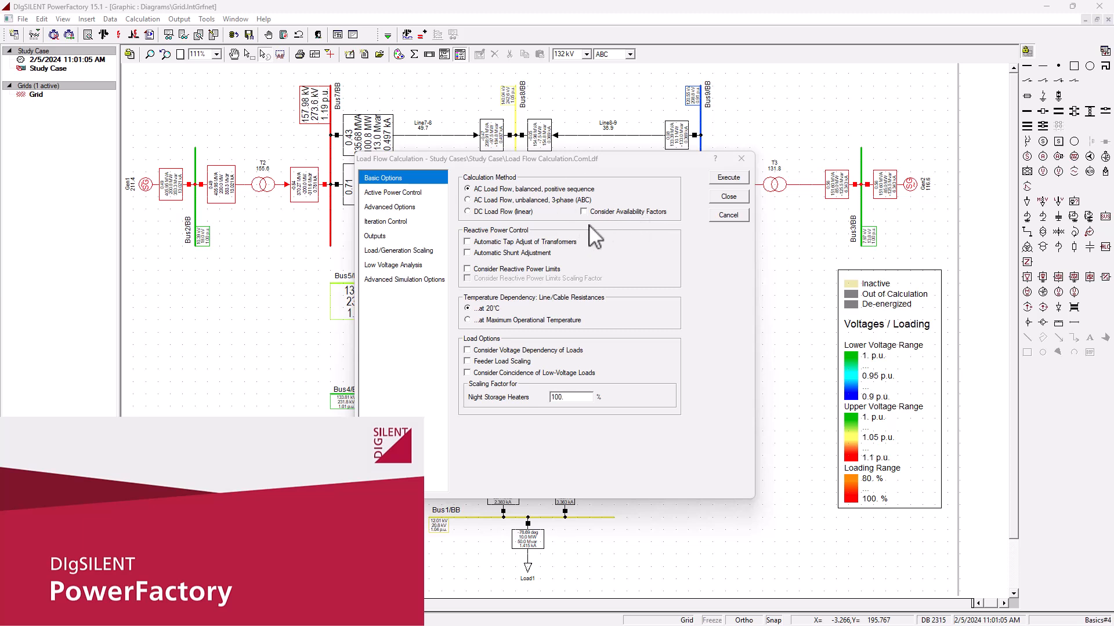
mouse_move(729, 189)
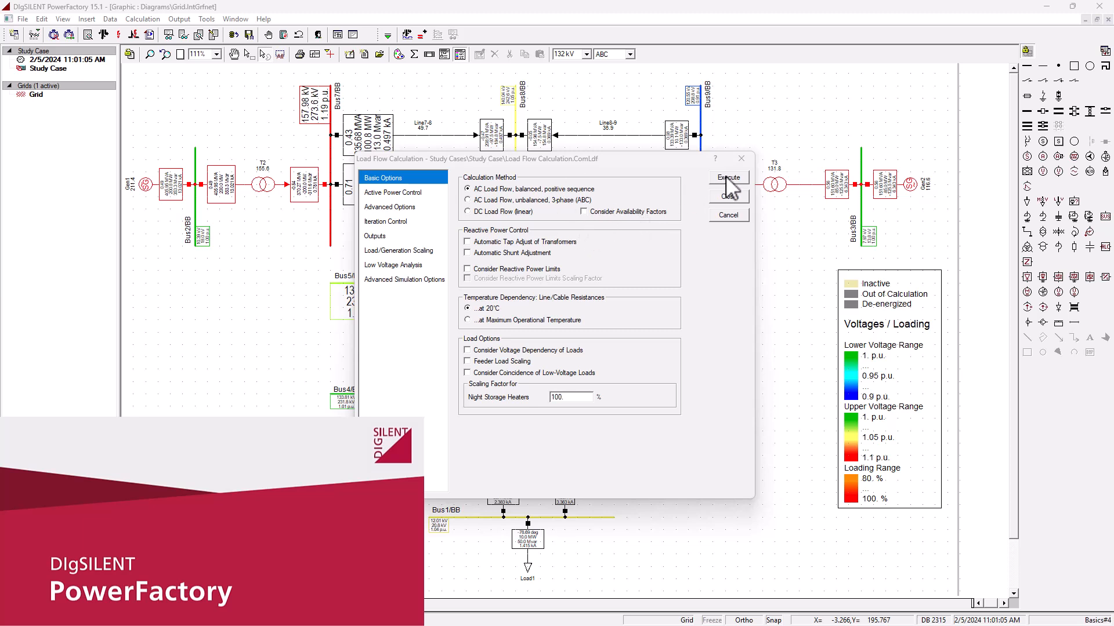
click(727, 177)
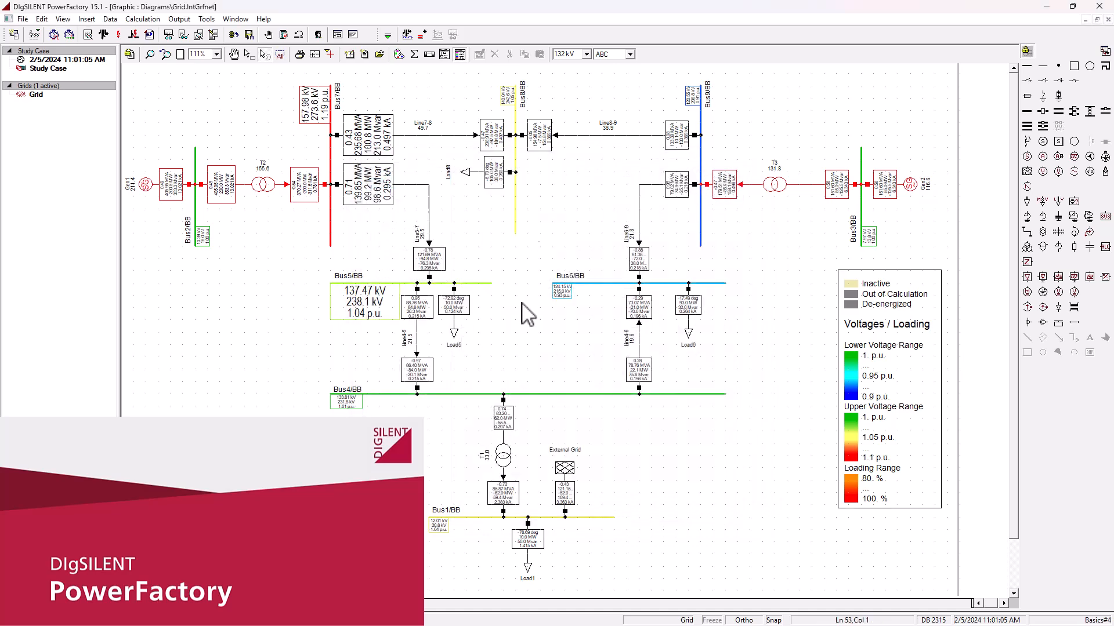
mouse_move(539, 288)
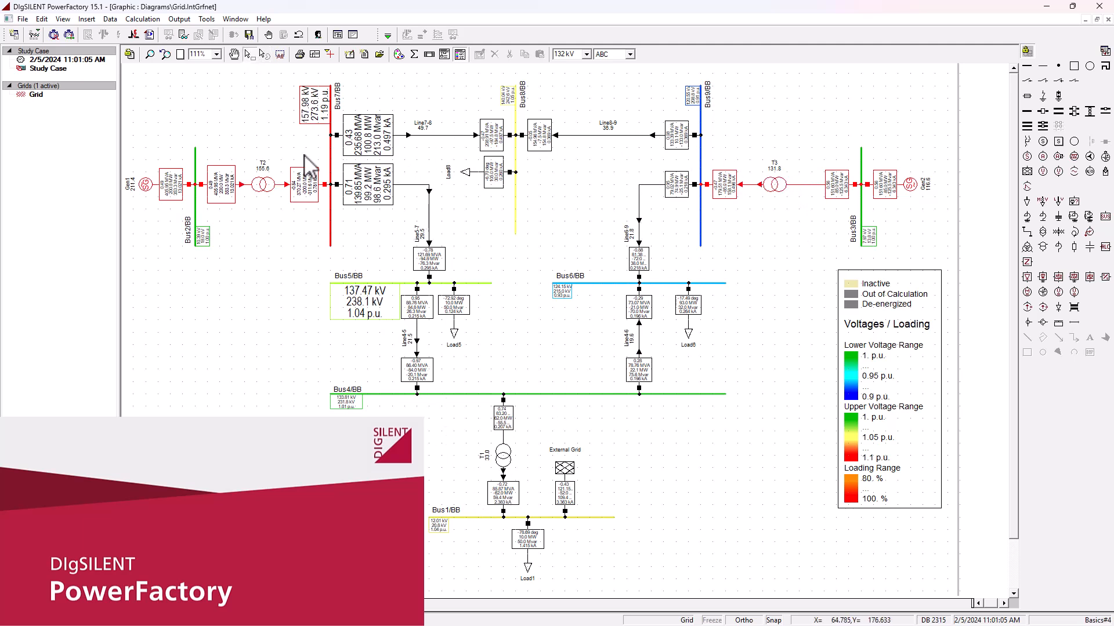
mouse_move(852, 195)
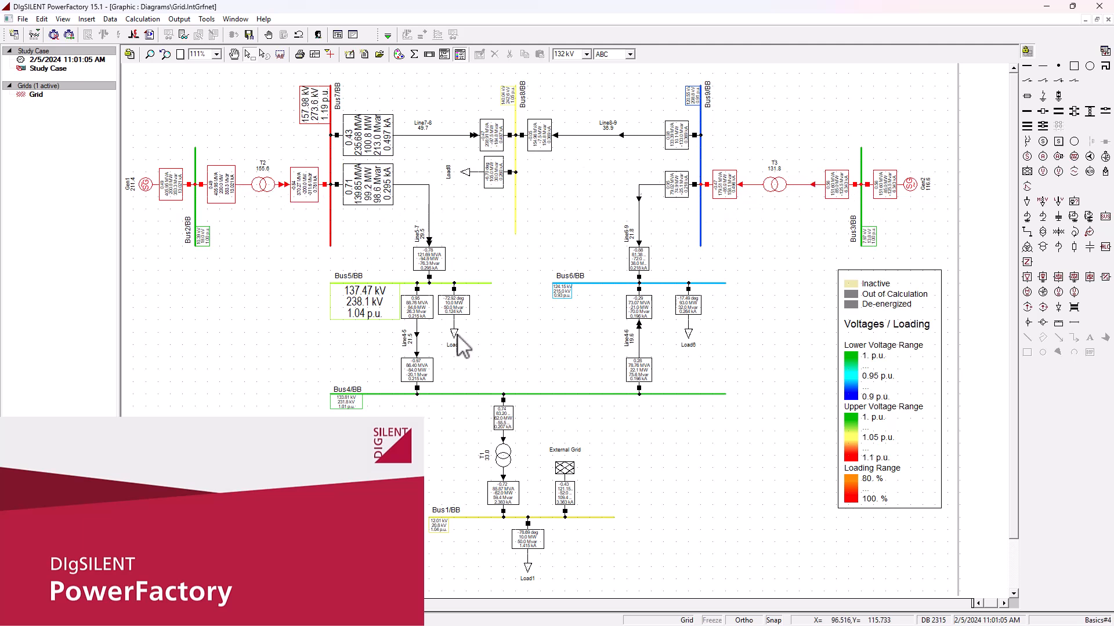
mouse_move(649, 309)
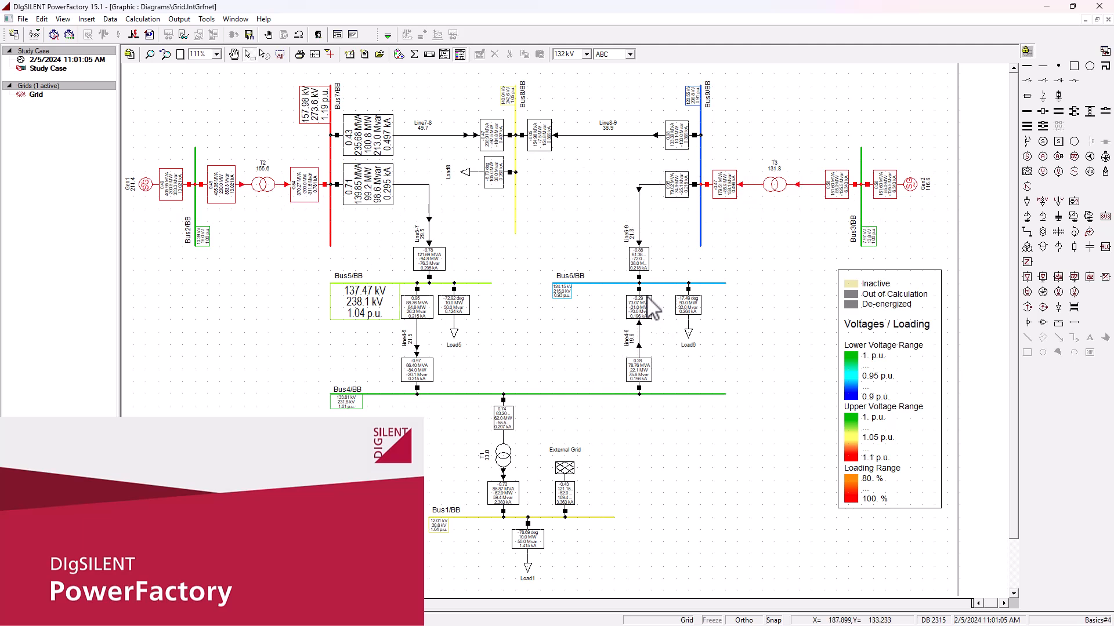
mouse_move(643, 305)
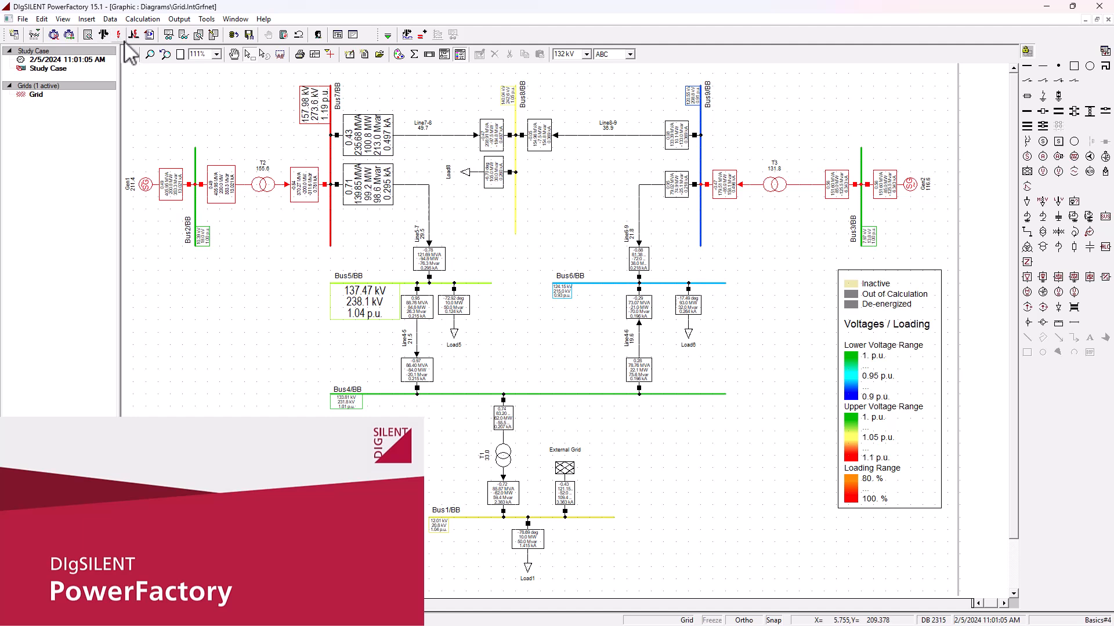
mouse_move(131, 36)
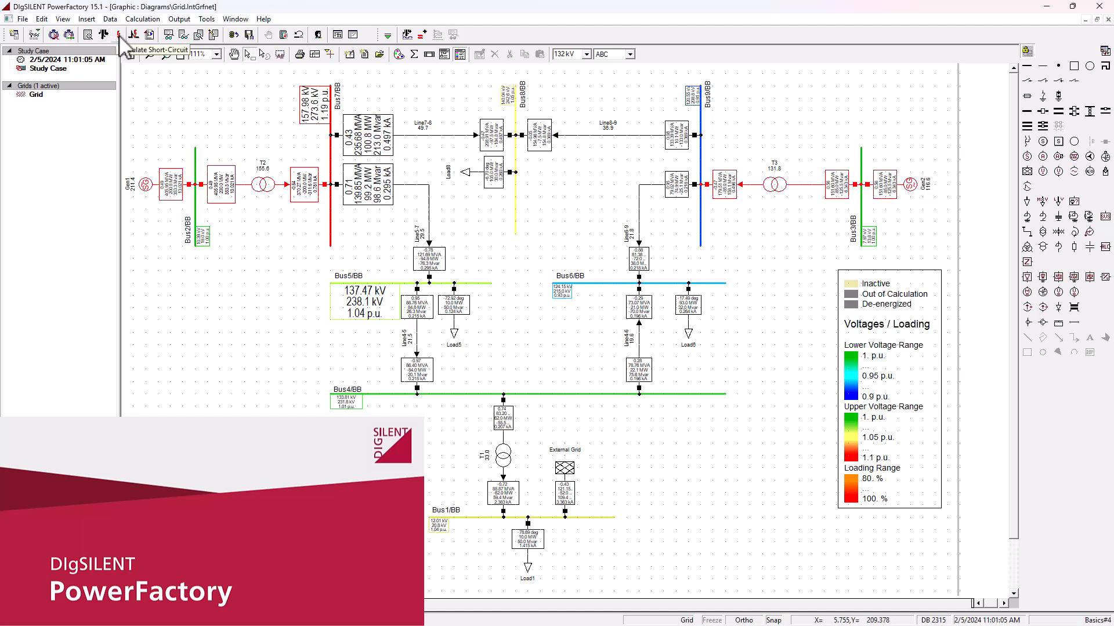
mouse_move(522, 248)
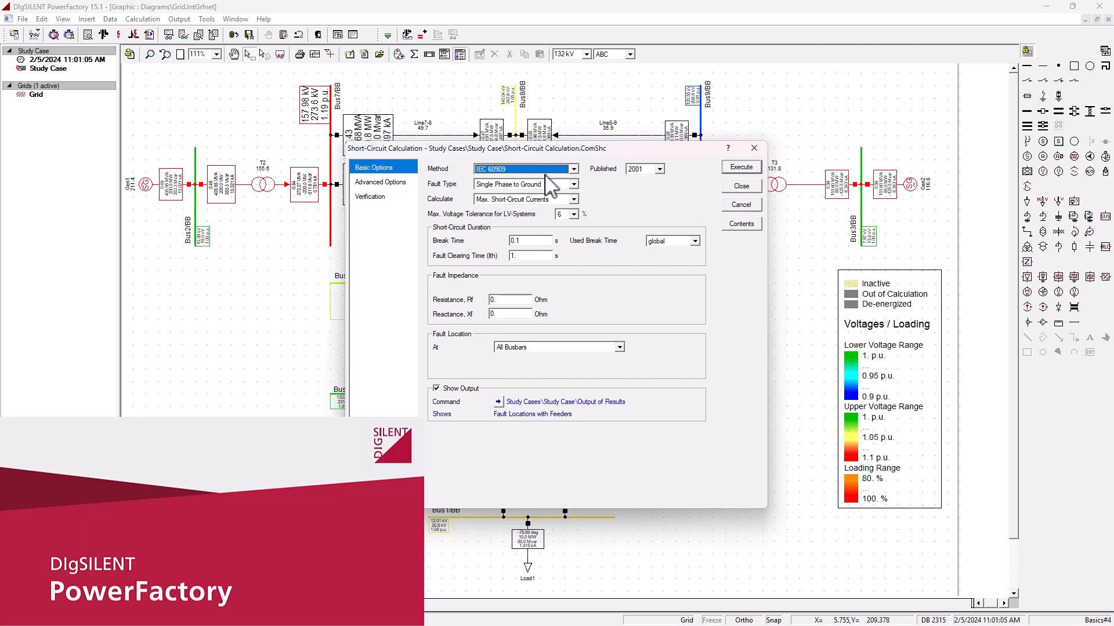
mouse_move(613, 250)
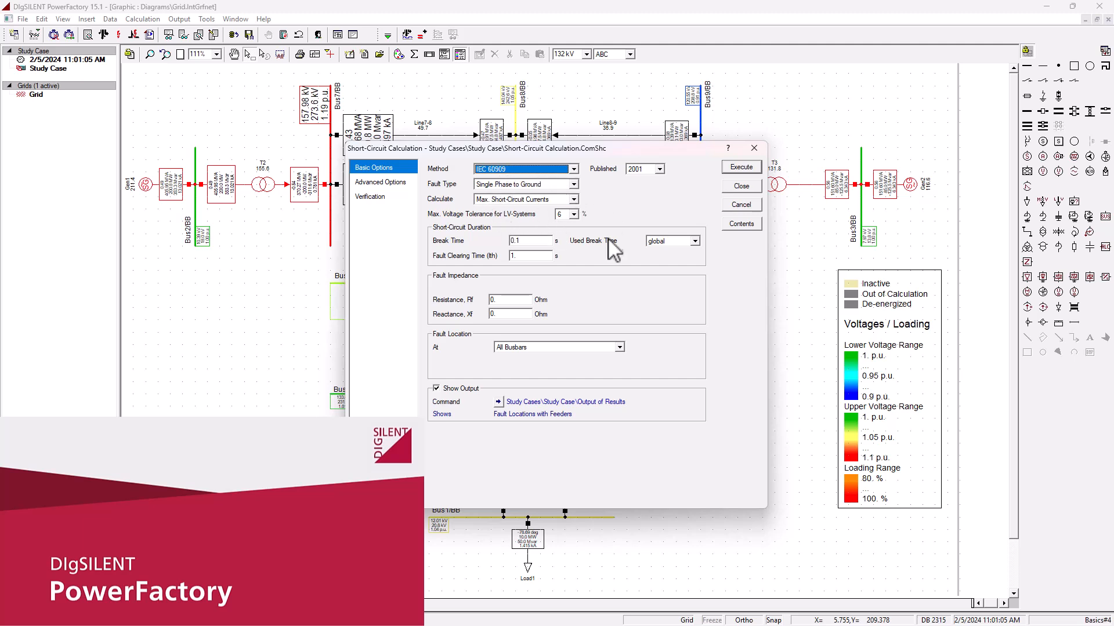
mouse_move(641, 209)
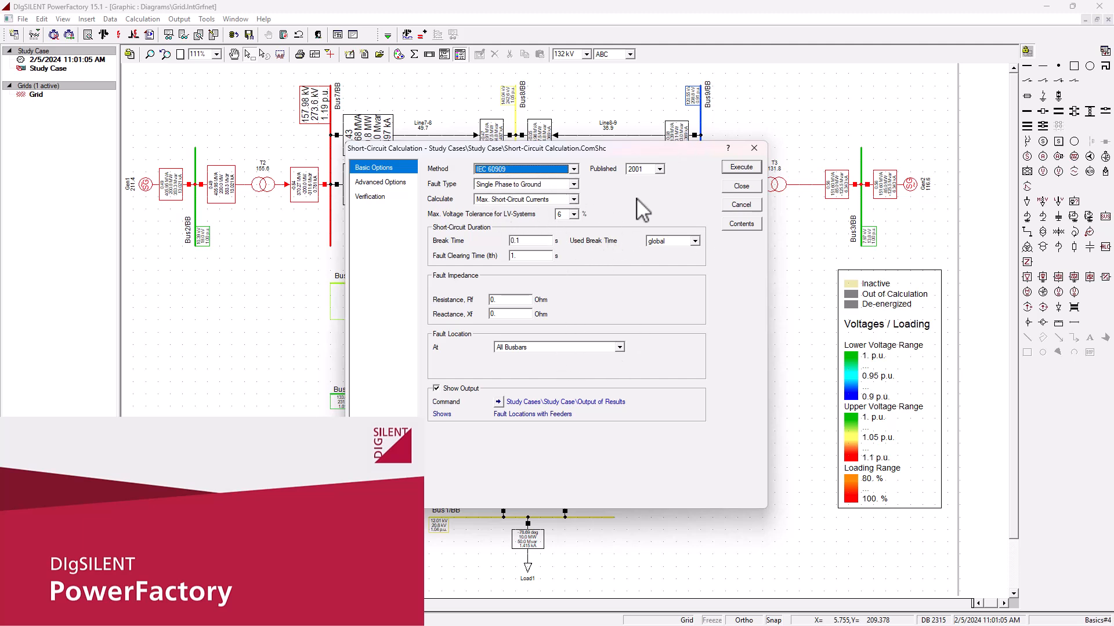
mouse_move(702, 186)
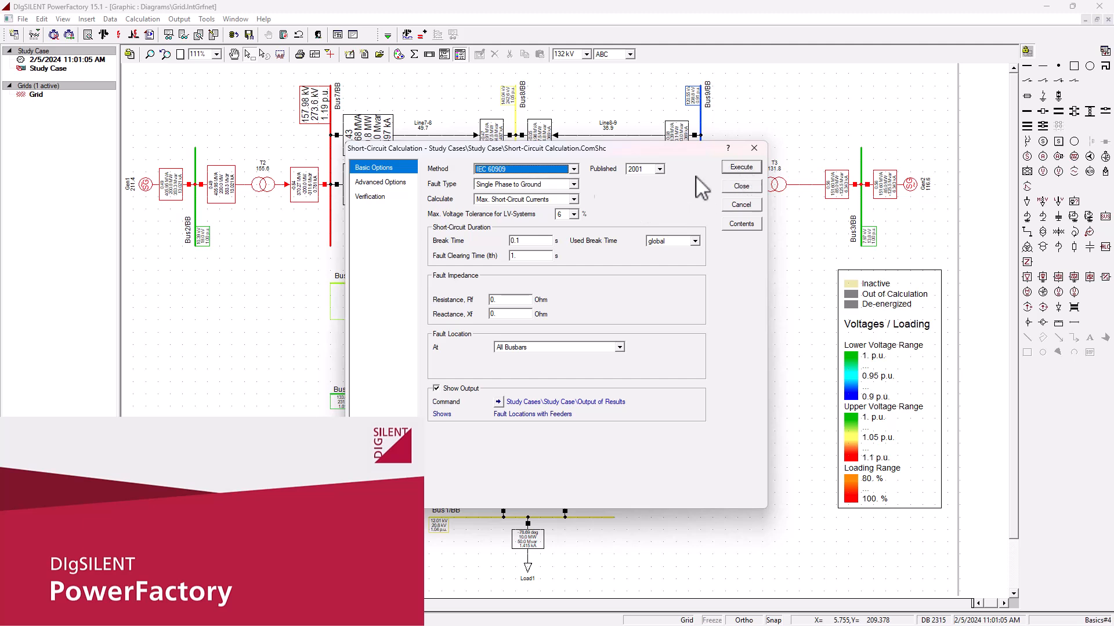
mouse_move(698, 324)
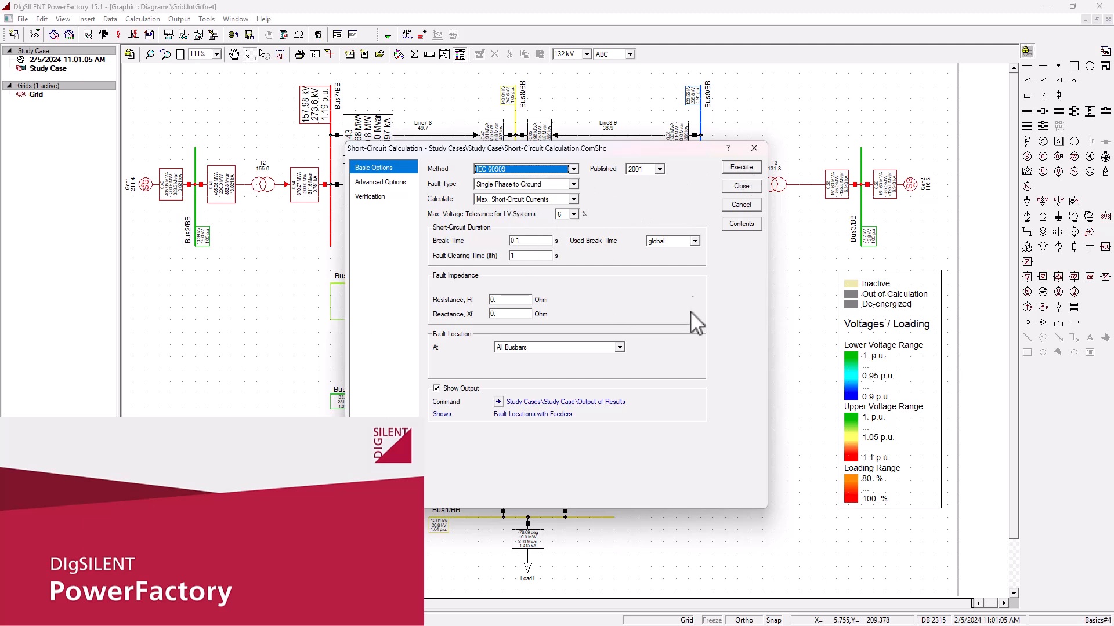
mouse_move(568, 235)
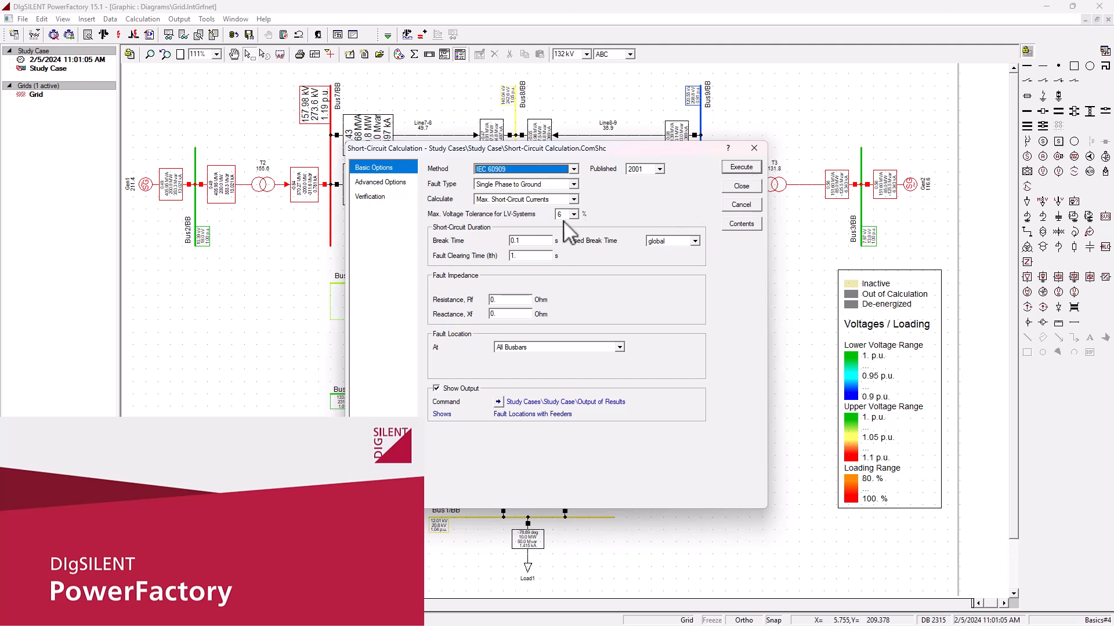
mouse_move(537, 218)
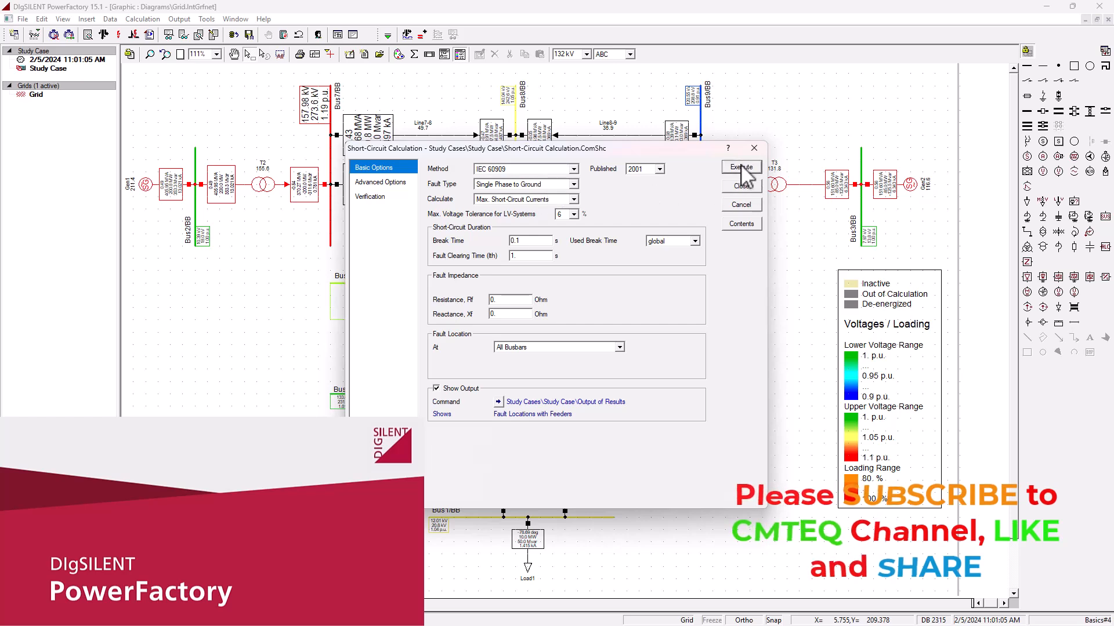
Step: Execute the short-circuit calculation for all busbars and show fault currents on the diagram
click(740, 169)
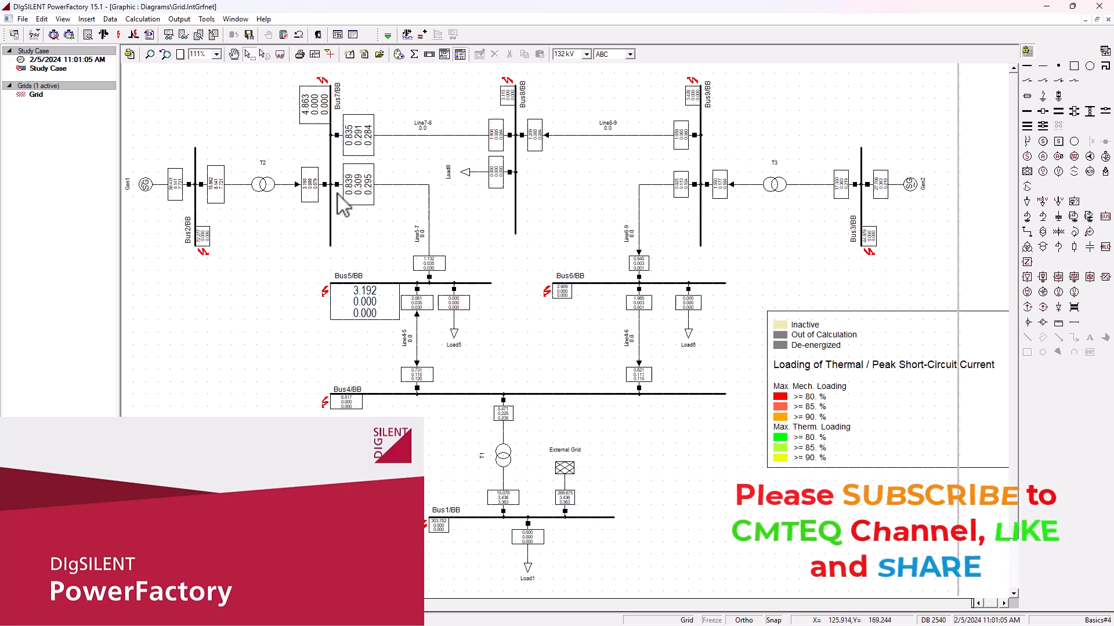
mouse_move(555, 546)
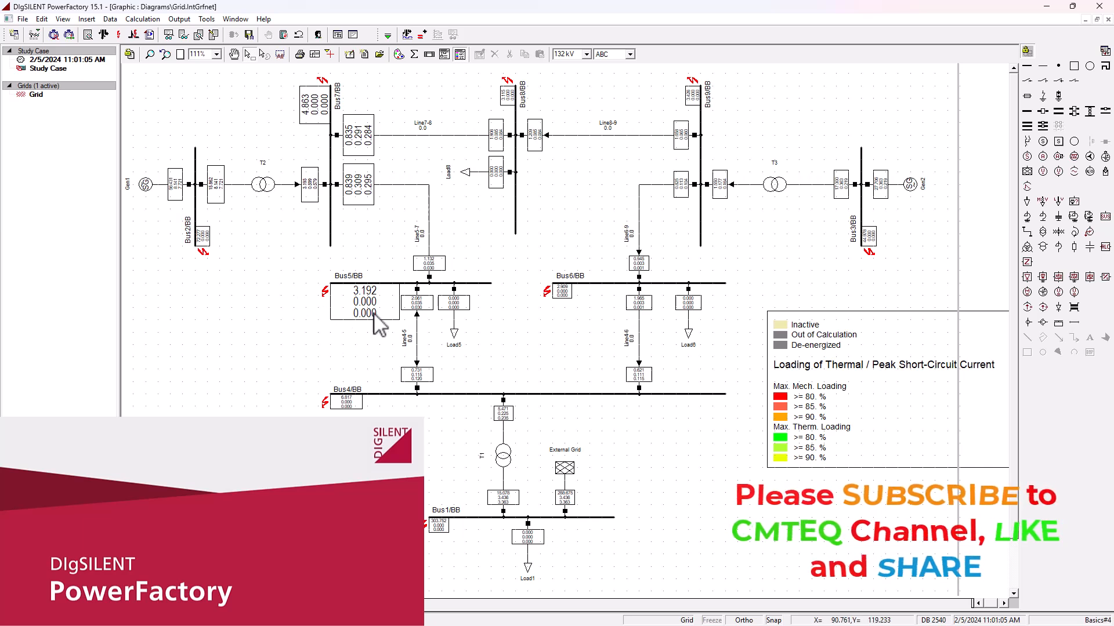
mouse_move(348, 415)
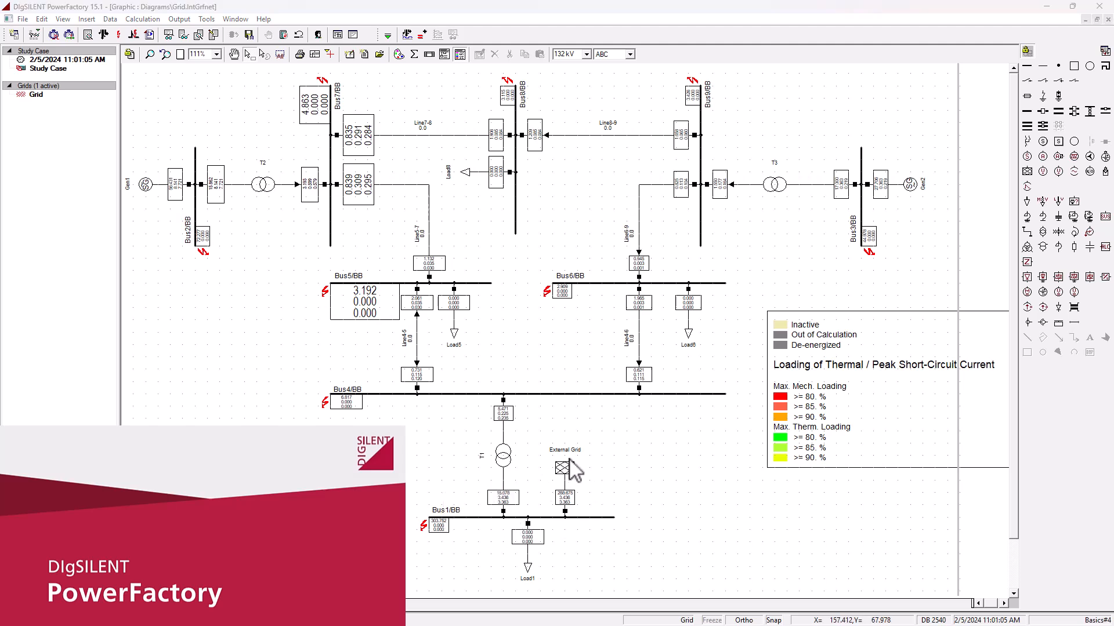
mouse_move(543, 521)
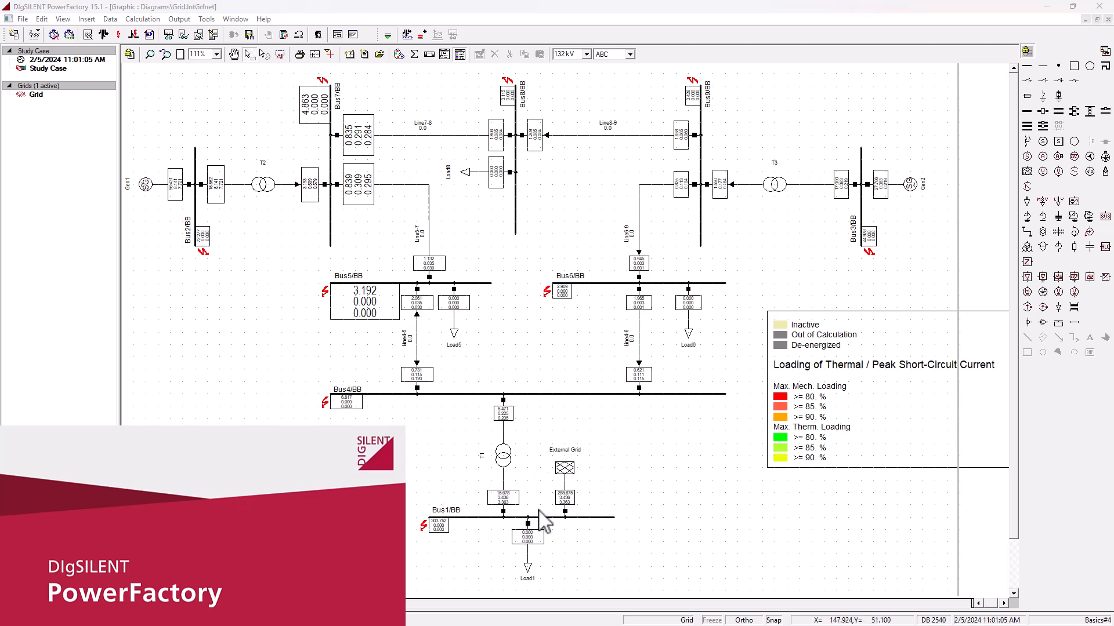
mouse_move(607, 536)
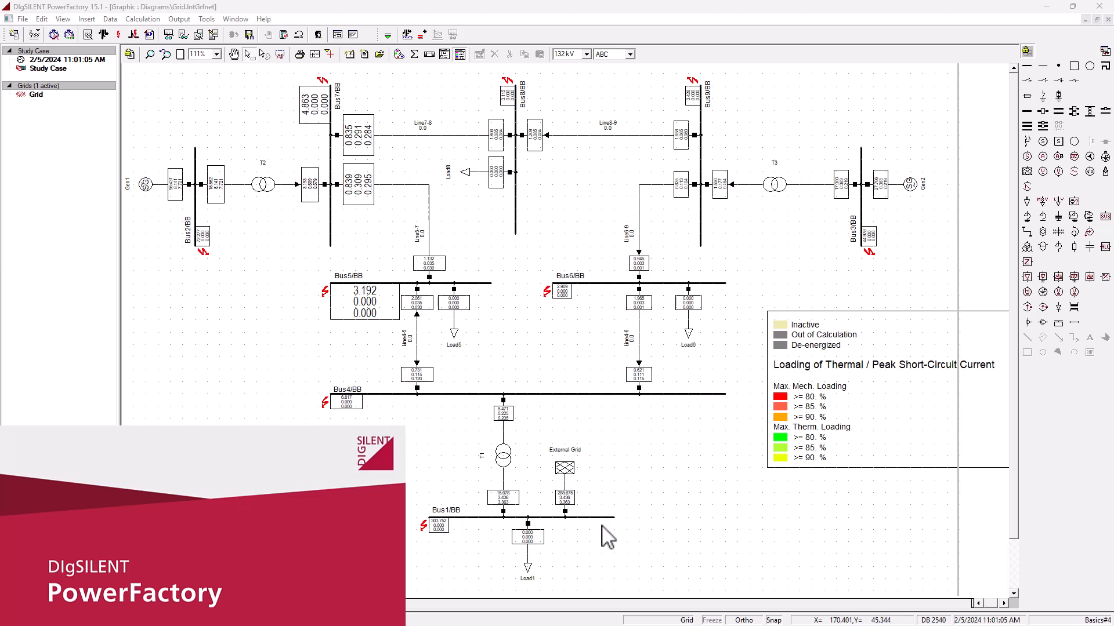
mouse_move(631, 546)
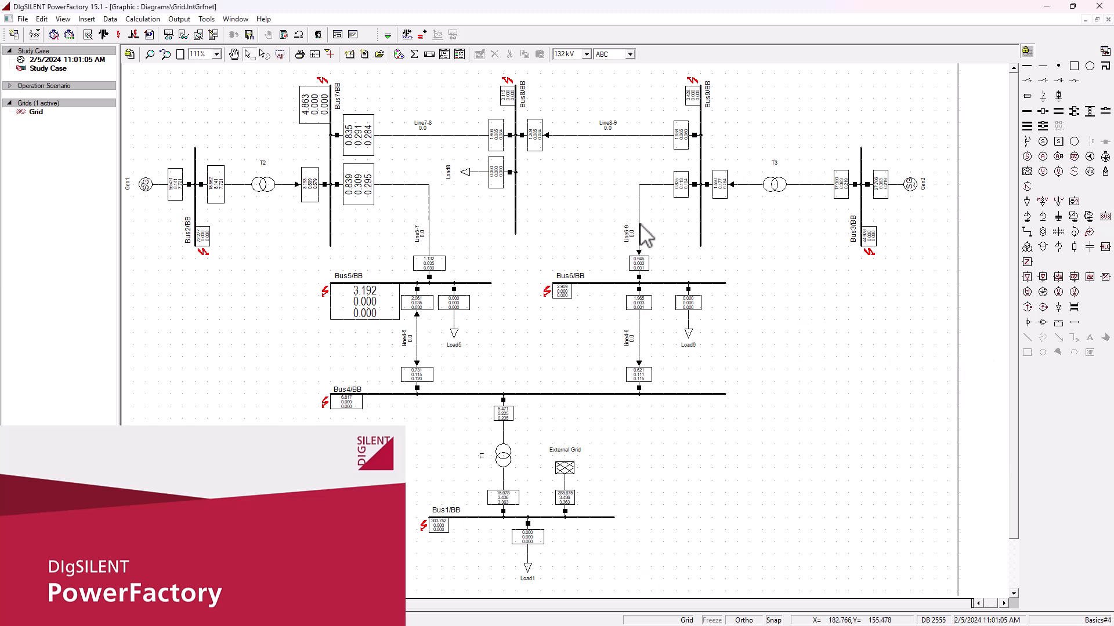
mouse_move(489, 249)
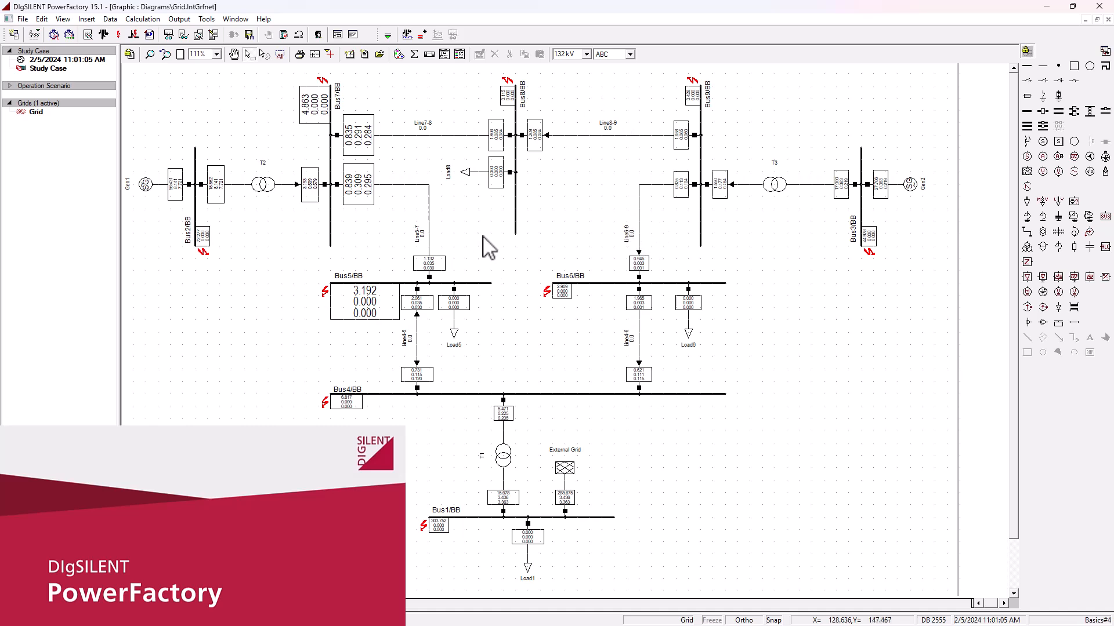
mouse_move(572, 34)
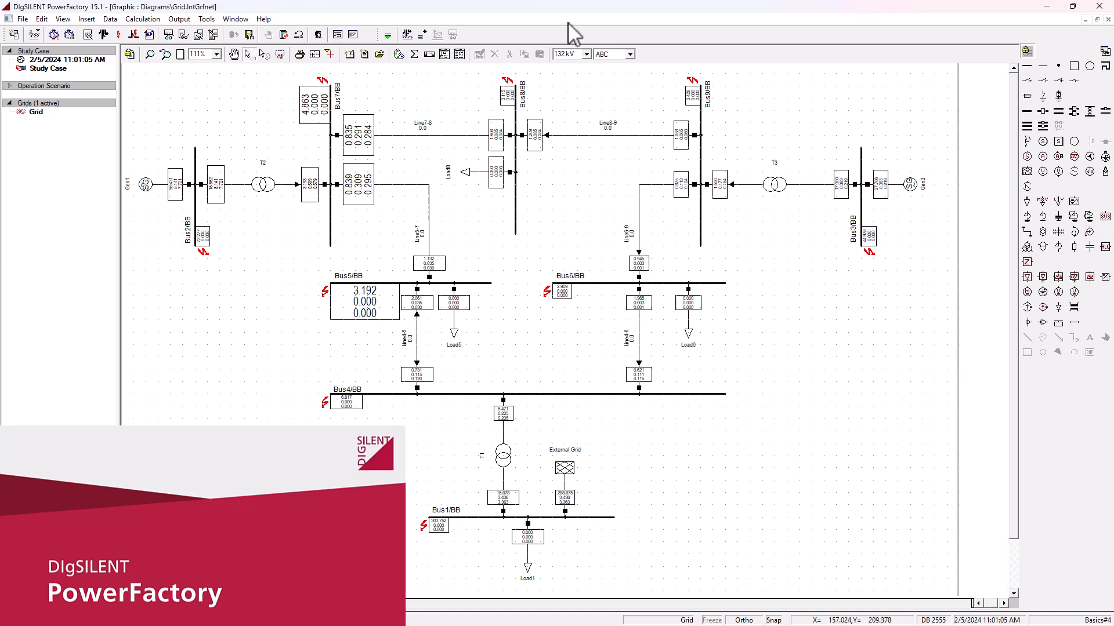
mouse_move(582, 217)
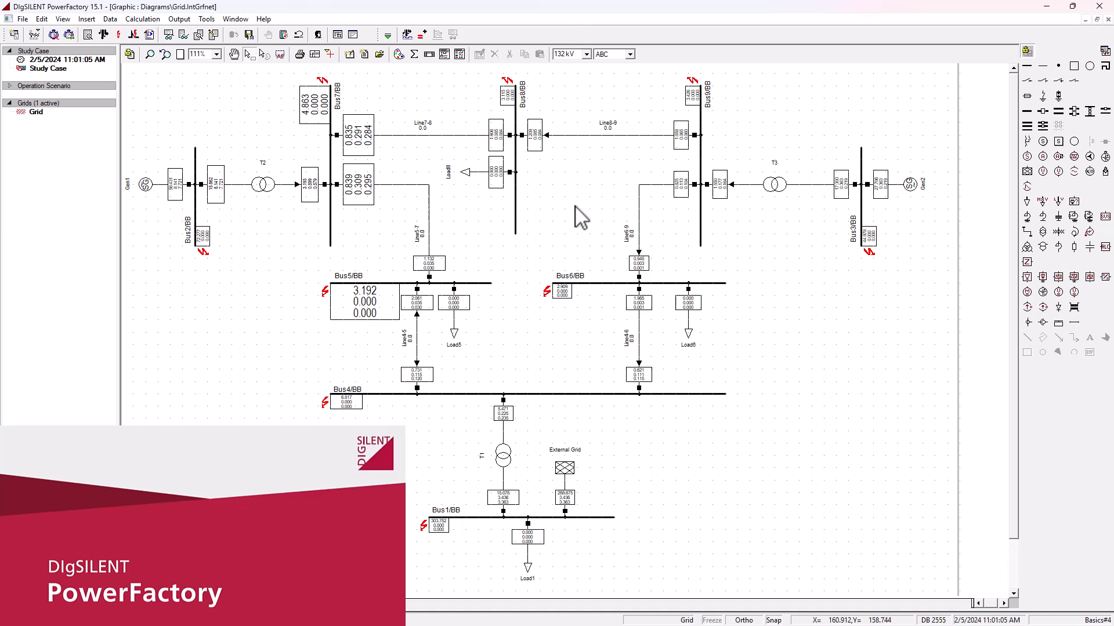
mouse_move(501, 195)
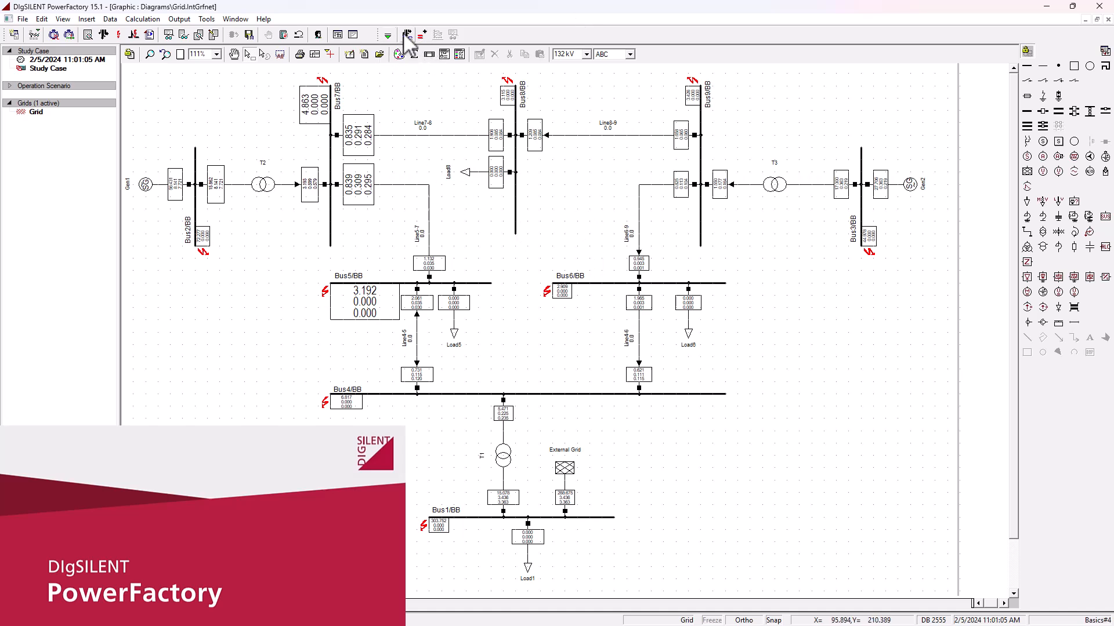
mouse_move(407, 35)
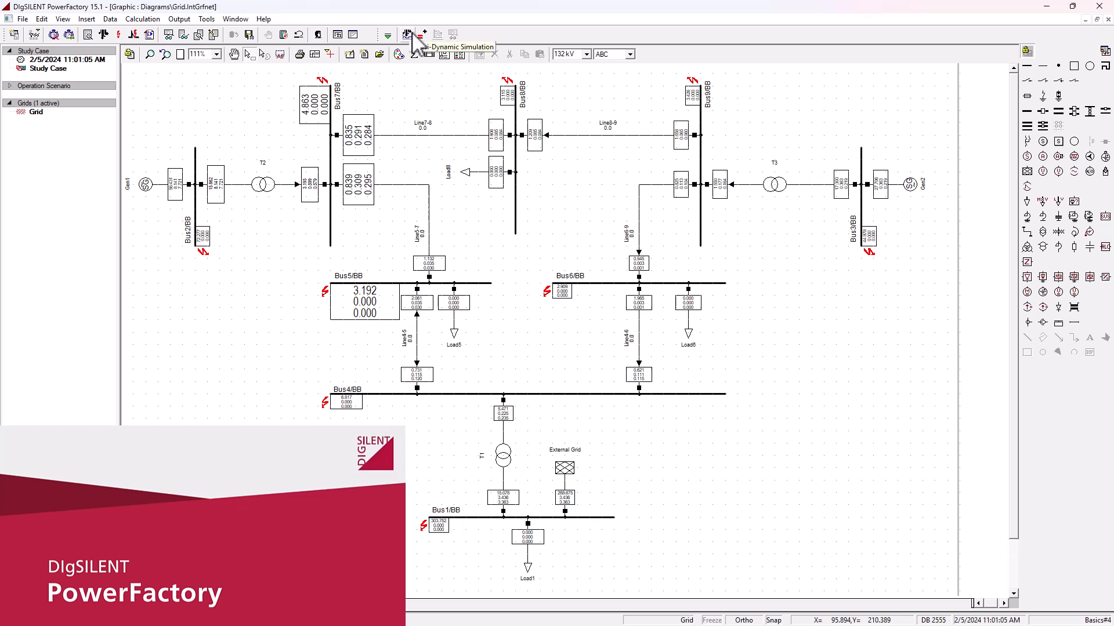
Step: Bring up the Quasi-Dynamic Simulation settings for a complete day in 1-hour steps
click(387, 34)
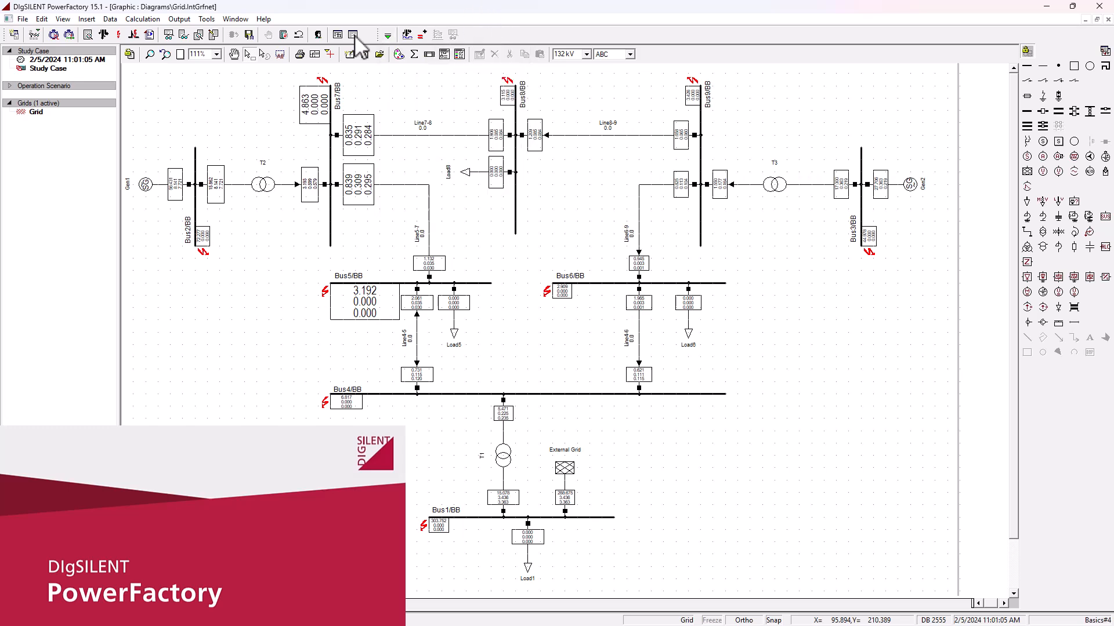
click(353, 34)
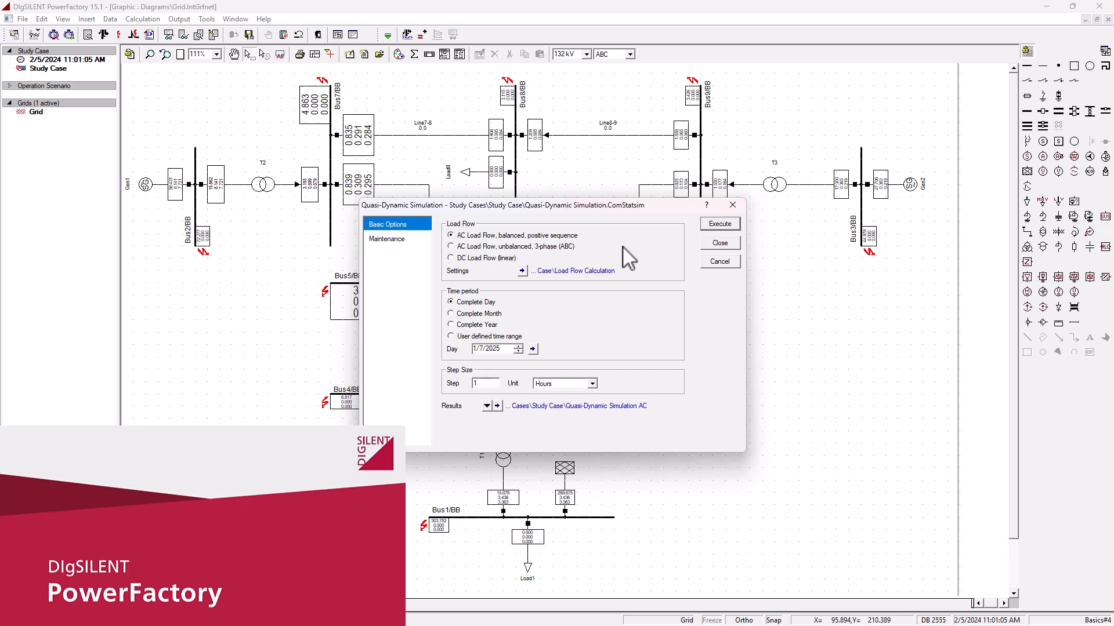
mouse_move(642, 334)
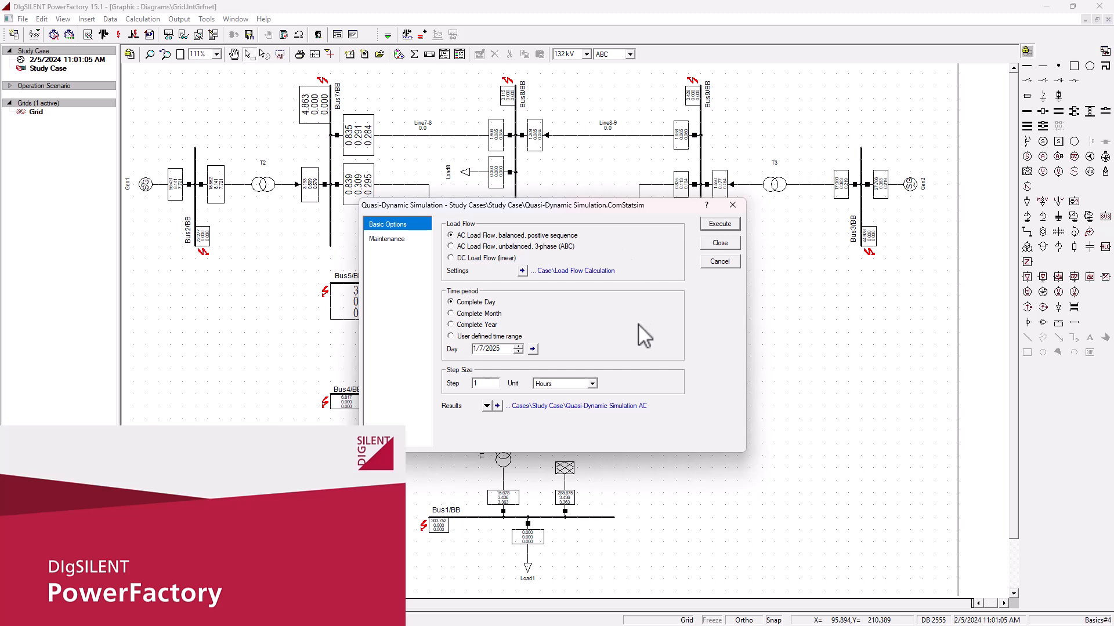
mouse_move(619, 349)
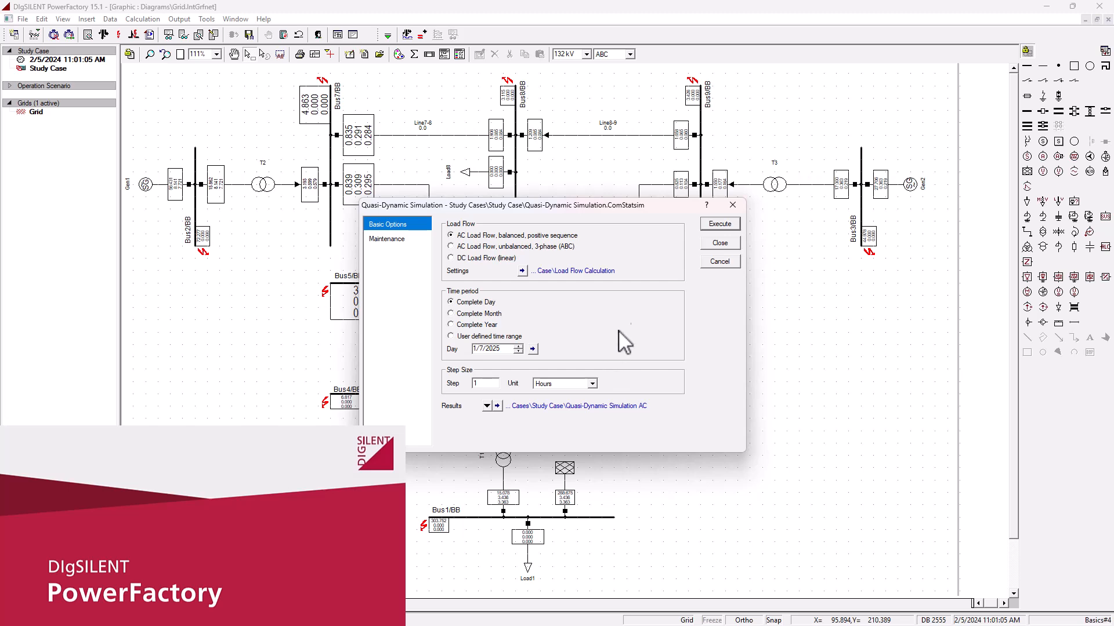
mouse_move(525, 317)
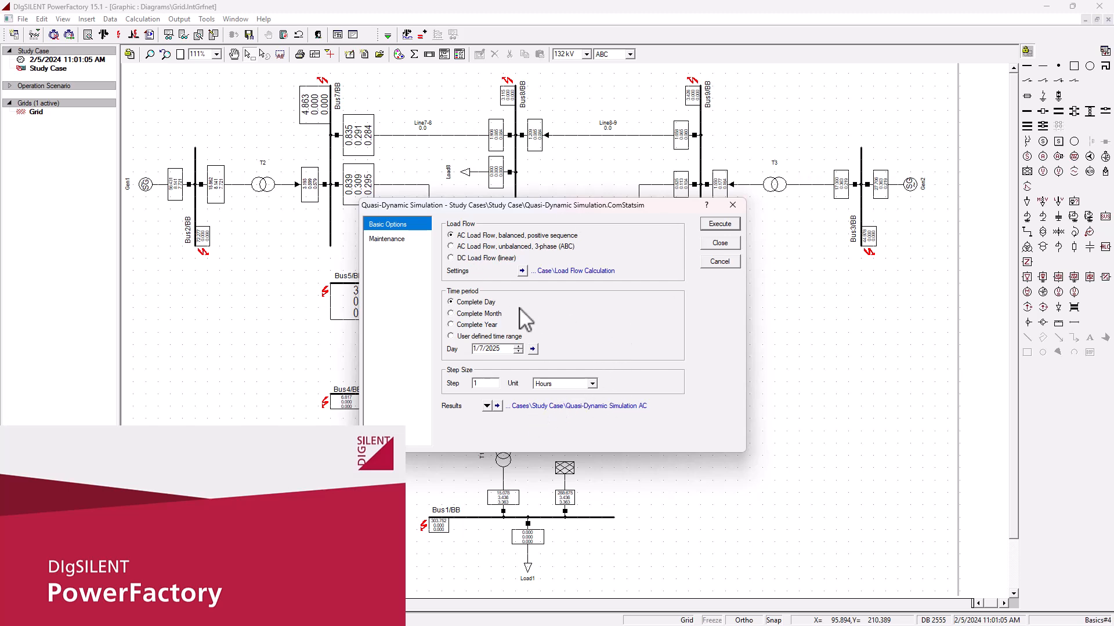
click(718, 243)
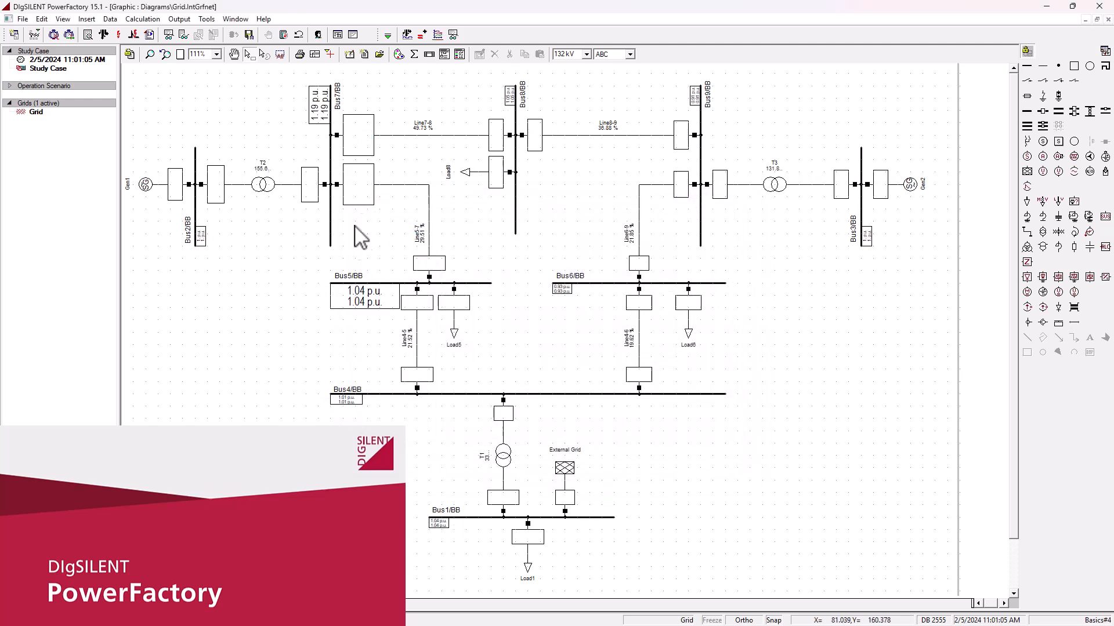
mouse_move(785, 308)
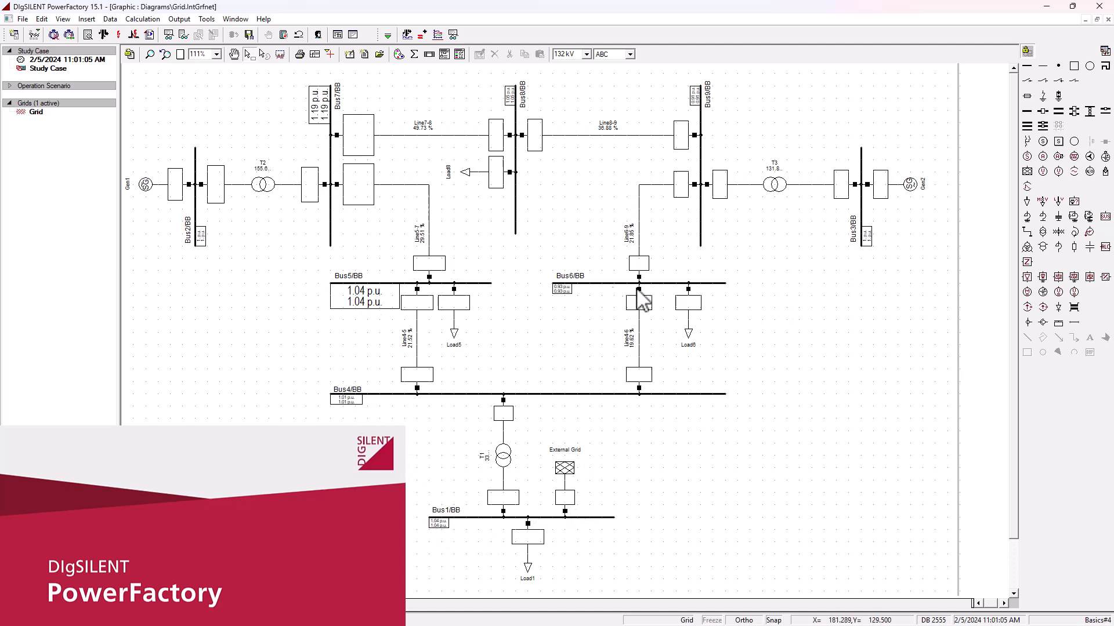
mouse_move(561, 323)
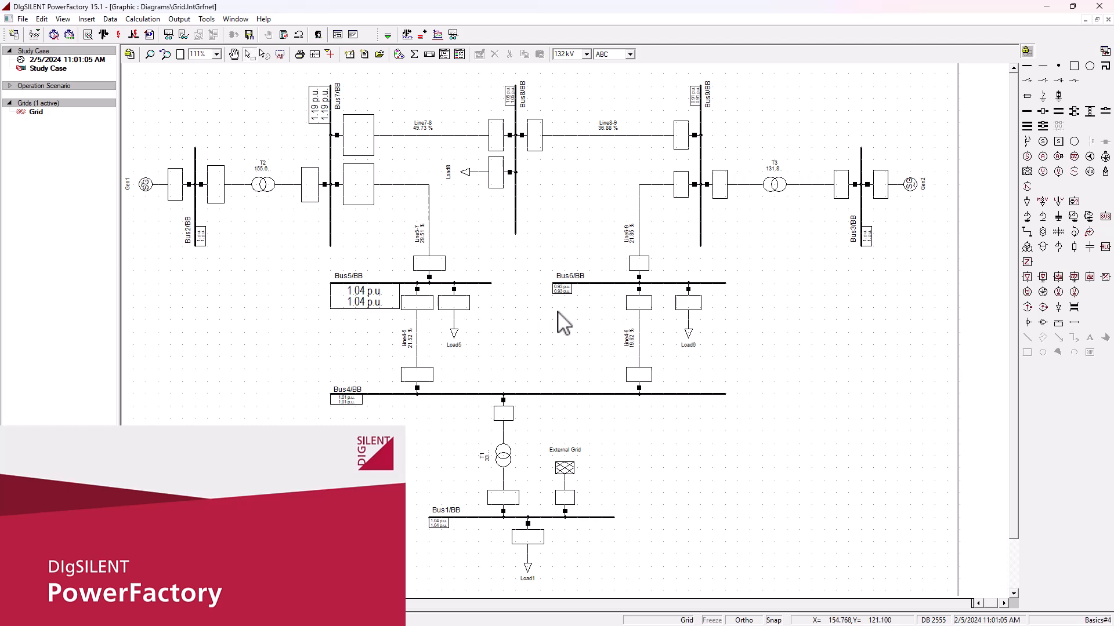
click(561, 294)
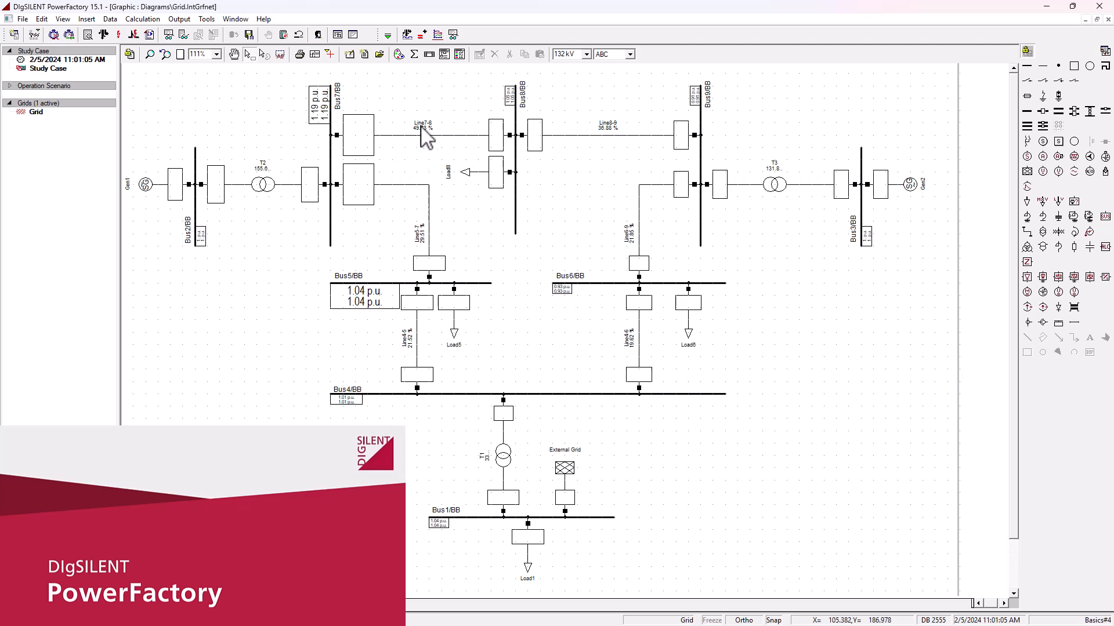
mouse_move(465, 131)
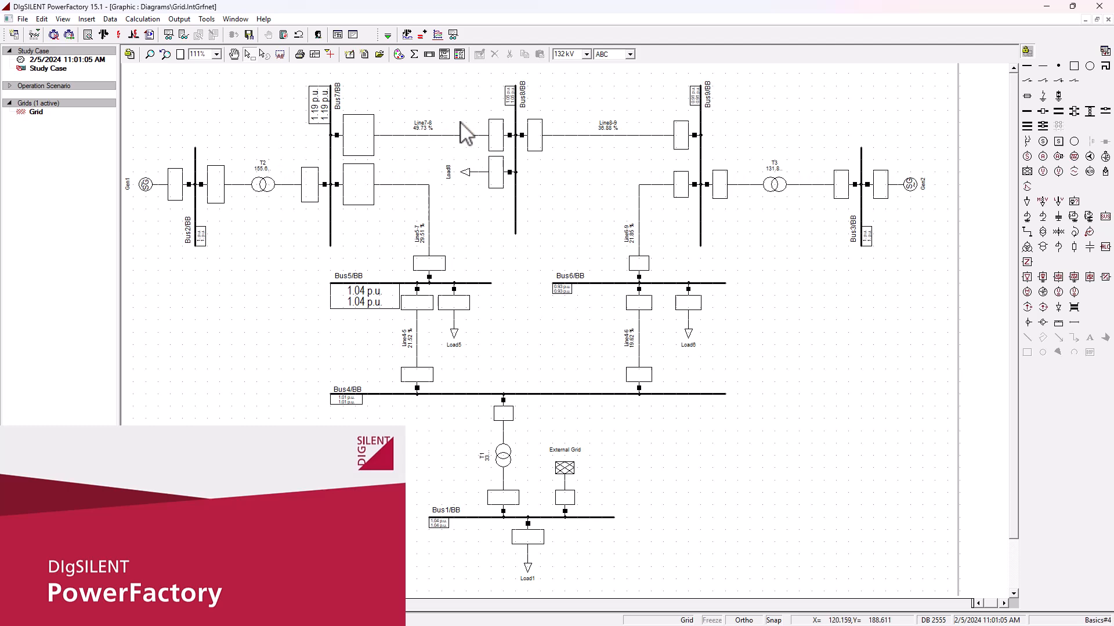
mouse_move(796, 174)
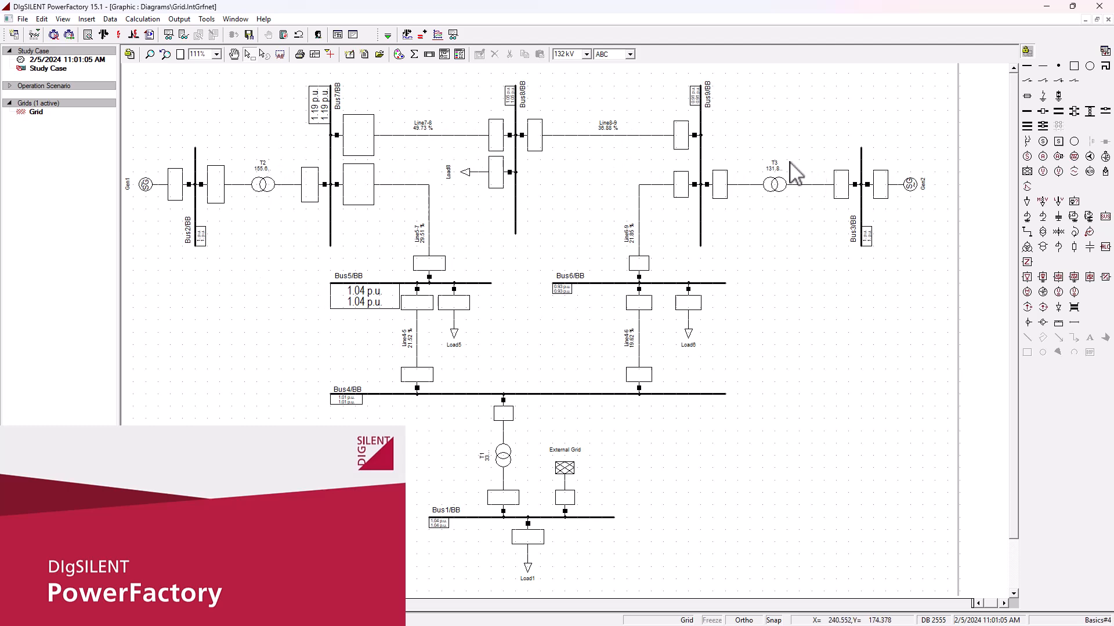
mouse_move(676, 267)
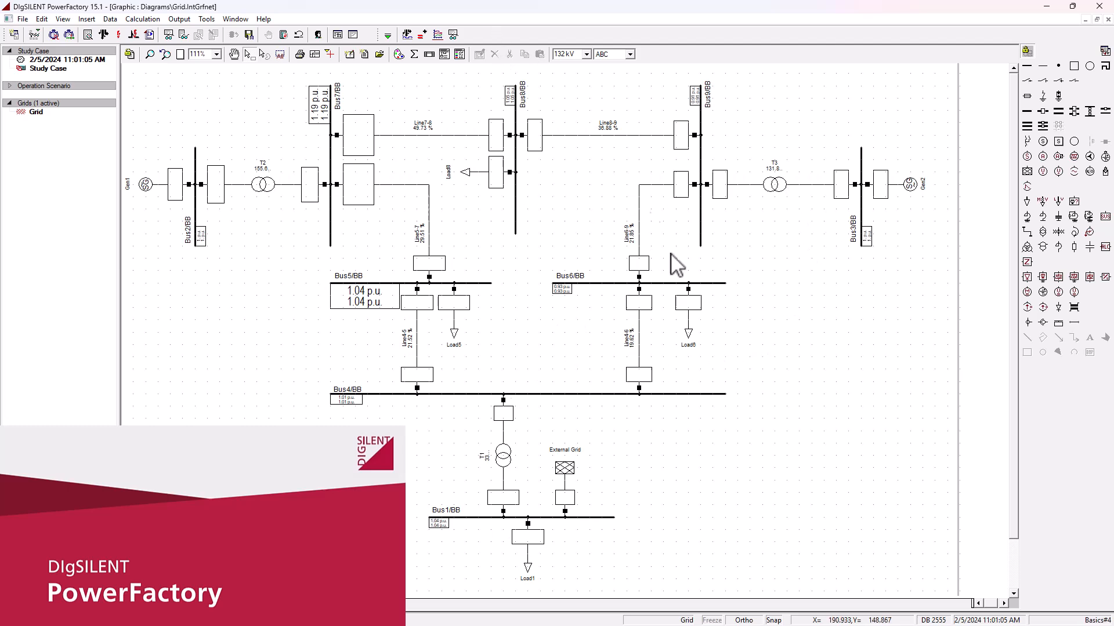
mouse_move(355, 185)
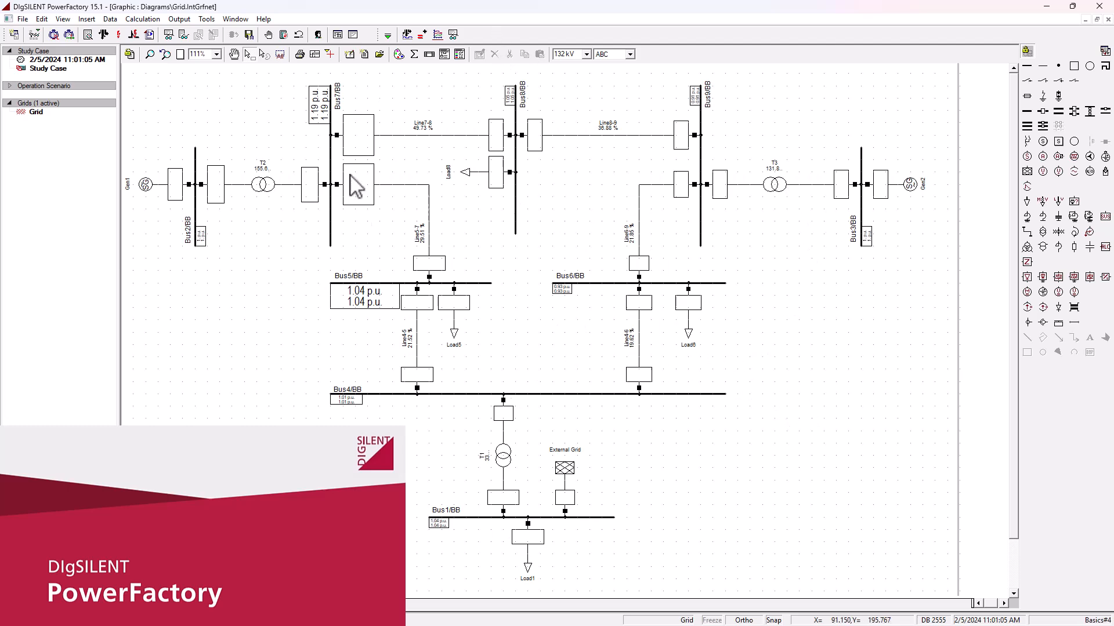
mouse_move(433, 195)
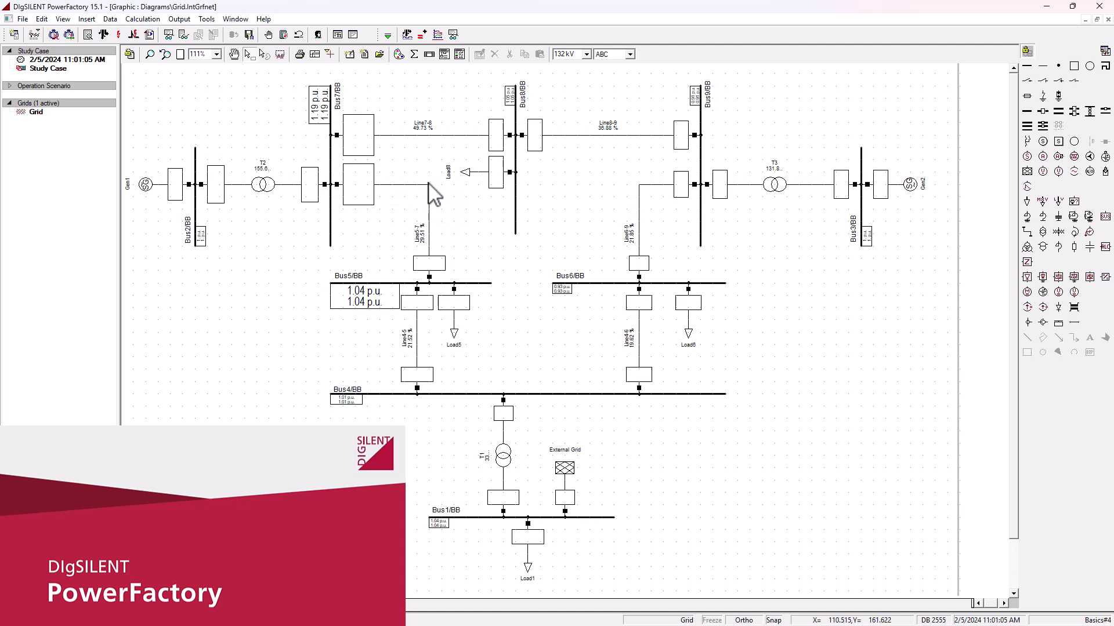
Step: Show the list of available study function toolboxes to choose Contingency Analysis
click(388, 34)
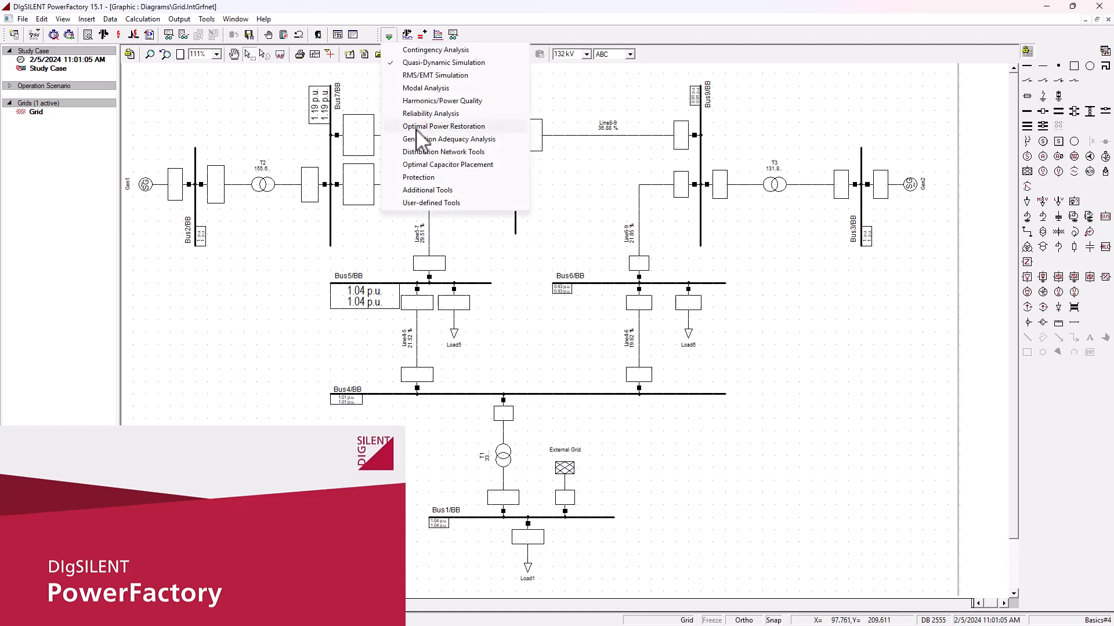
mouse_move(473, 110)
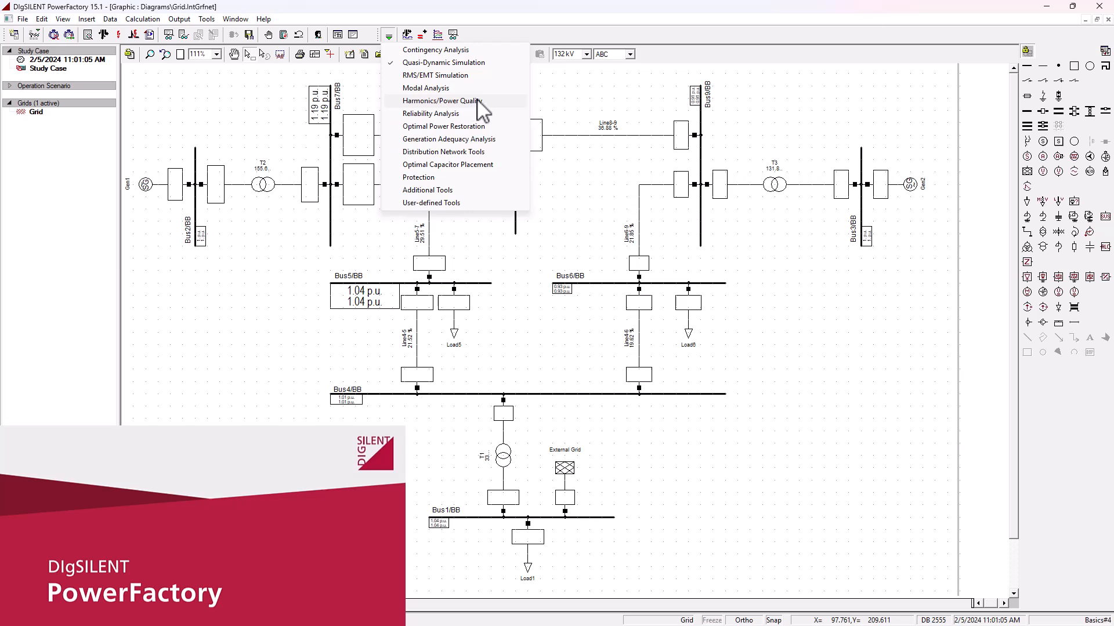
mouse_move(448, 176)
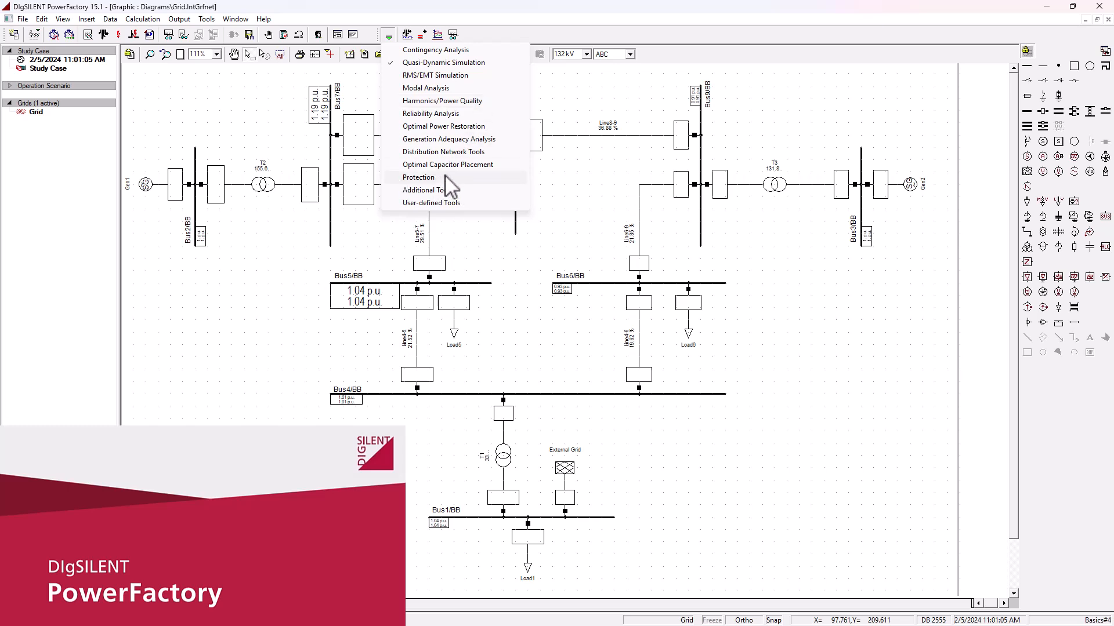
mouse_move(454, 187)
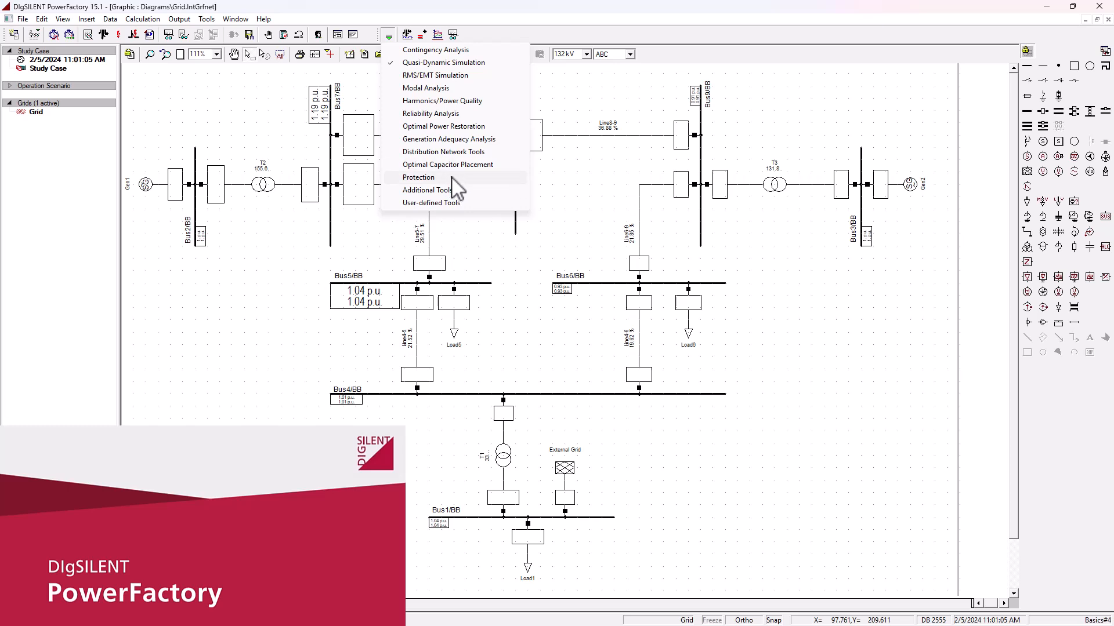
mouse_move(474, 184)
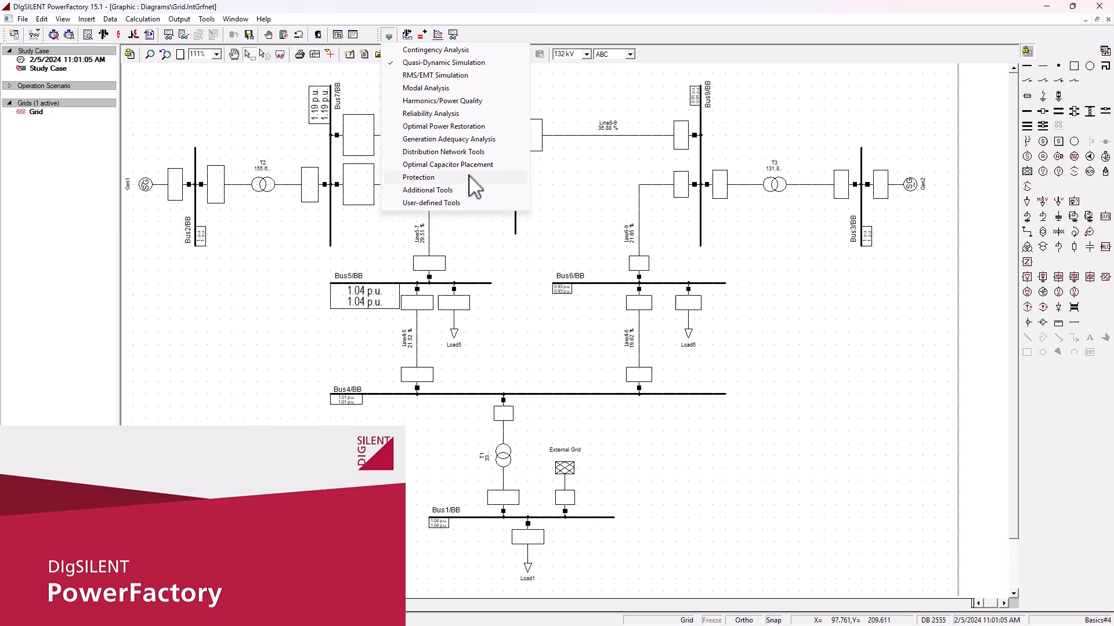
mouse_move(481, 187)
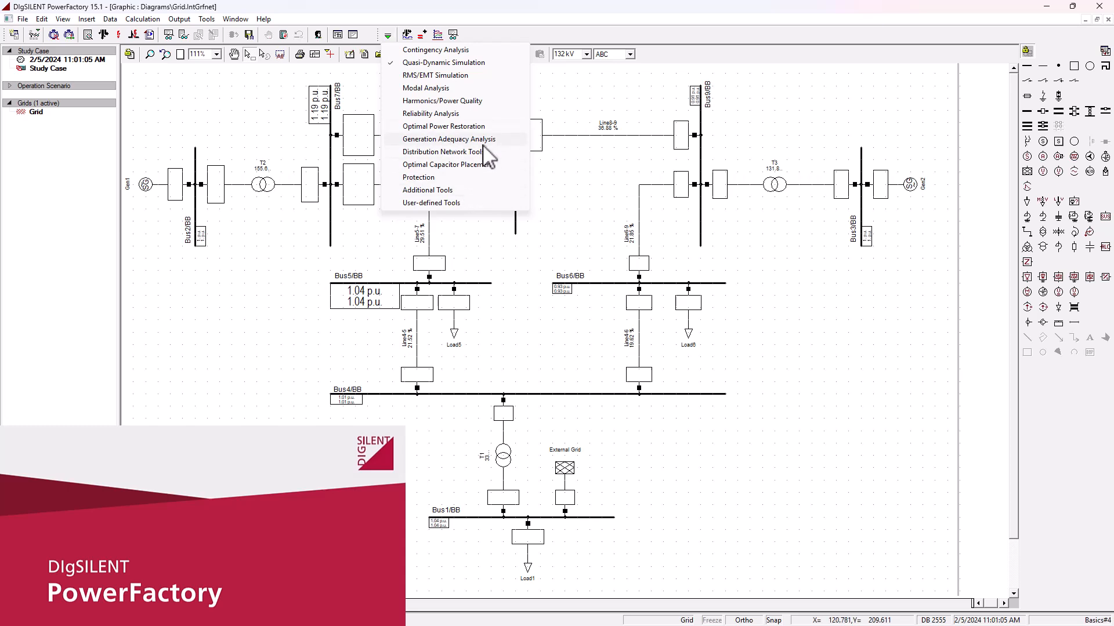
mouse_move(460, 96)
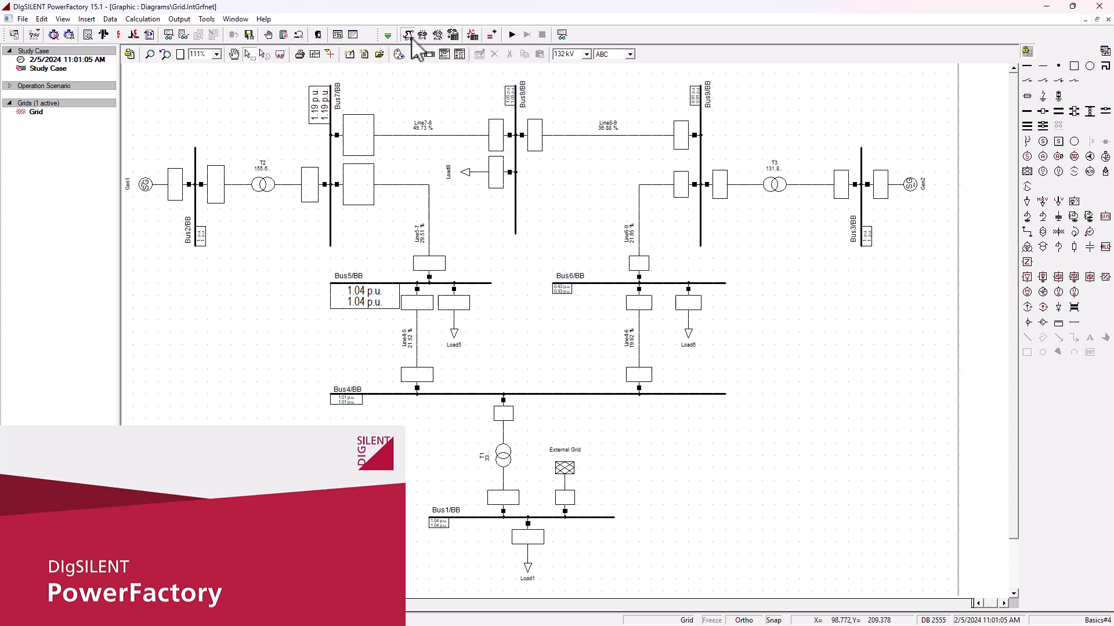
click(407, 34)
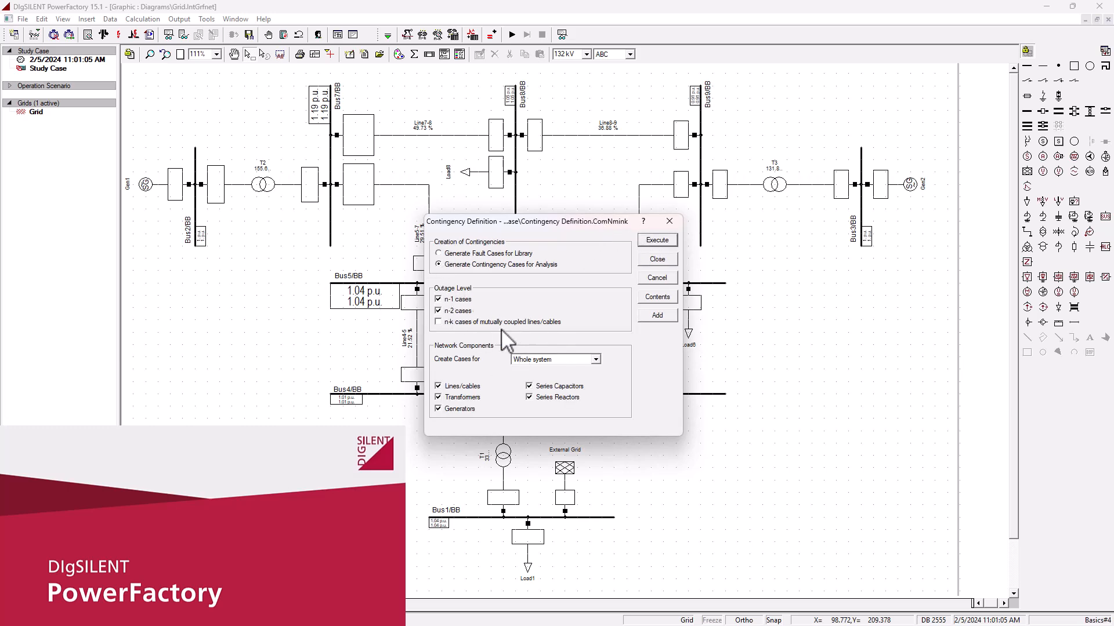
mouse_move(532, 320)
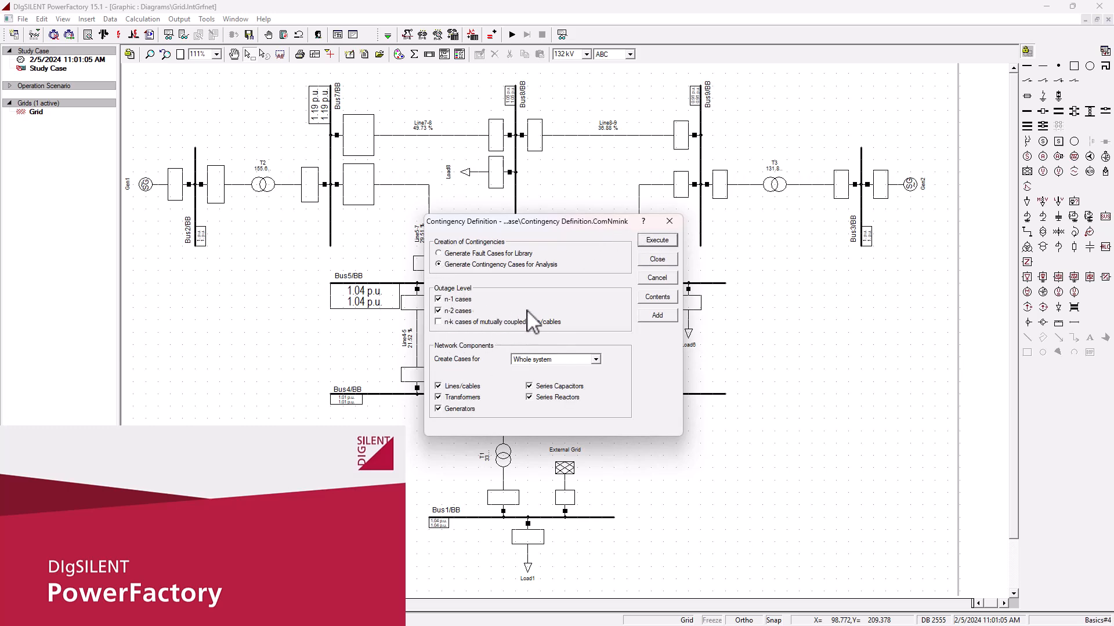
mouse_move(593, 334)
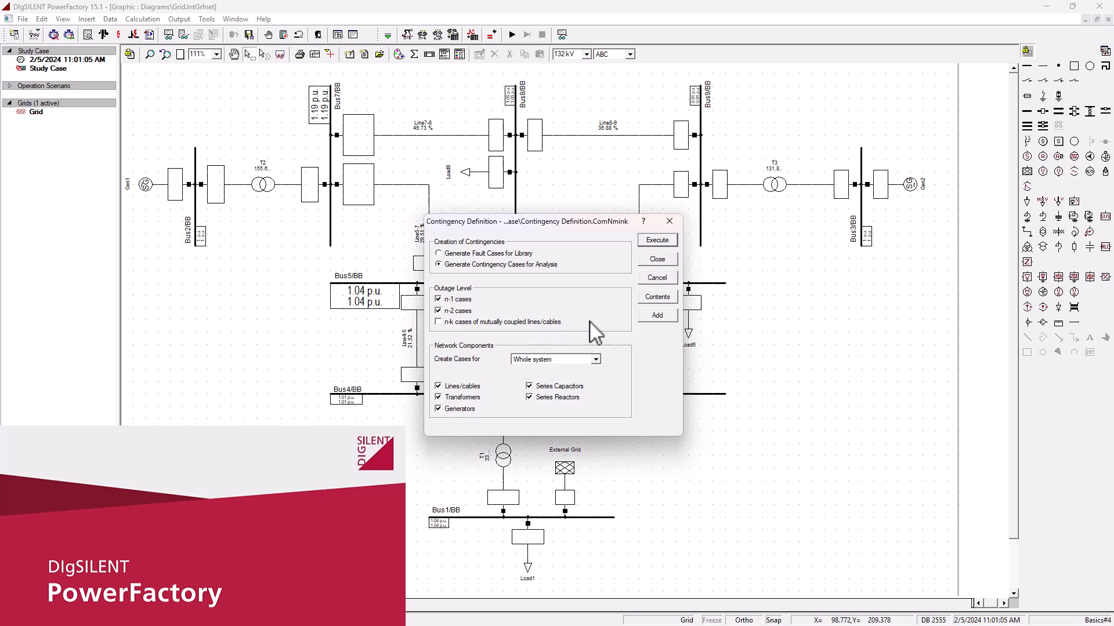
mouse_move(498, 298)
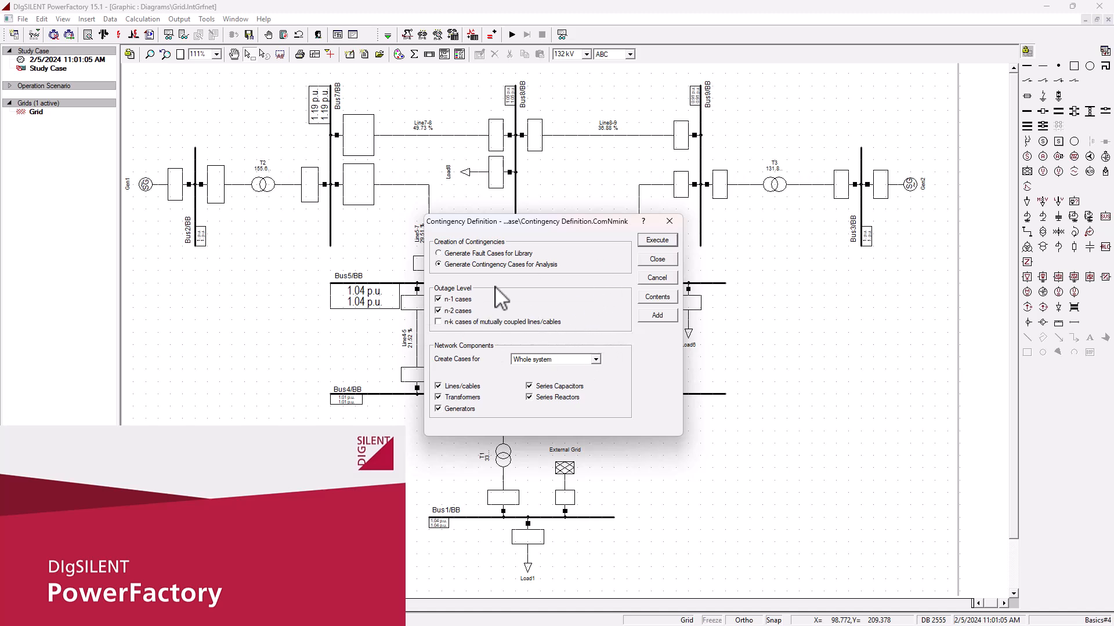
mouse_move(514, 323)
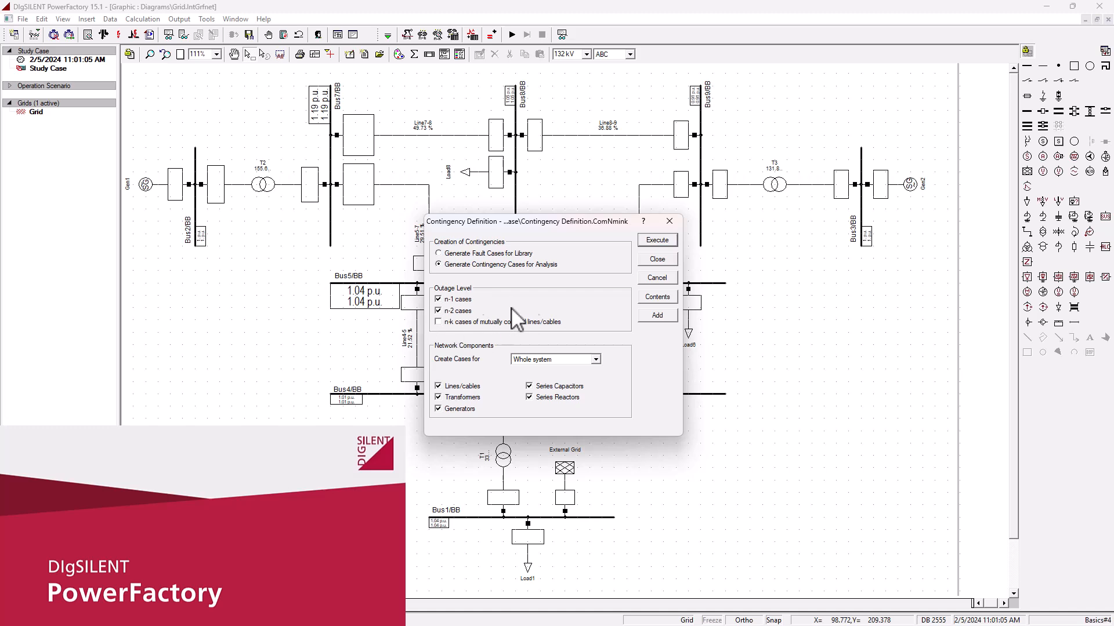
mouse_move(461, 312)
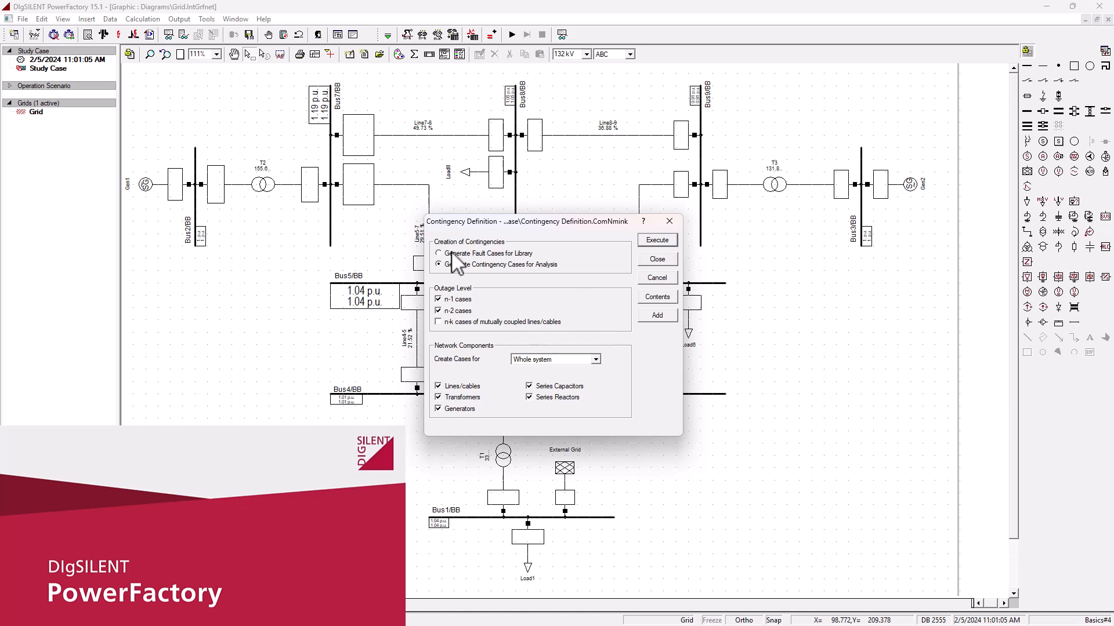
click(439, 264)
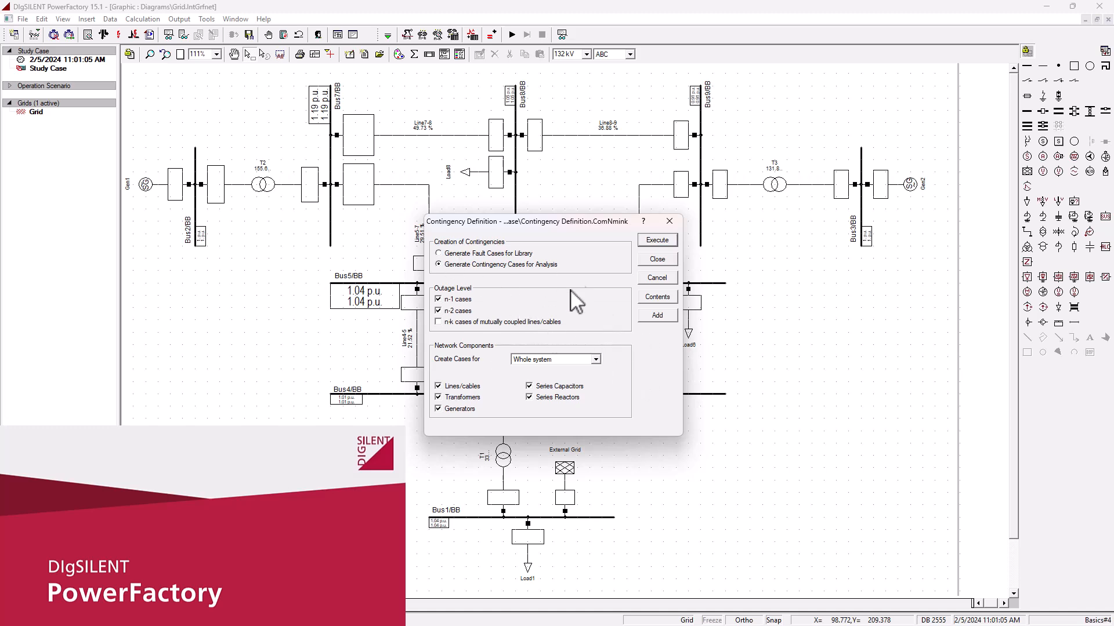
mouse_move(517, 340)
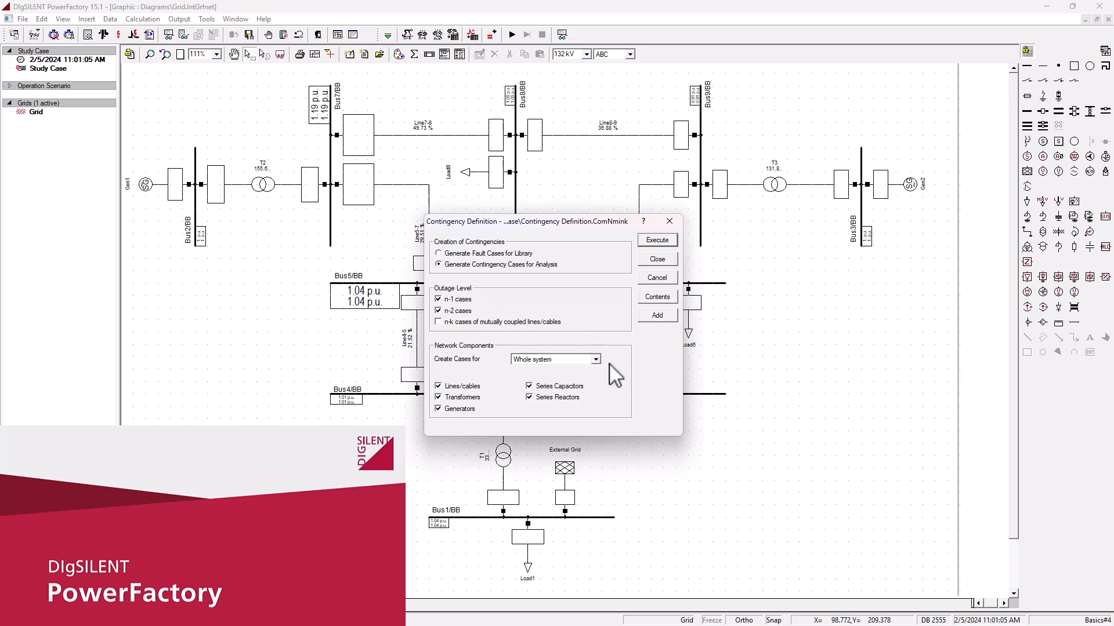
mouse_move(498, 345)
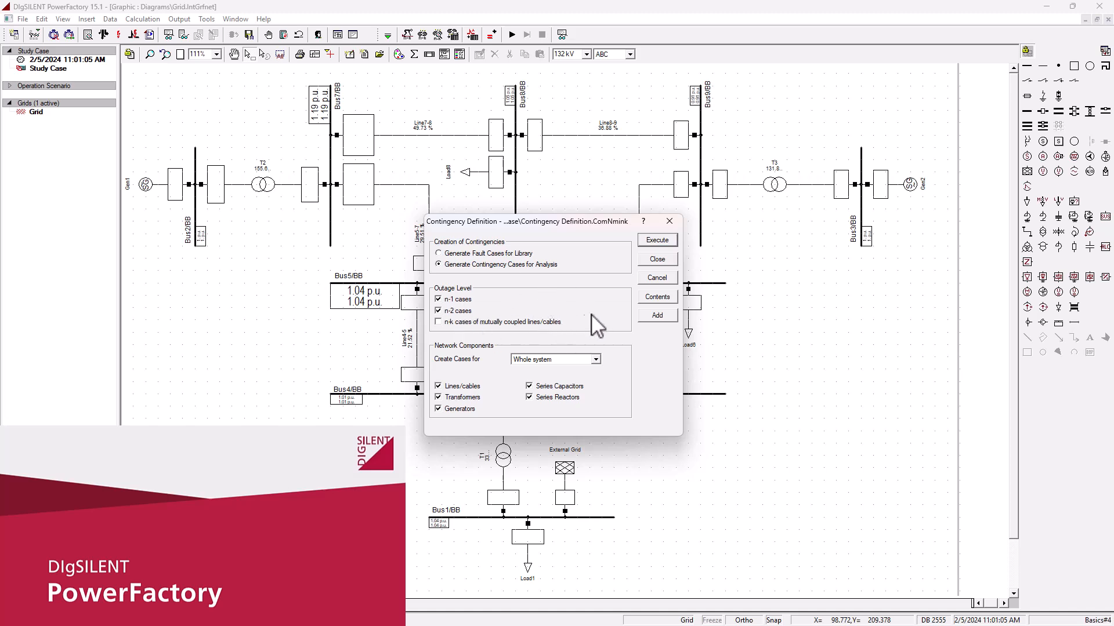
mouse_move(596, 344)
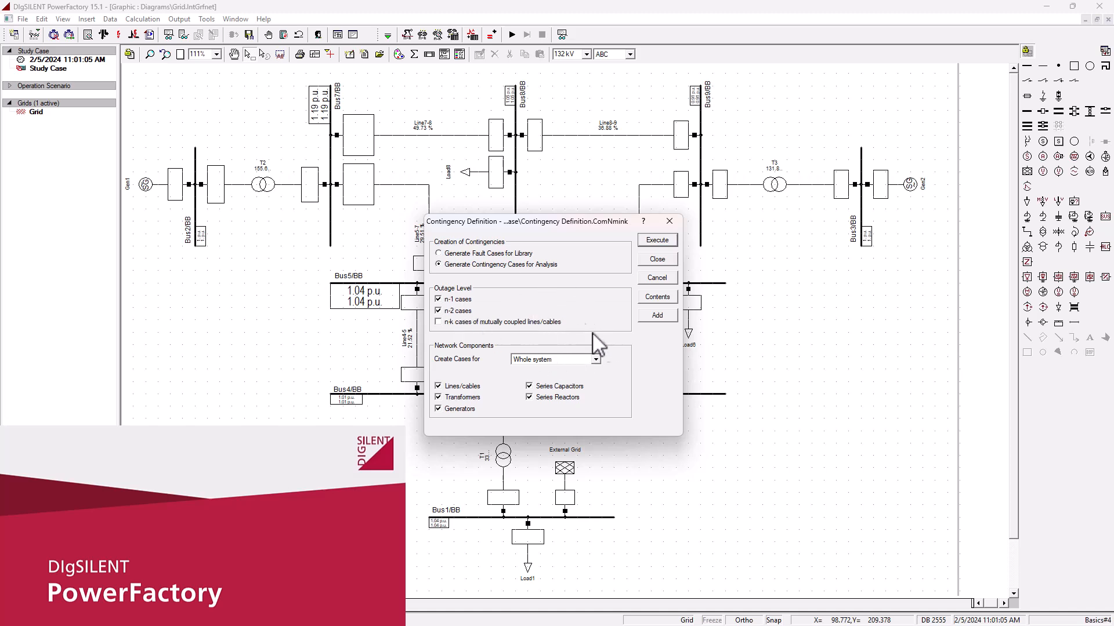
mouse_move(590, 345)
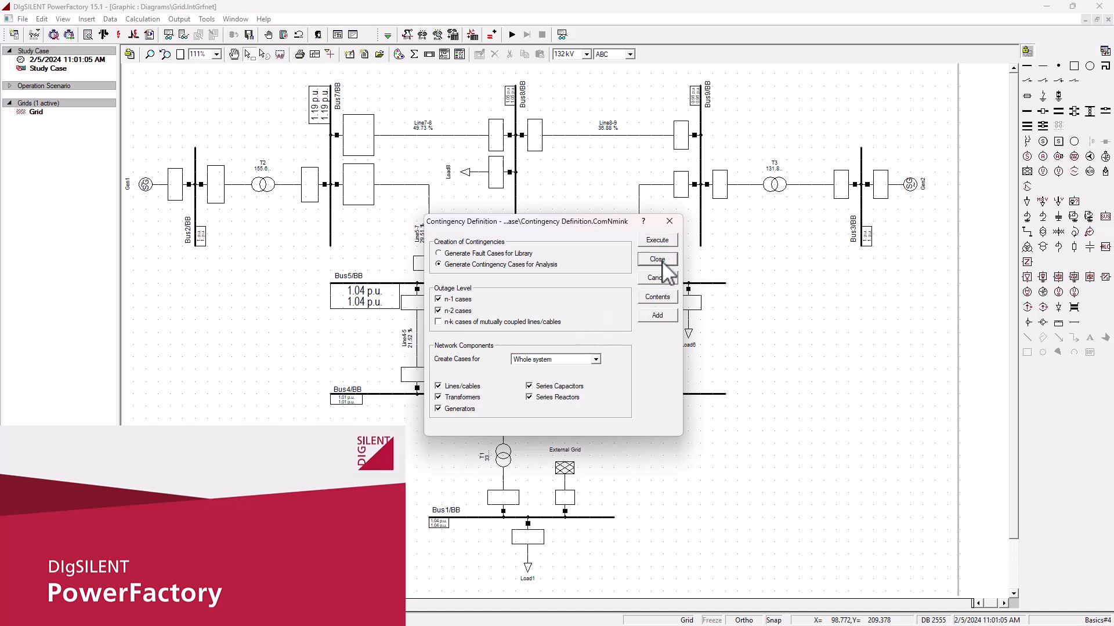
click(657, 258)
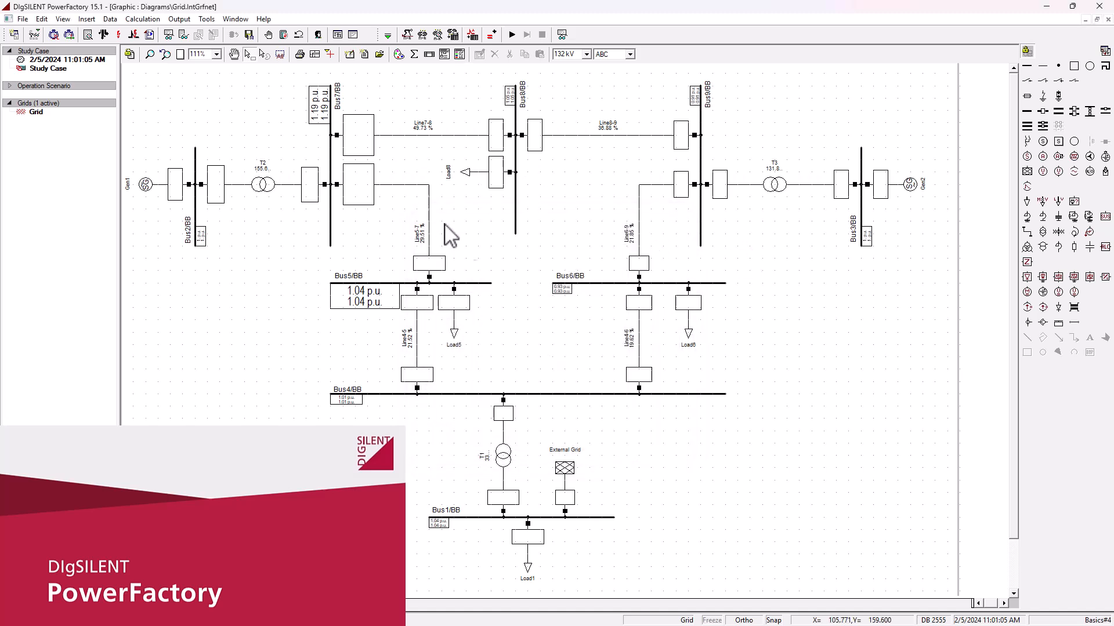
mouse_move(104, 34)
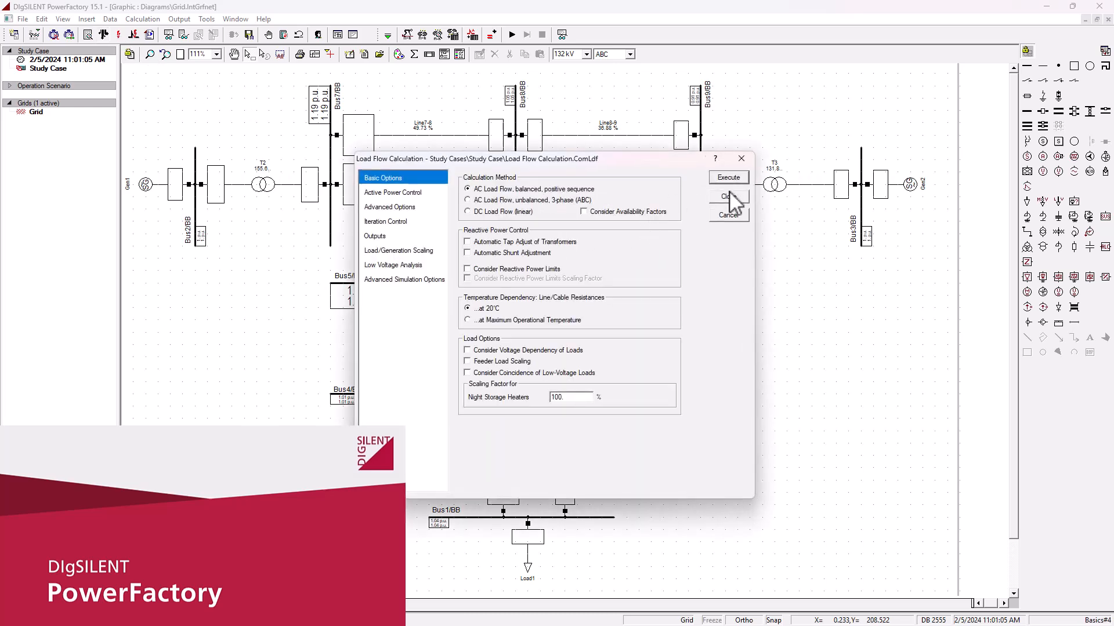
Step: Execute the balanced AC load flow so voltages and loadings appear on the diagram
click(728, 176)
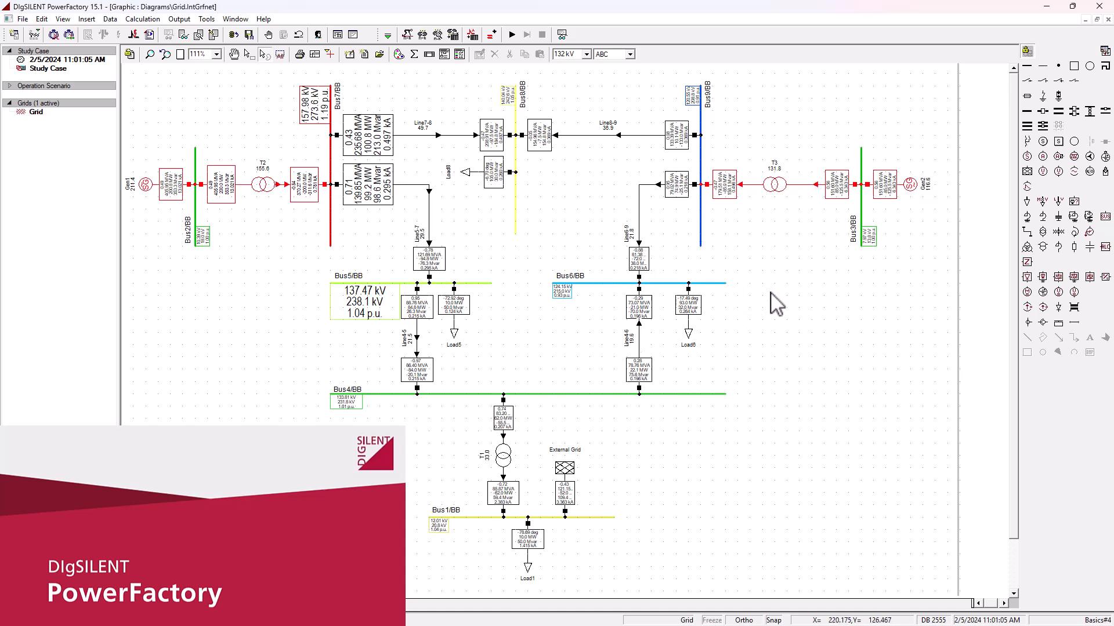
mouse_move(699, 344)
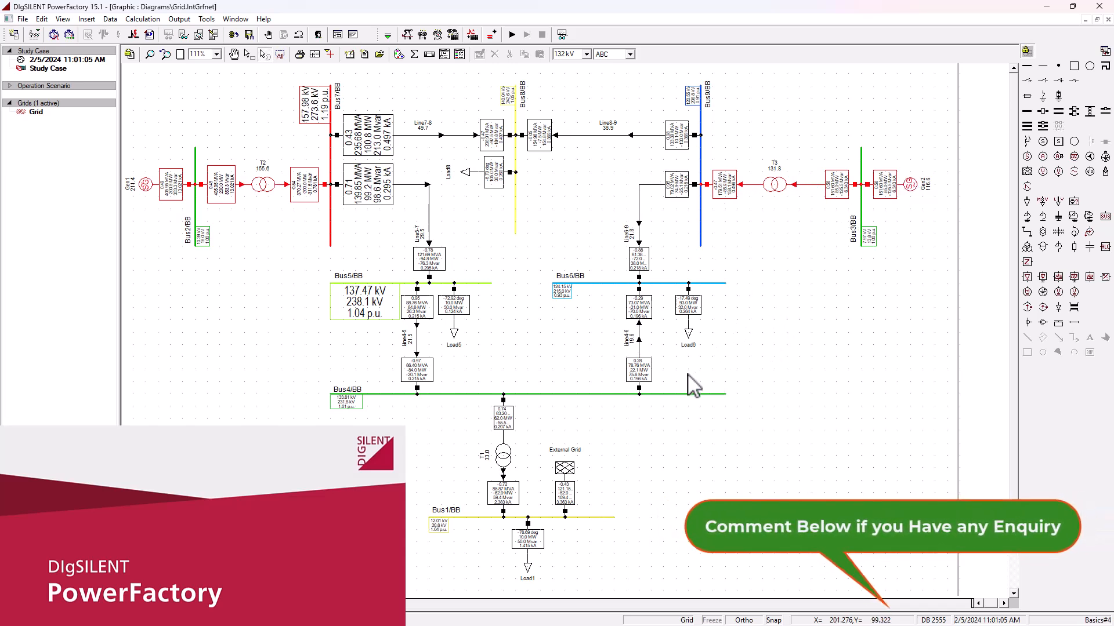
mouse_move(655, 413)
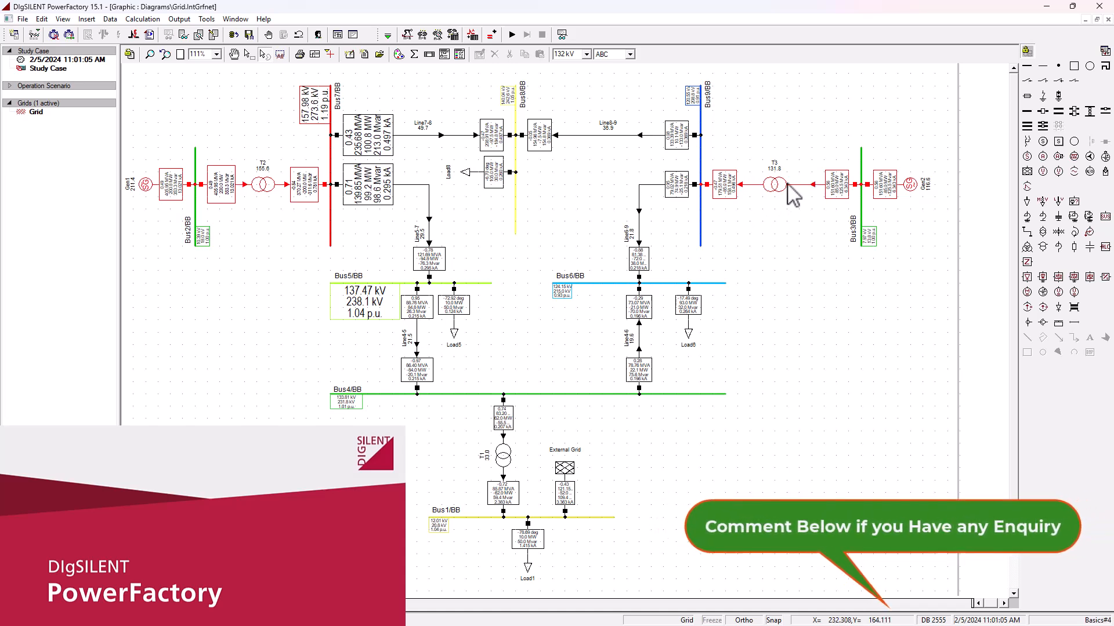
mouse_move(780, 178)
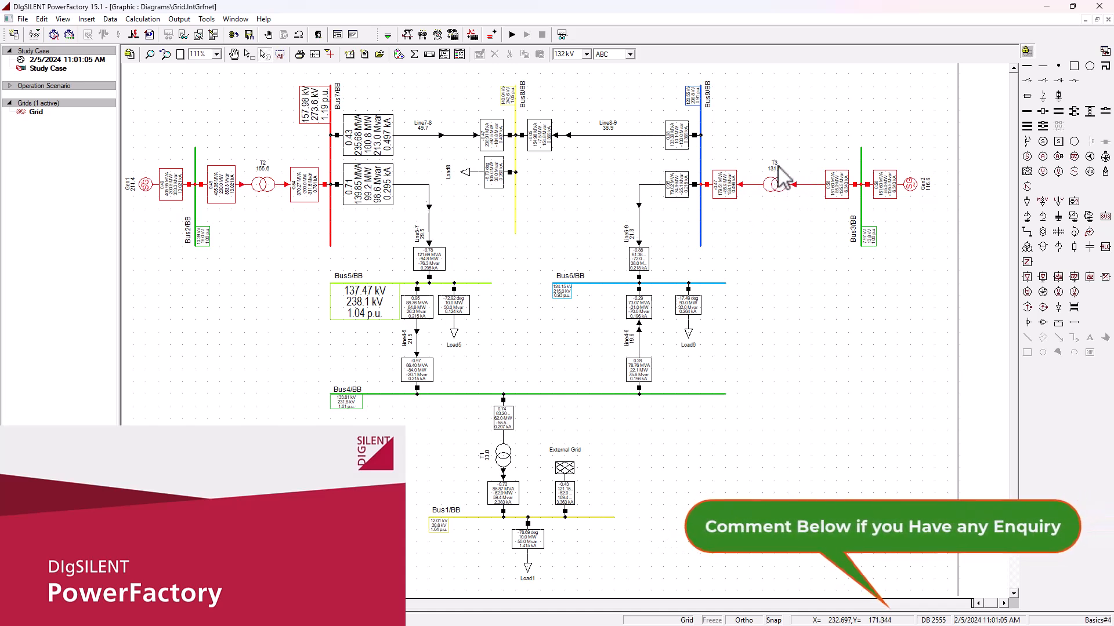
mouse_move(810, 195)
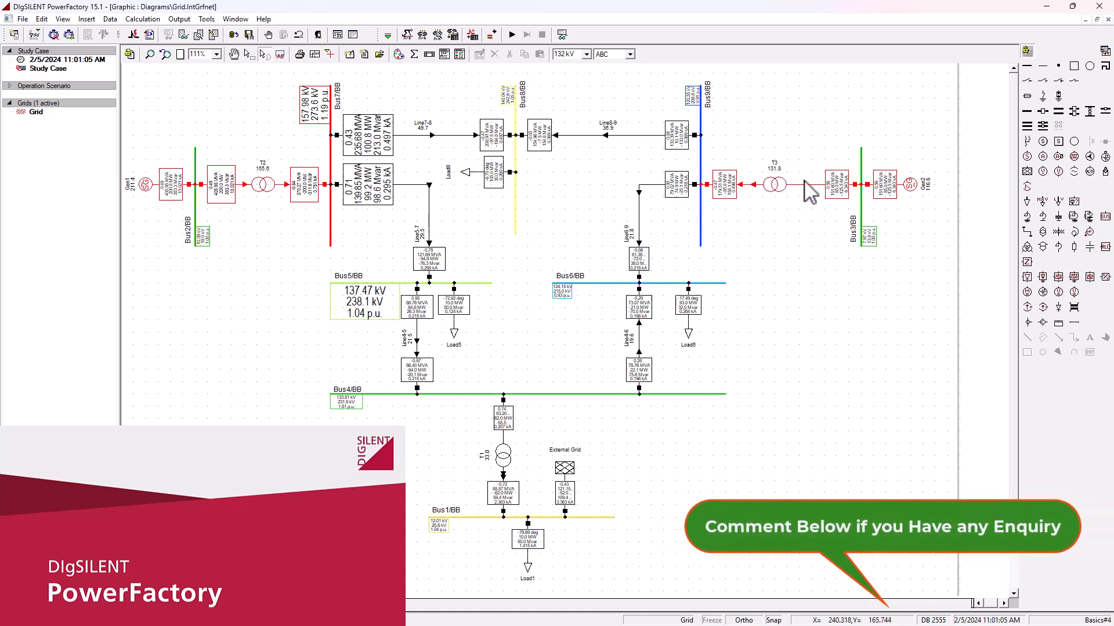
mouse_move(789, 192)
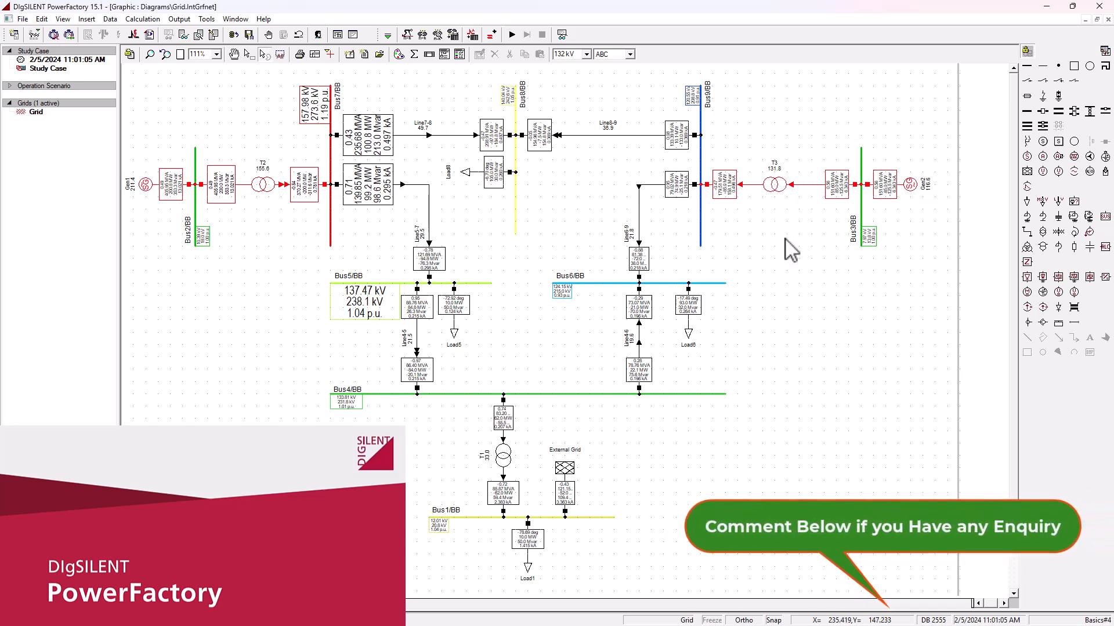
mouse_move(668, 287)
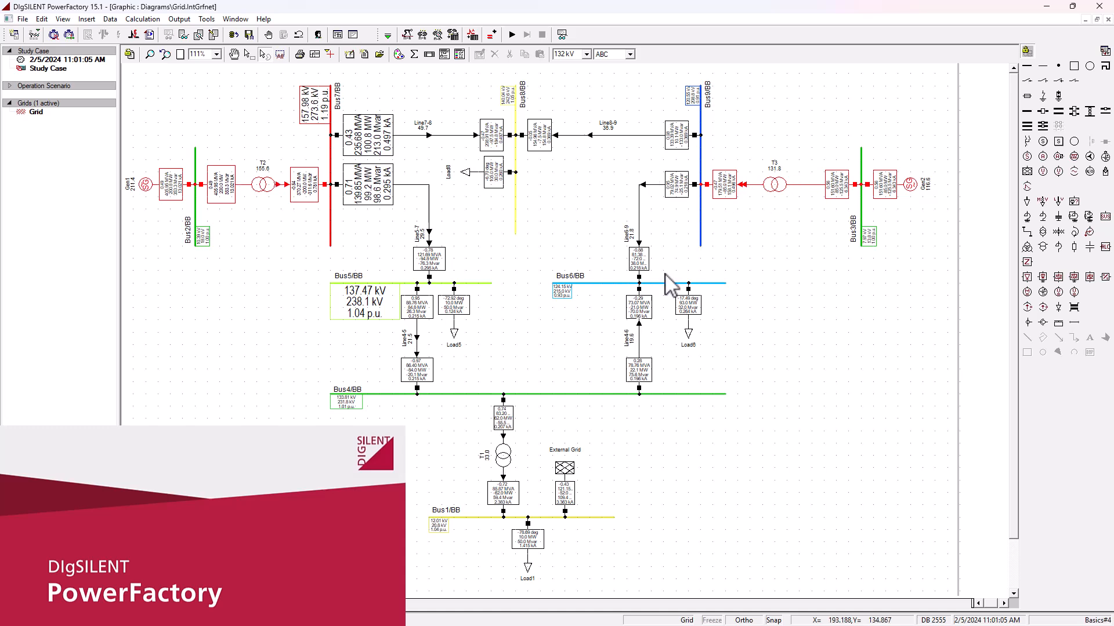
mouse_move(650, 278)
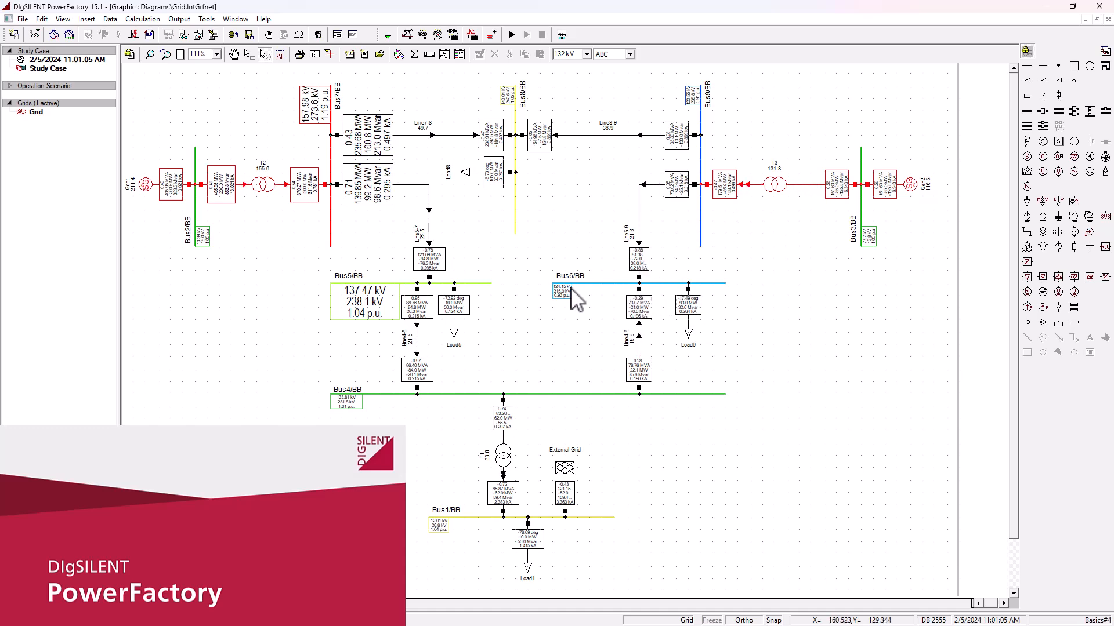
mouse_move(693, 352)
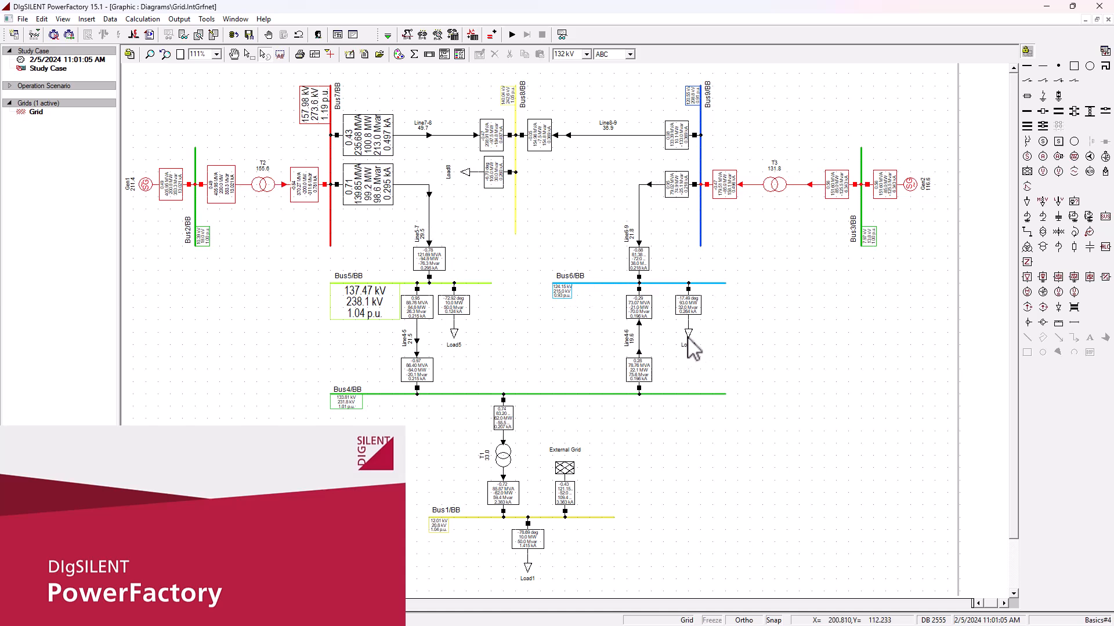
mouse_move(696, 315)
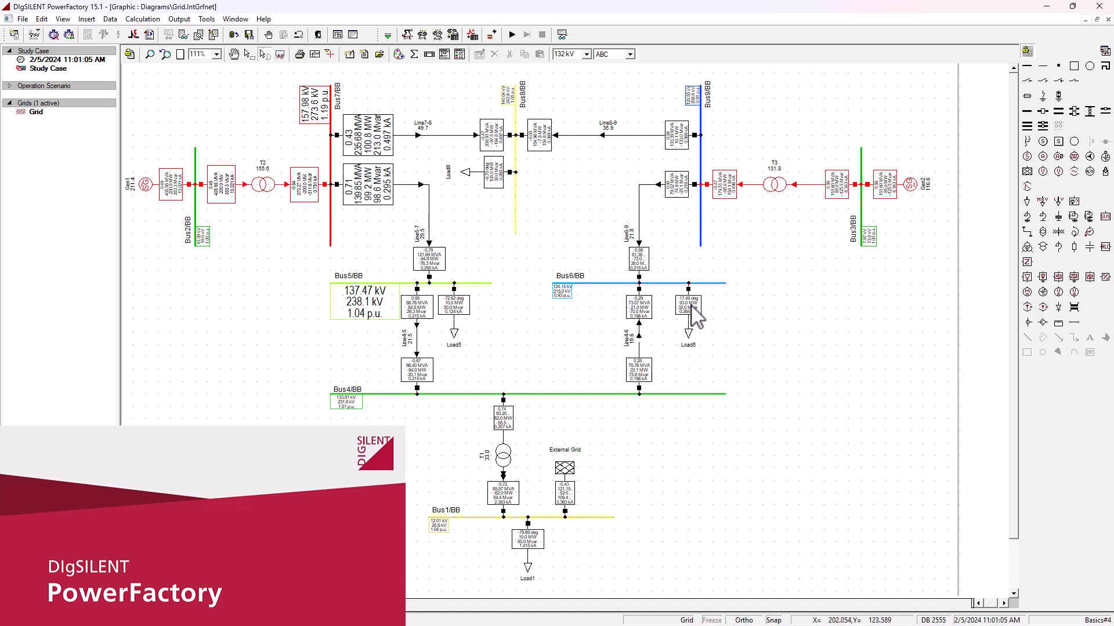
mouse_move(689, 306)
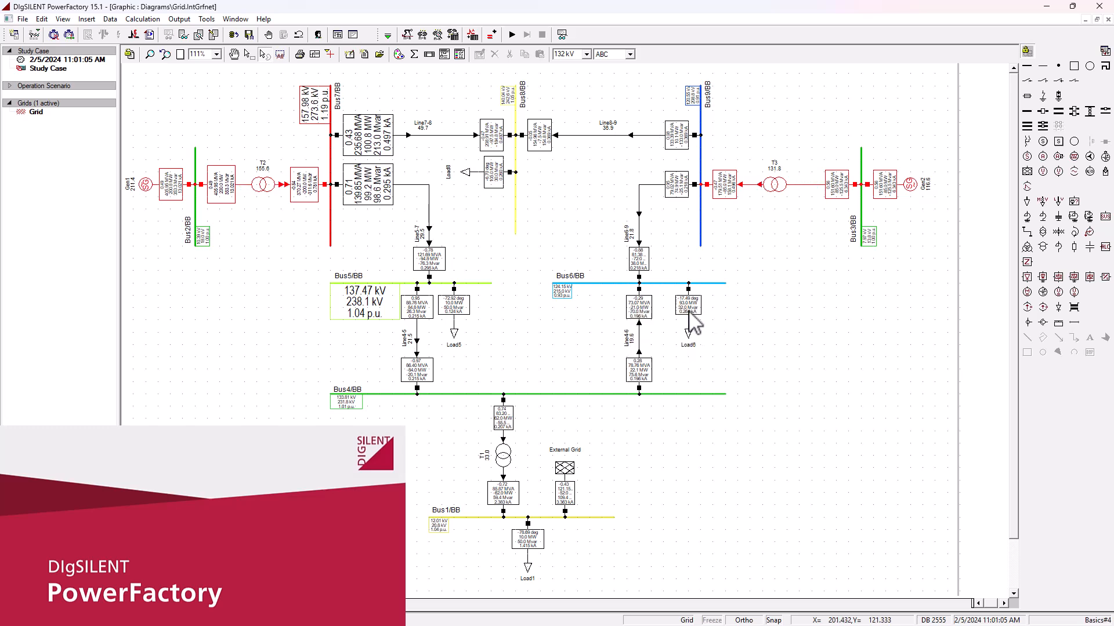
mouse_move(693, 361)
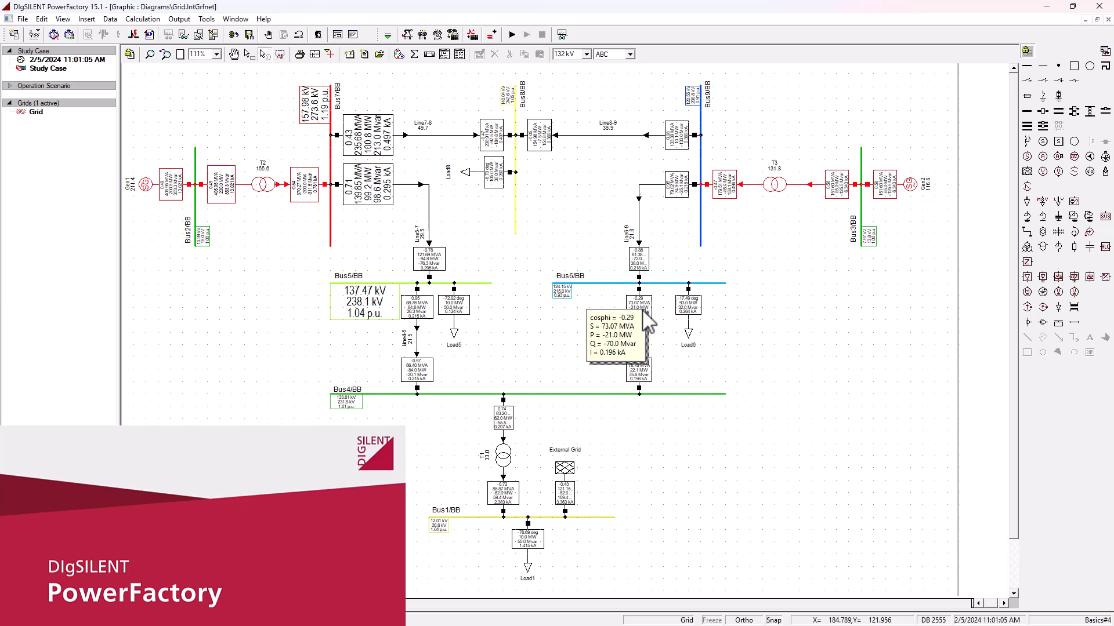
mouse_move(641, 387)
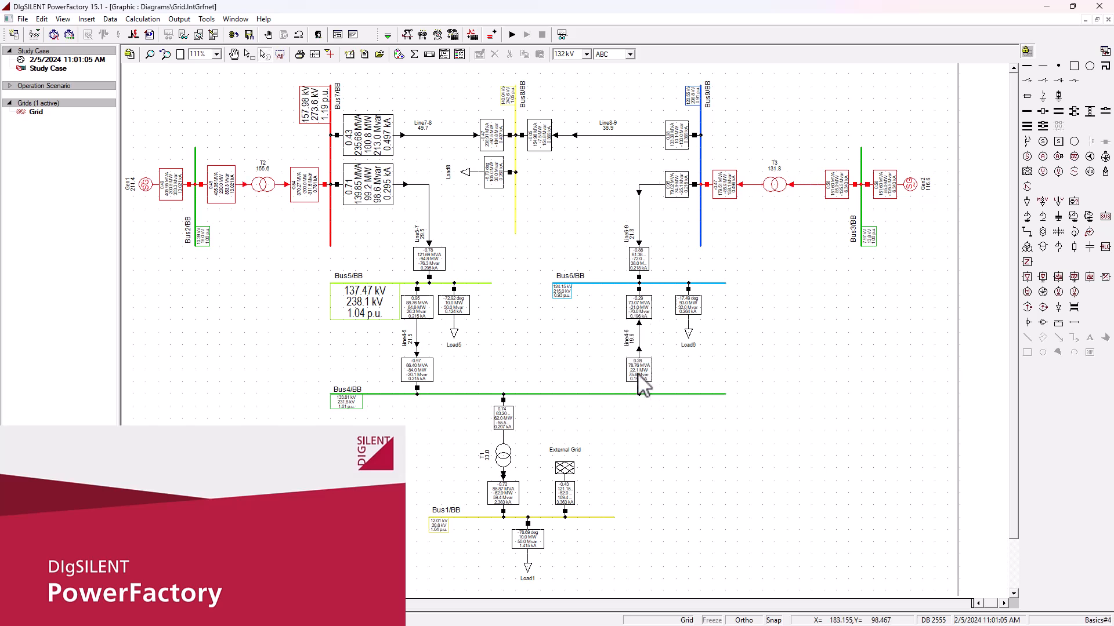
mouse_move(653, 293)
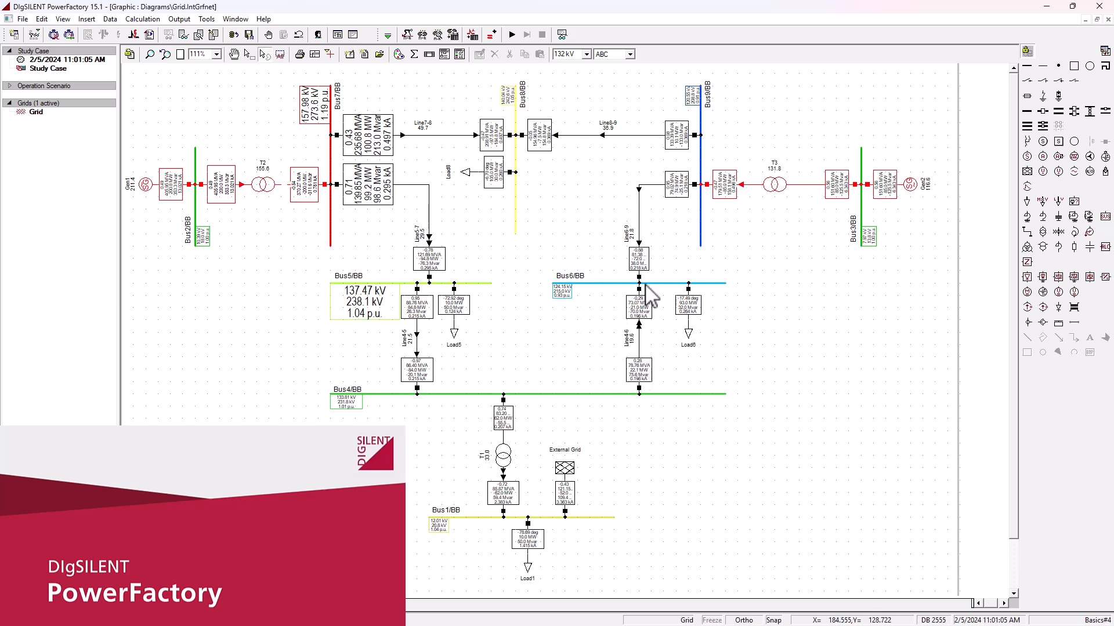
mouse_move(638, 256)
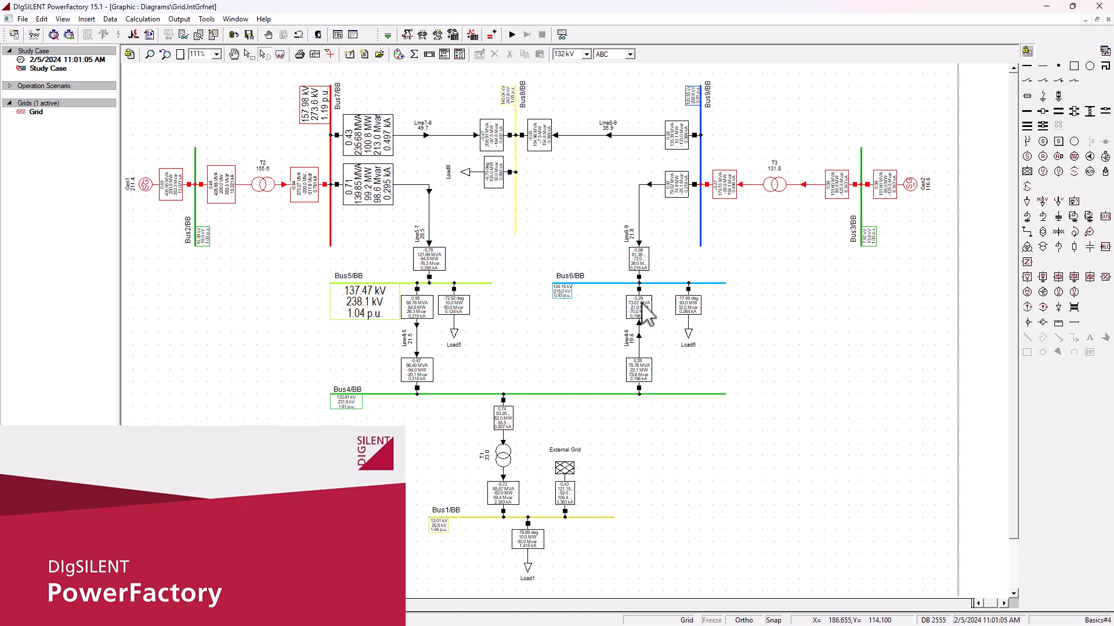
mouse_move(639, 369)
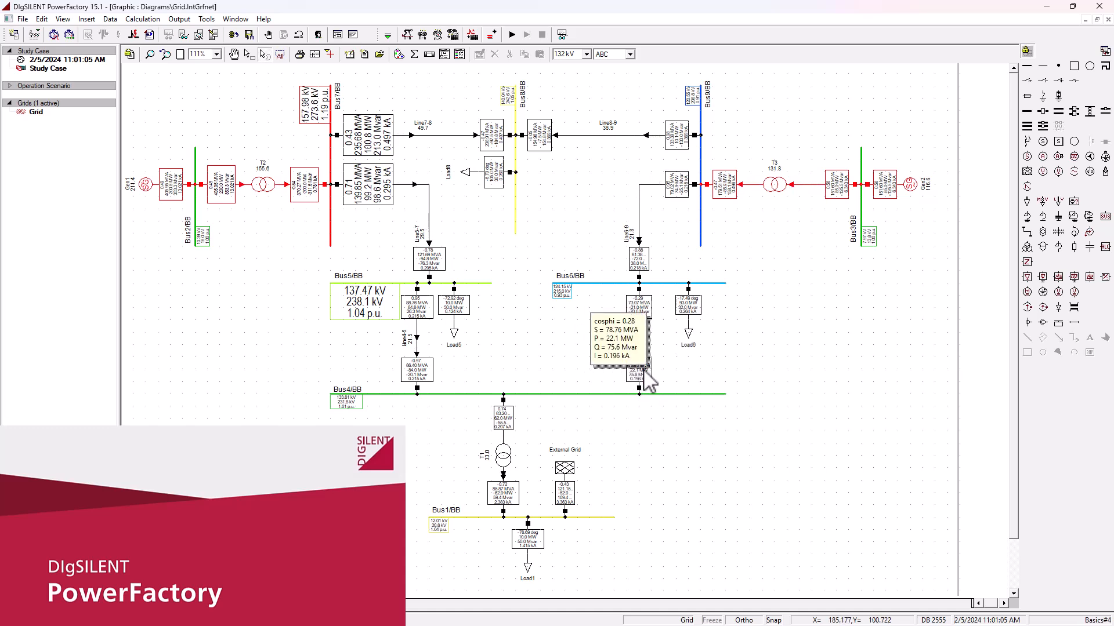
mouse_move(646, 334)
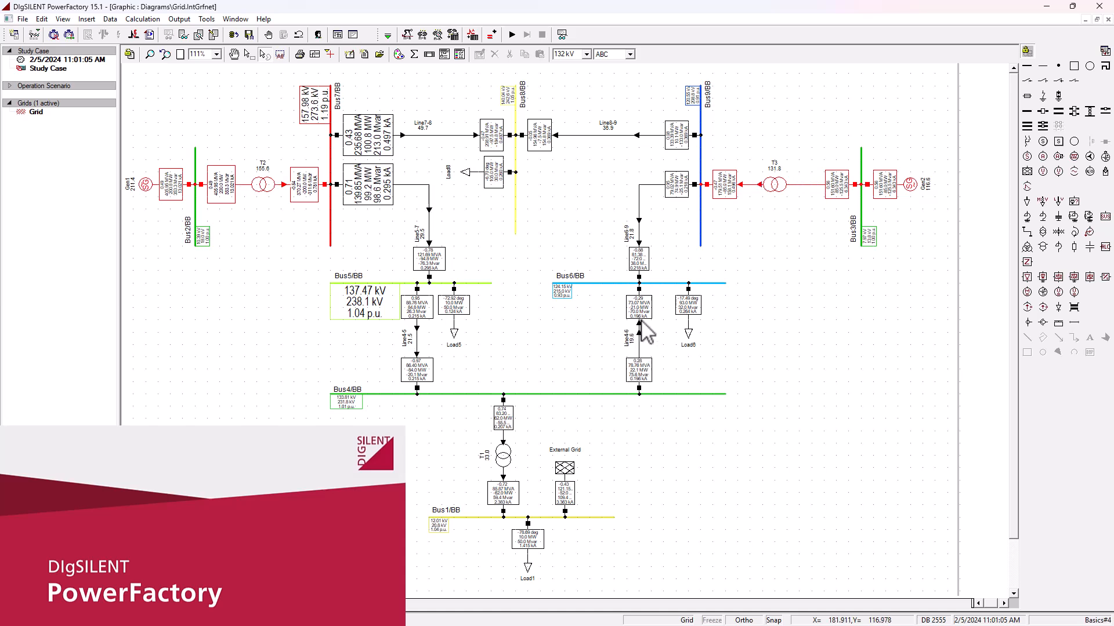
mouse_move(651, 348)
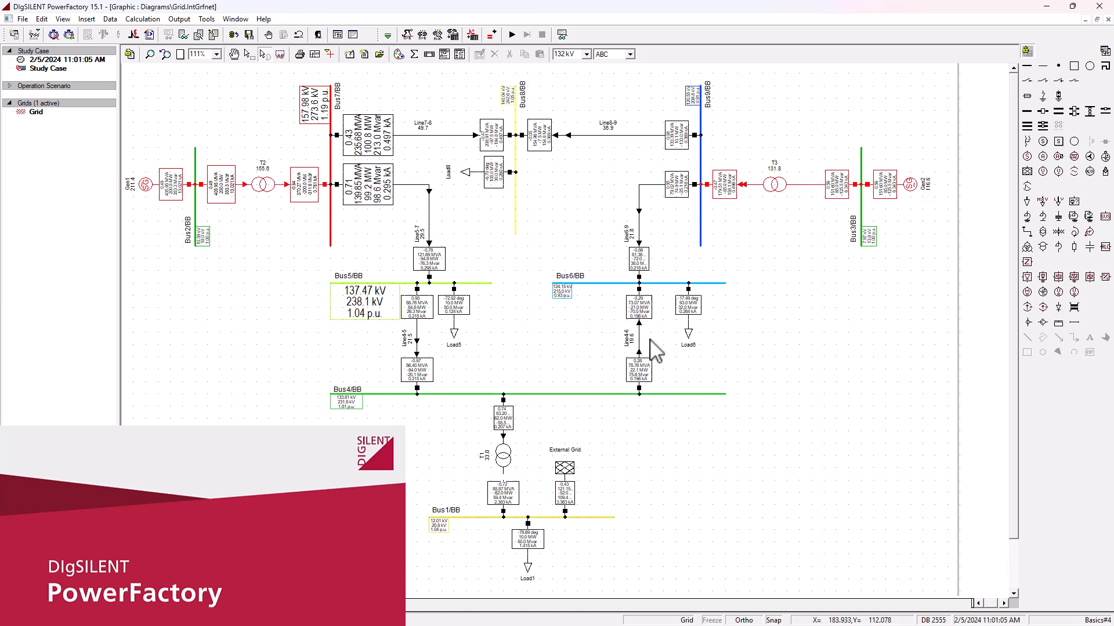
mouse_move(699, 324)
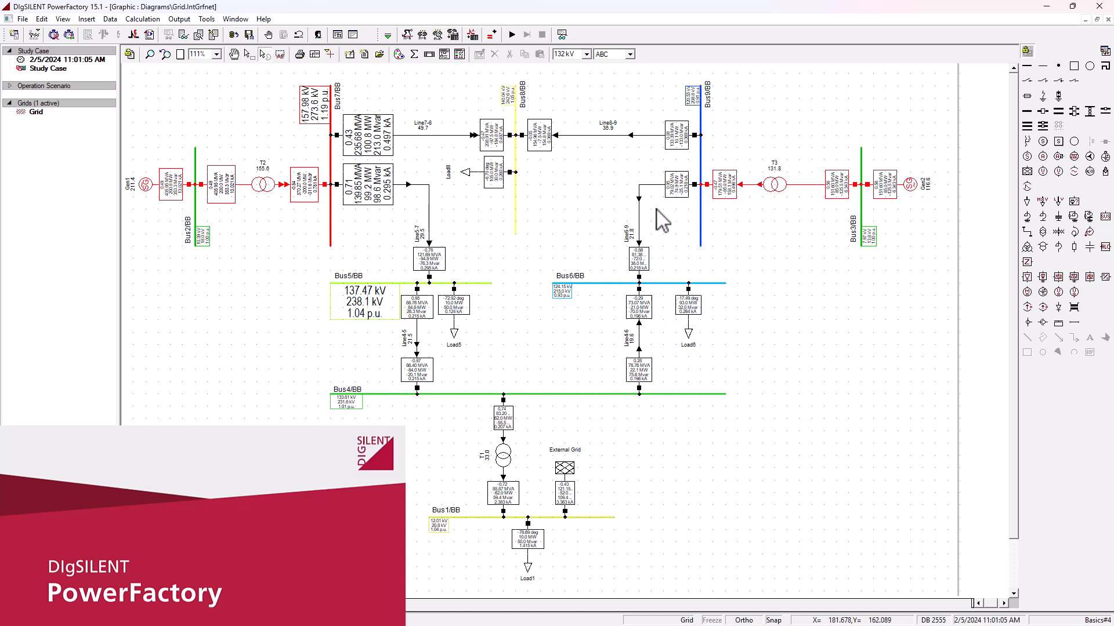
mouse_move(687, 255)
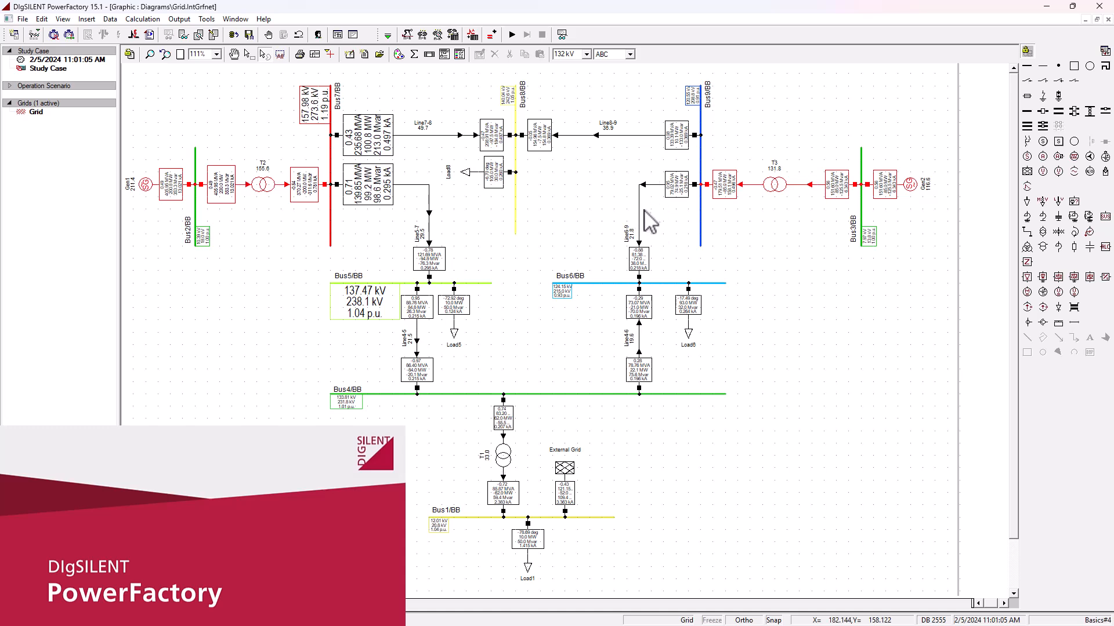
mouse_move(781, 188)
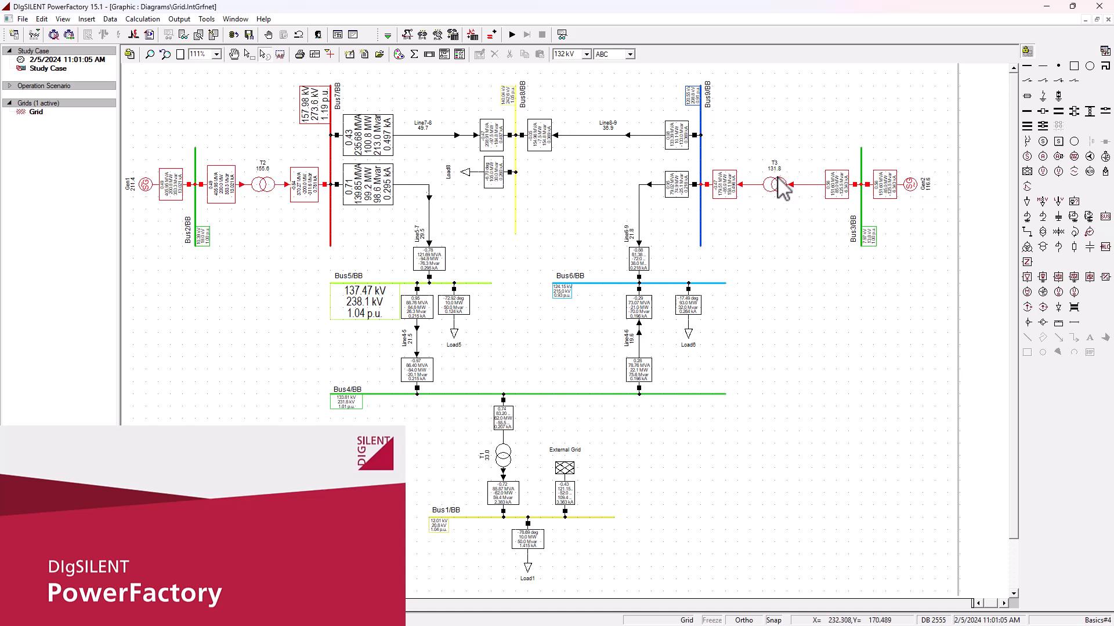
mouse_move(781, 191)
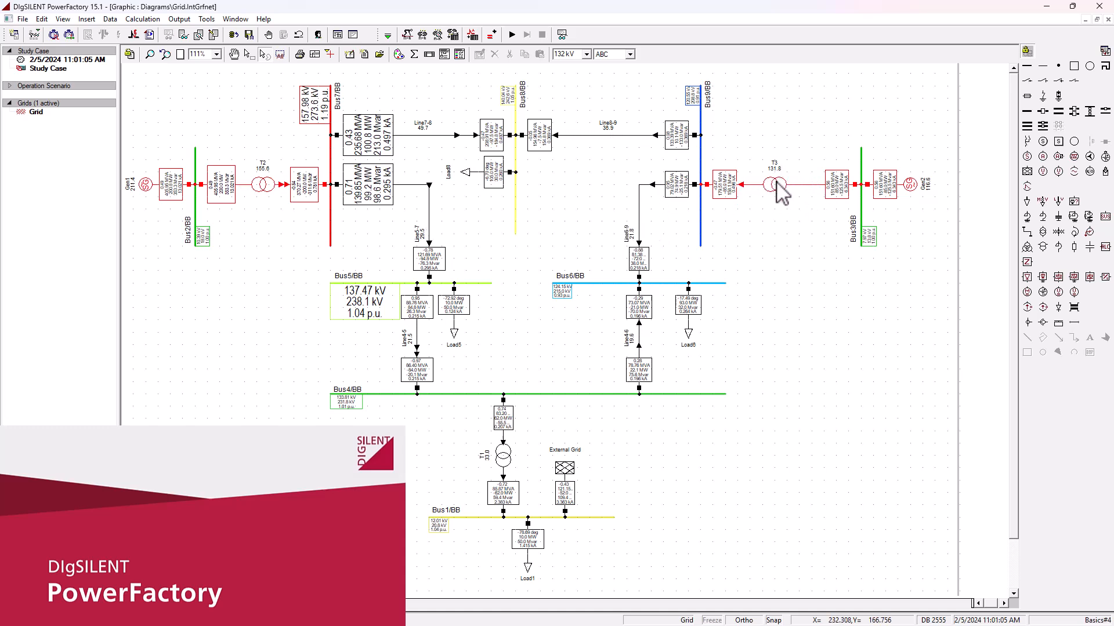
mouse_move(760, 226)
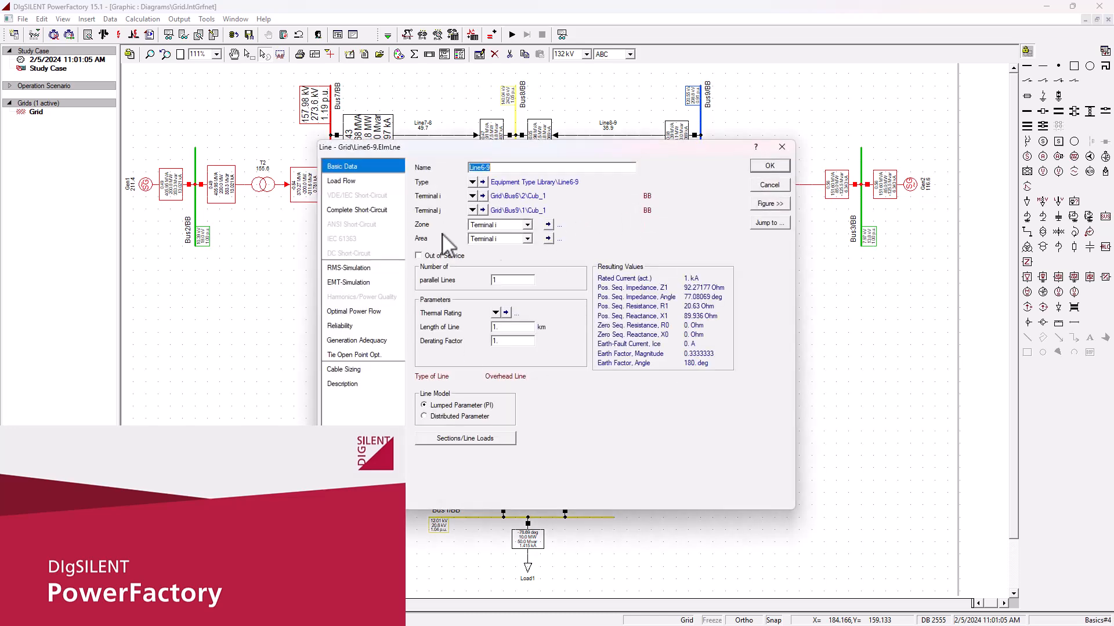
Step: Set Line6-9 to Out of Service and confirm, de-energising it on the diagram
click(419, 255)
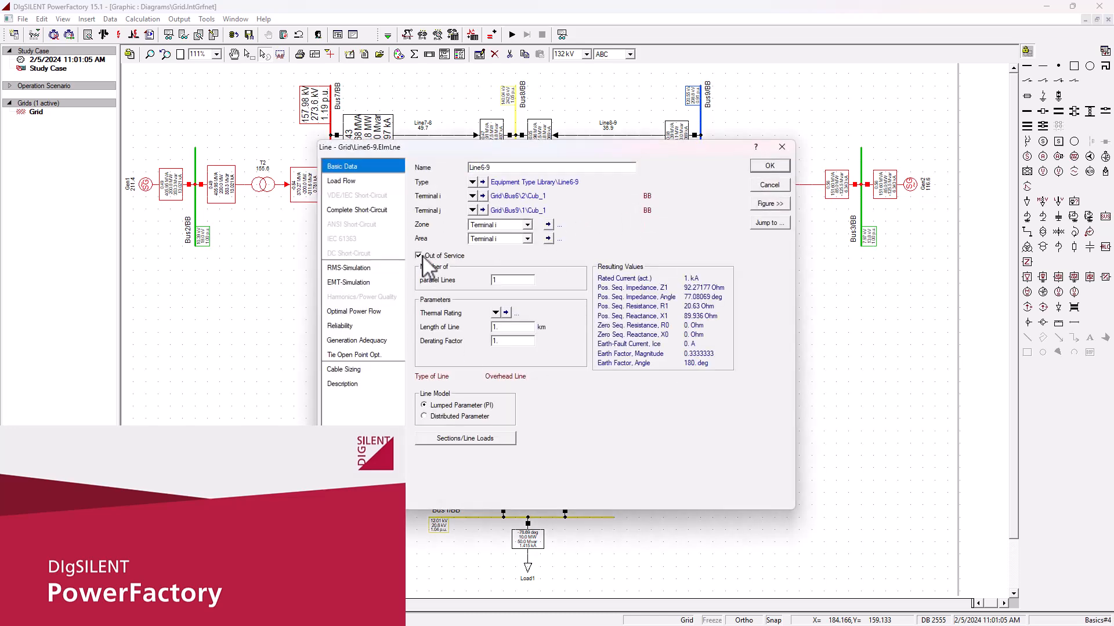
click(419, 255)
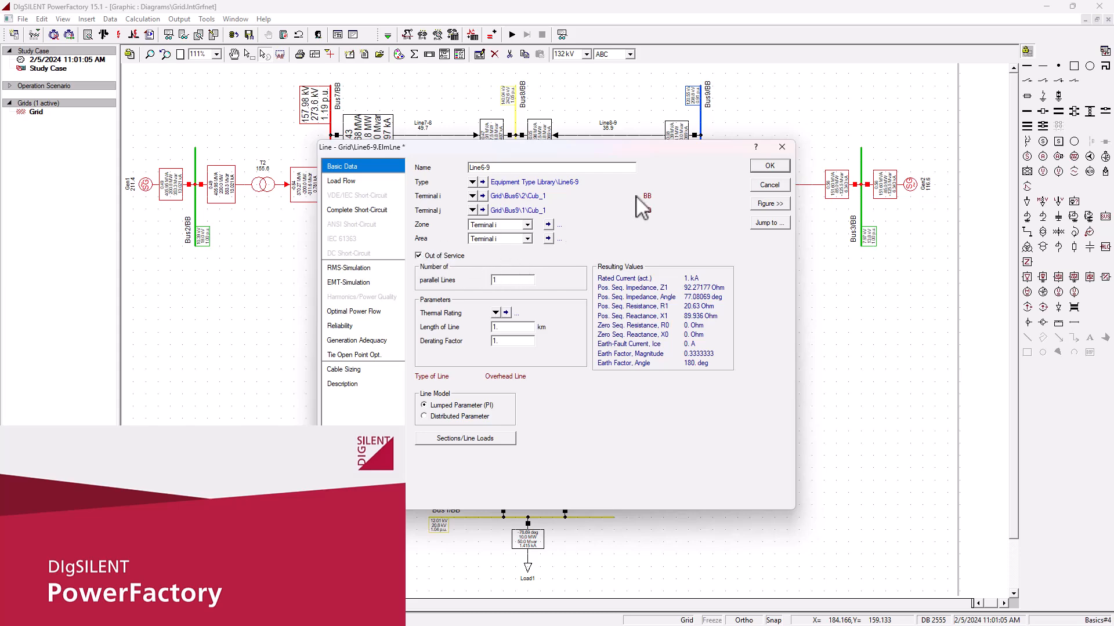
click(768, 166)
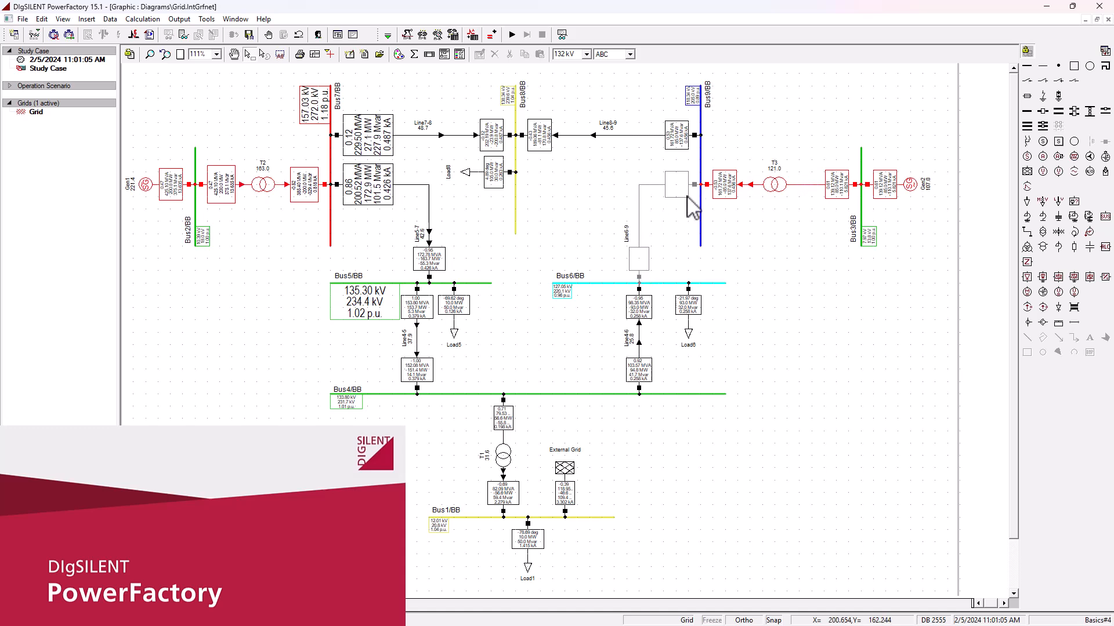
mouse_move(650, 348)
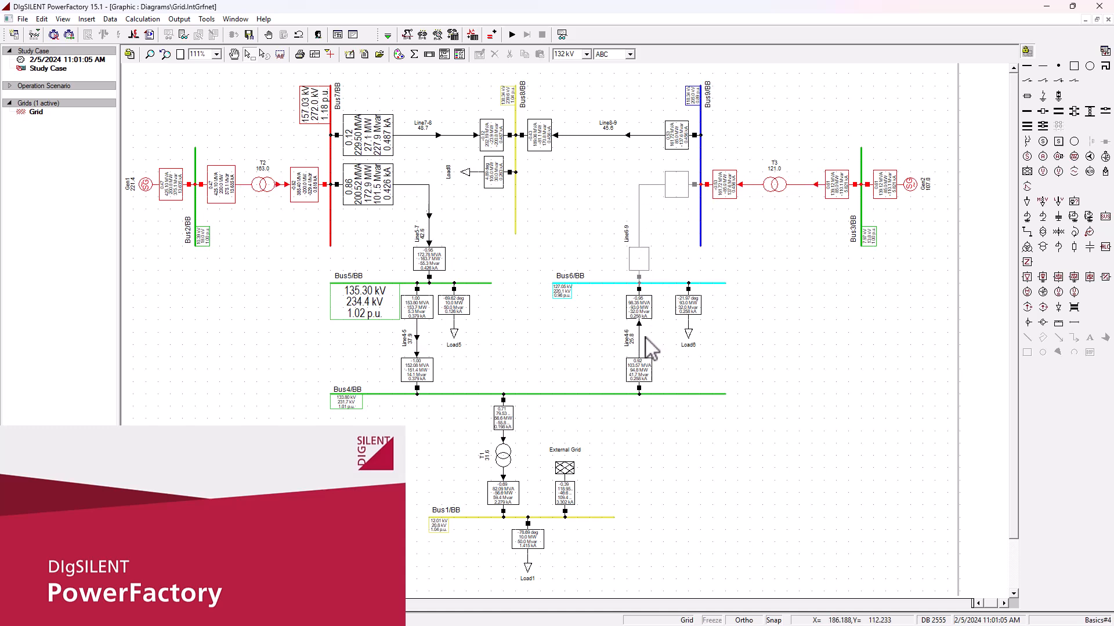
mouse_move(692, 320)
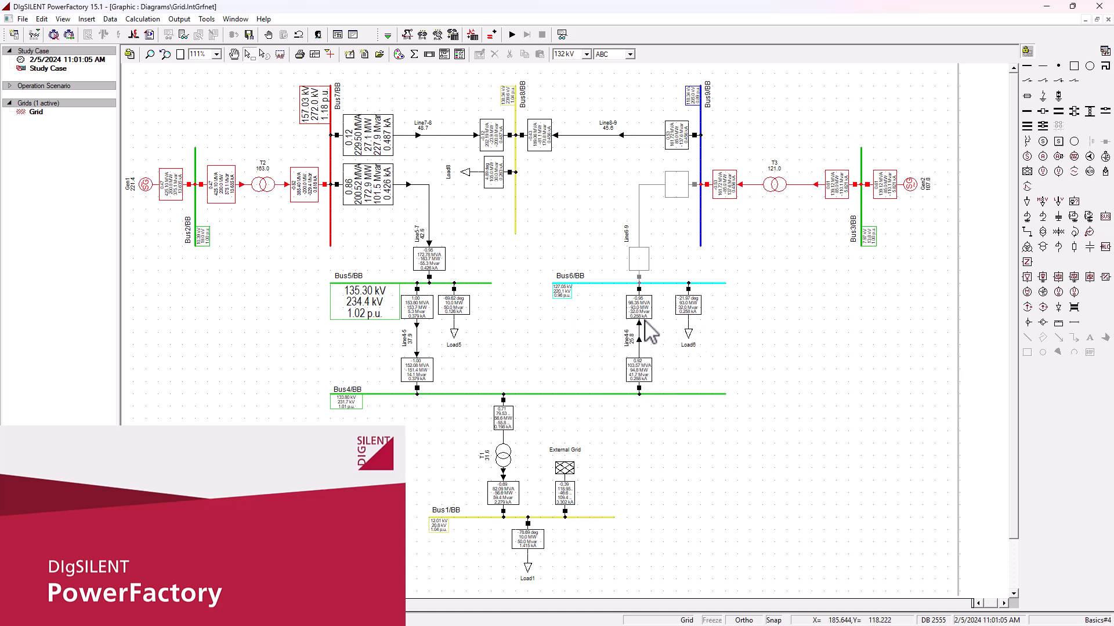
mouse_move(650, 331)
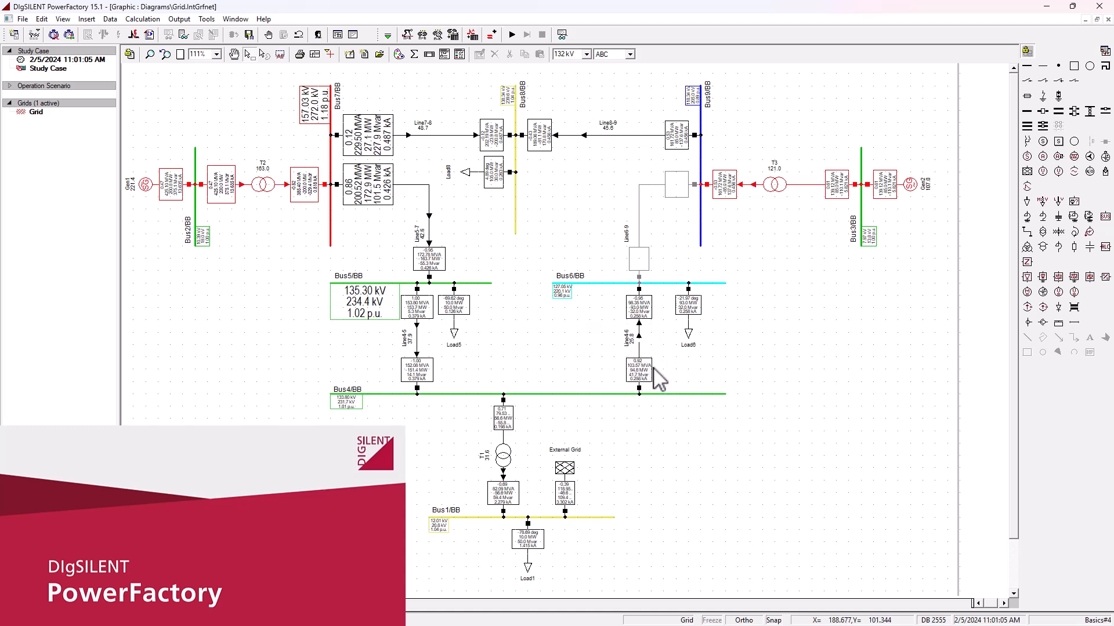
mouse_move(640, 313)
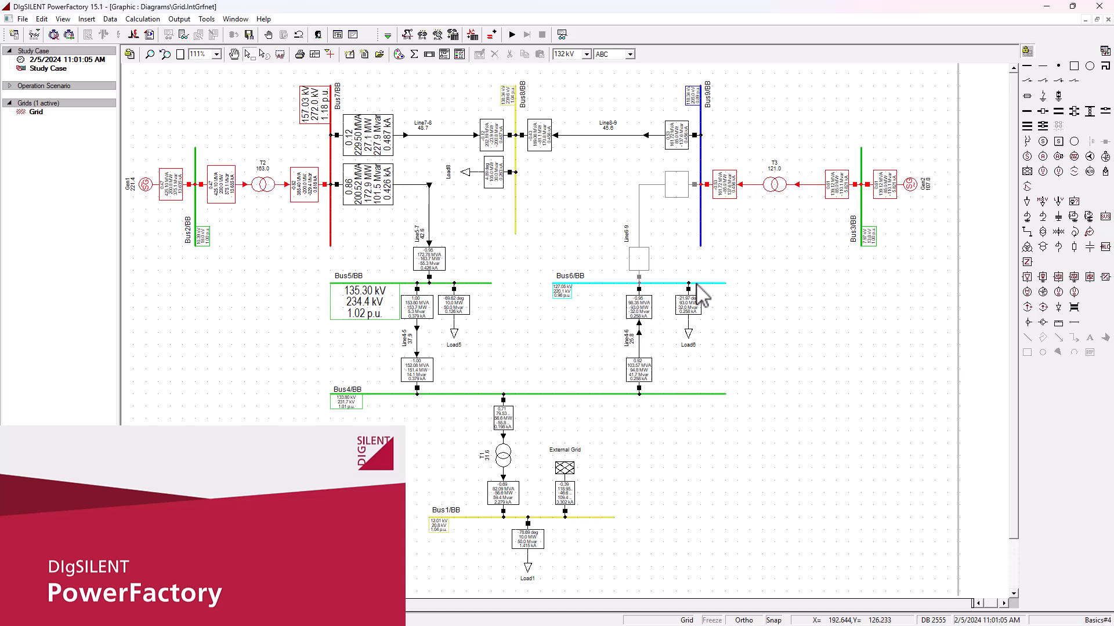
mouse_move(800, 188)
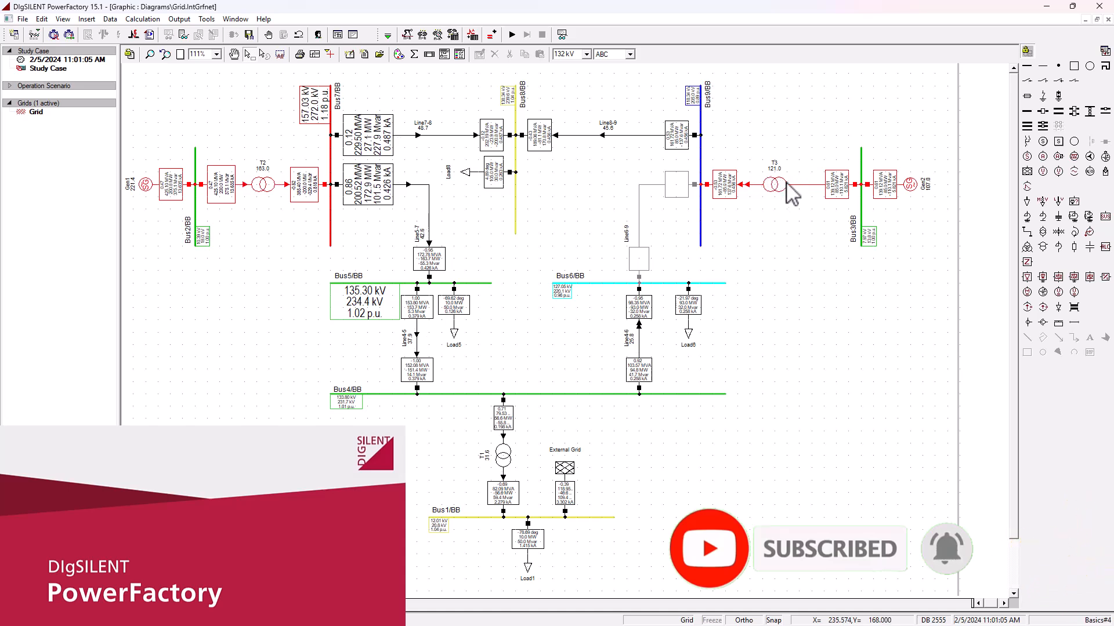
mouse_move(692, 263)
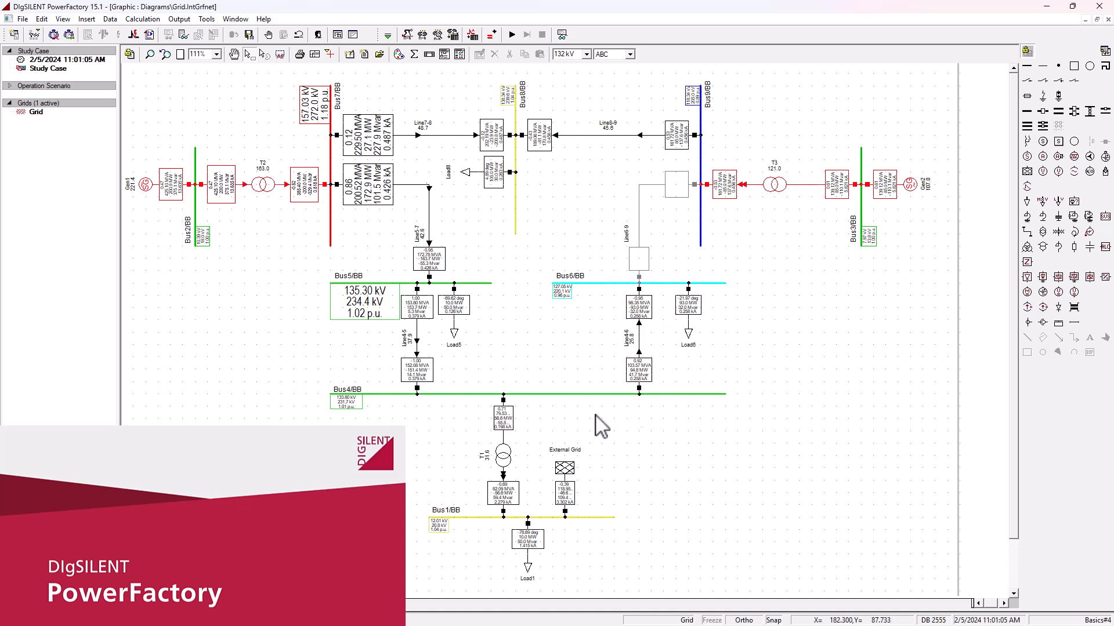
mouse_move(412, 234)
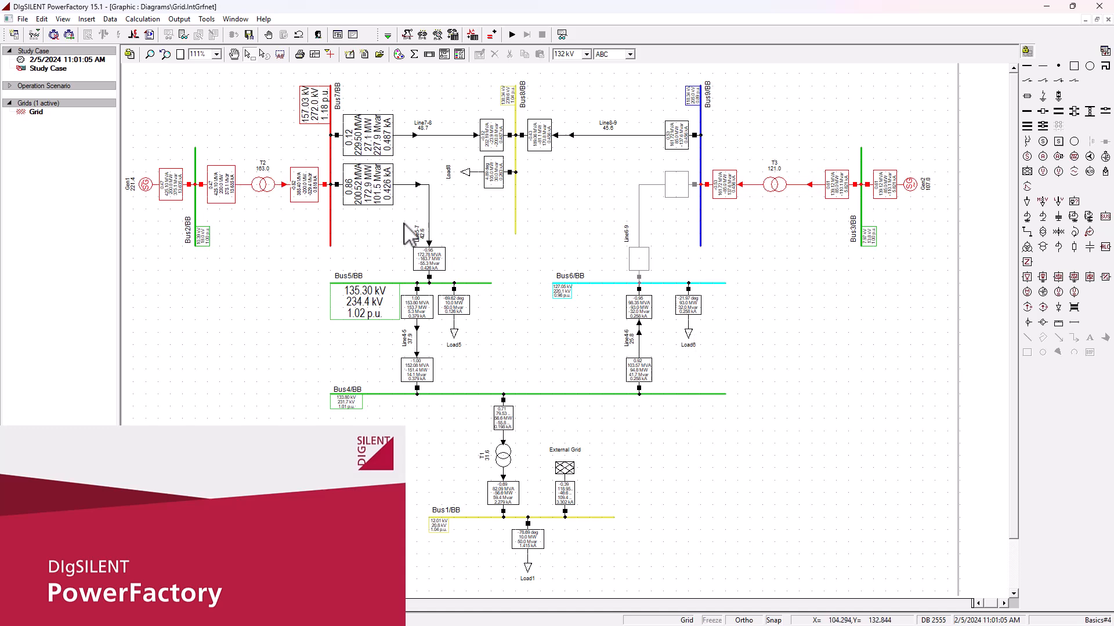
mouse_move(728, 338)
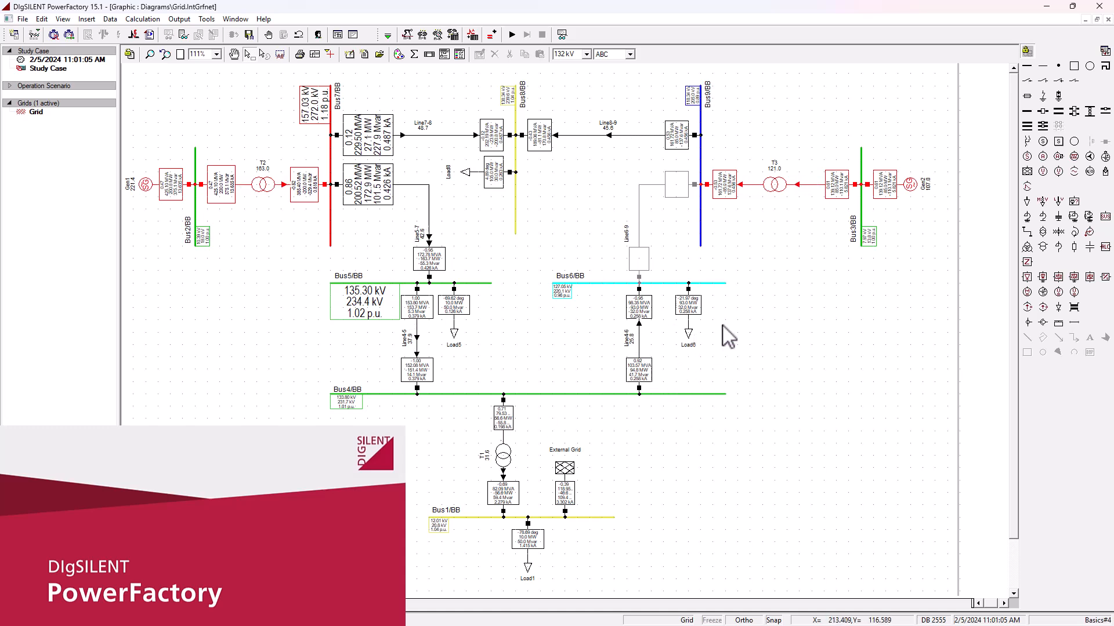
mouse_move(753, 339)
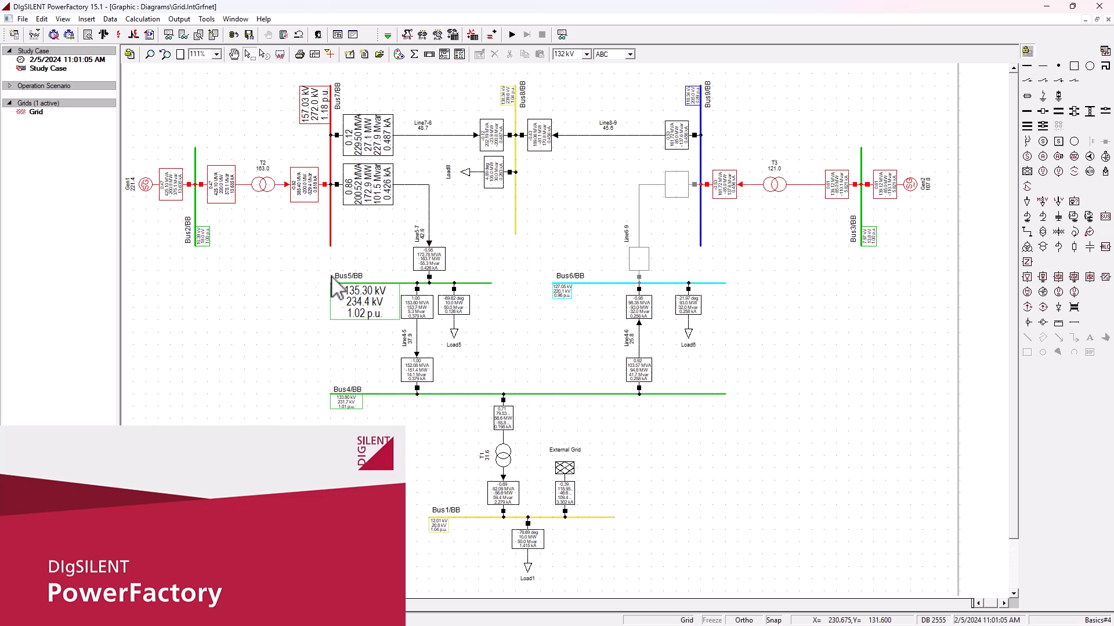
Step: View T2's type data (200 MVA, 230/13.8 kV, YNd0) and close it unchanged
click(264, 184)
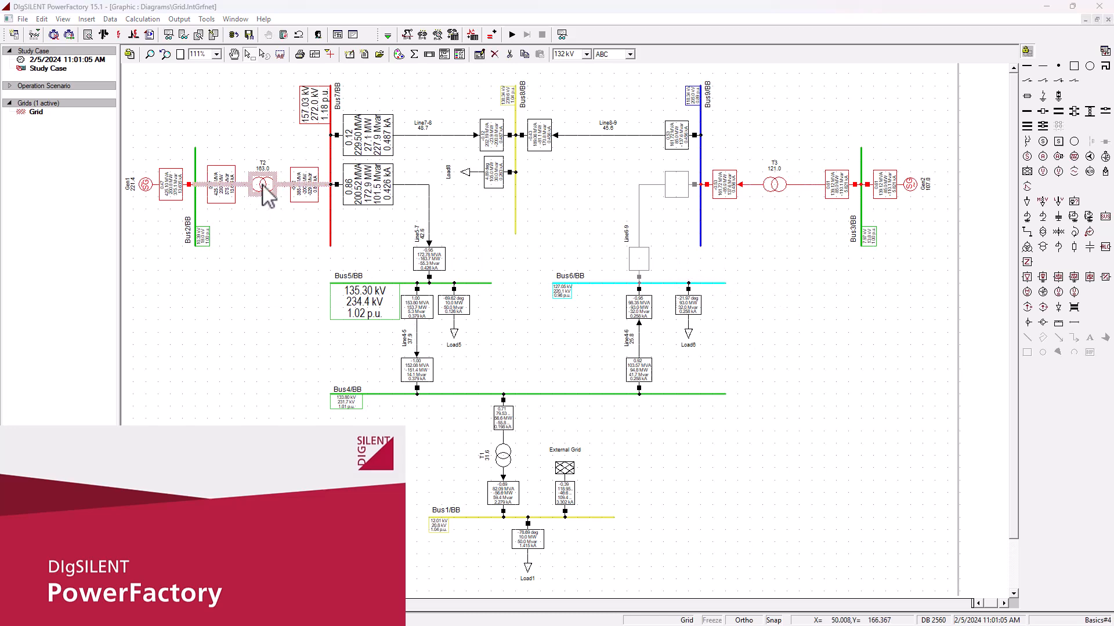
double_click(263, 183)
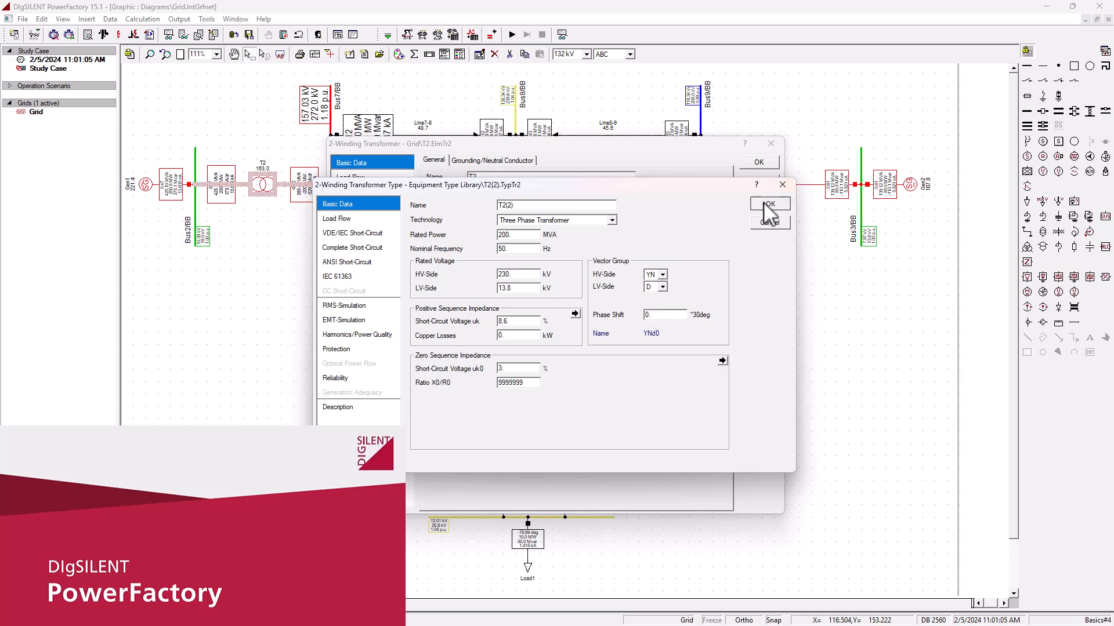
click(769, 204)
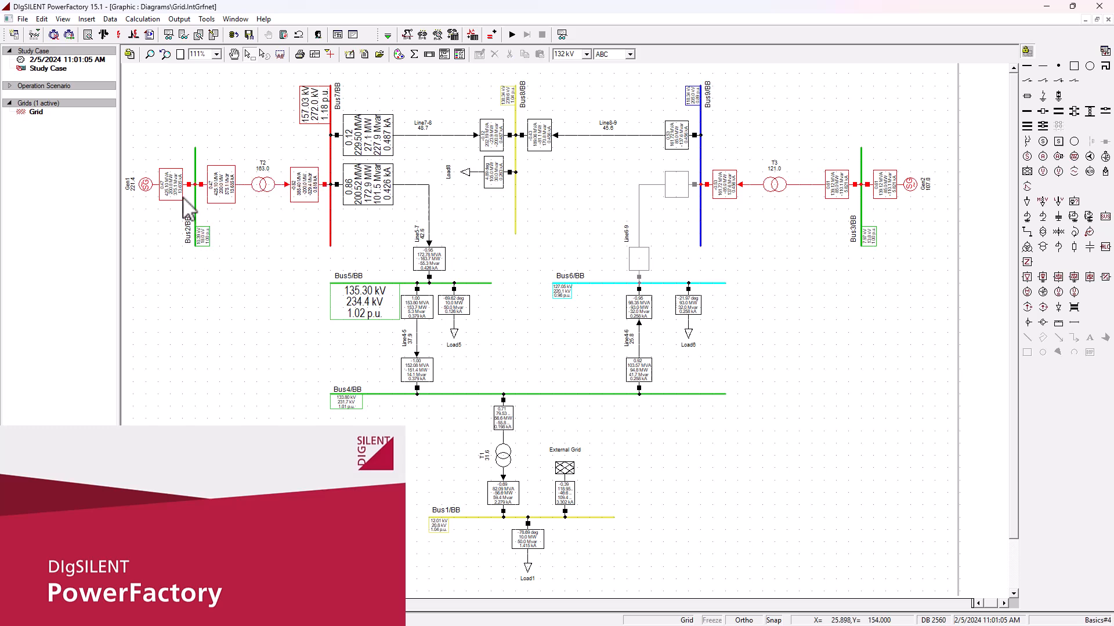
click(141, 183)
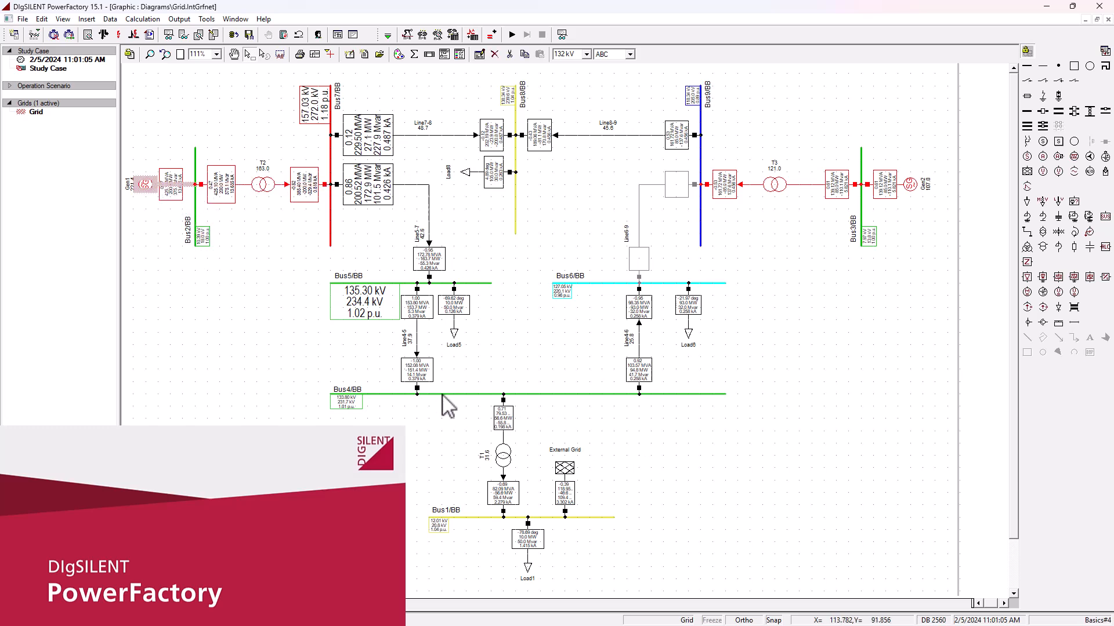
mouse_move(688, 399)
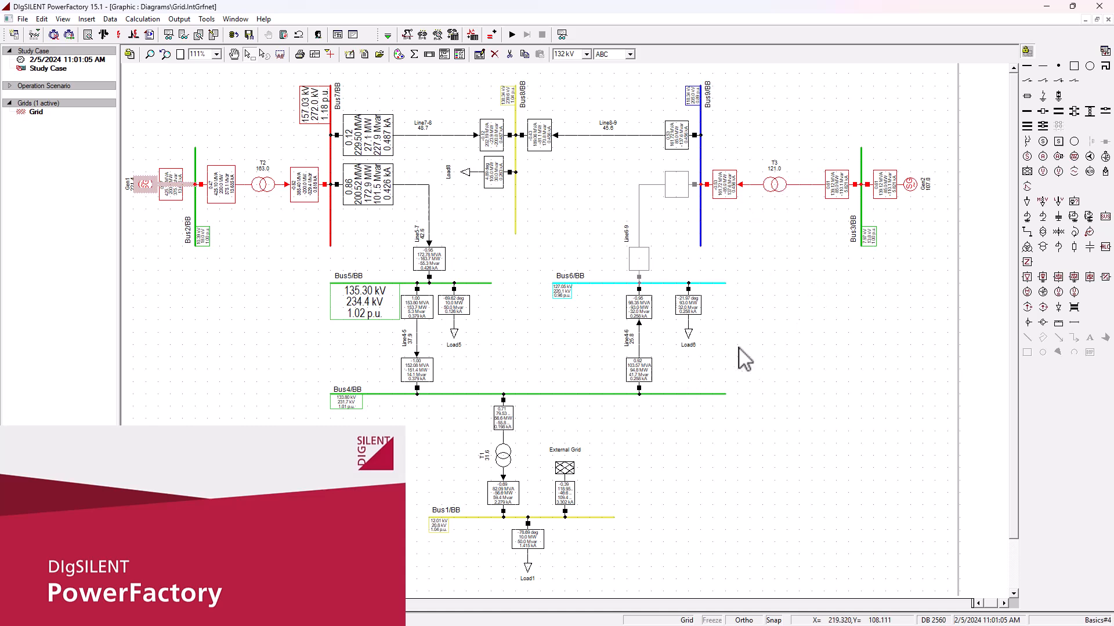
mouse_move(920, 278)
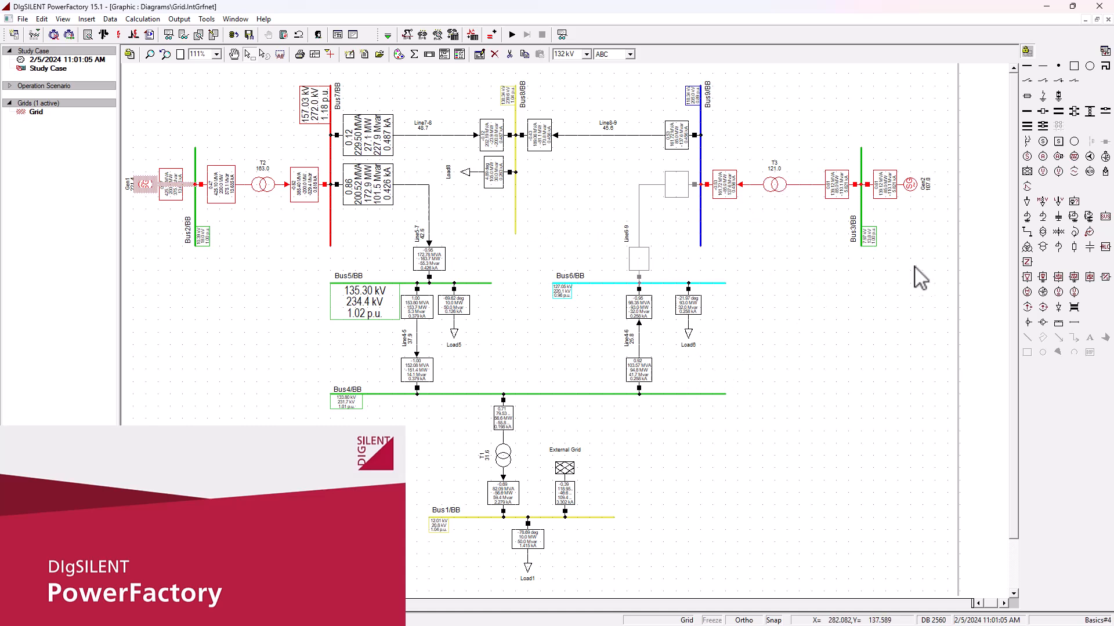
mouse_move(809, 368)
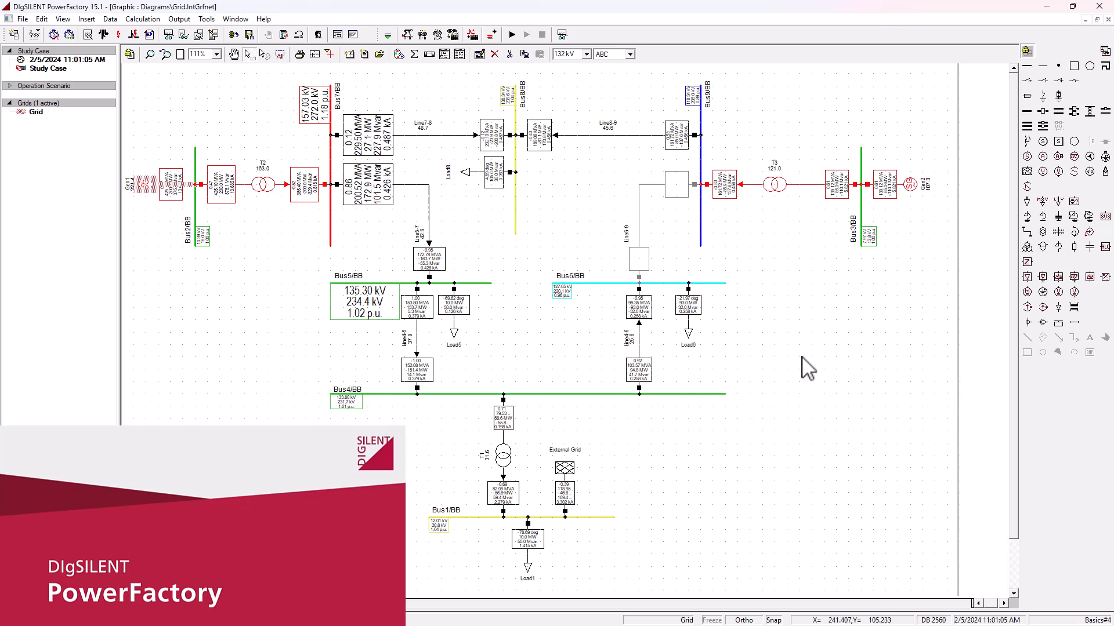
mouse_move(663, 263)
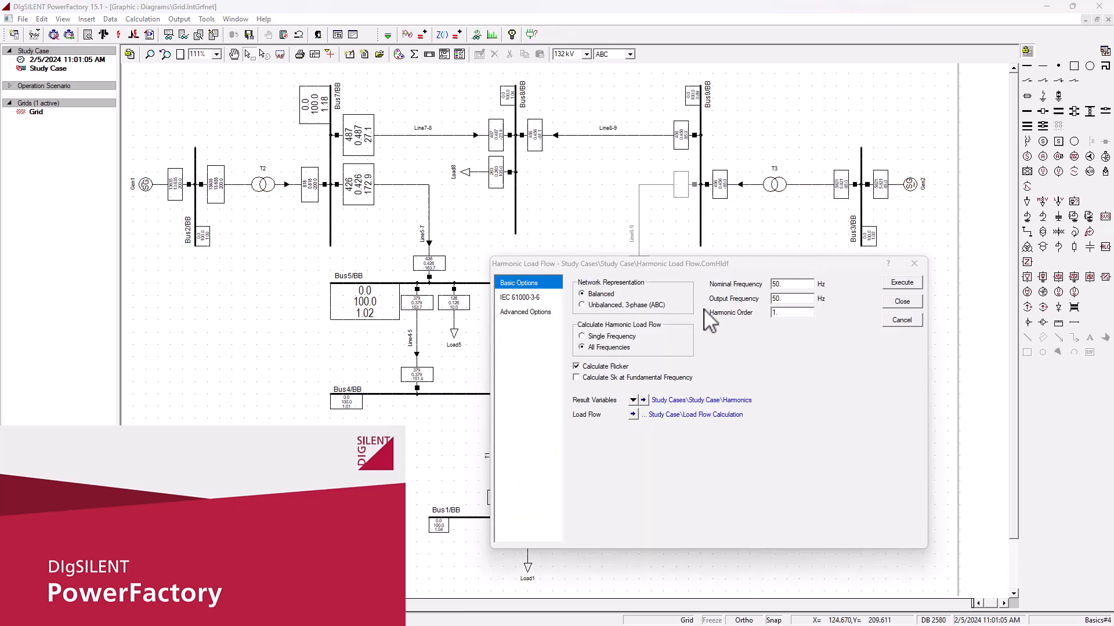
mouse_move(781, 366)
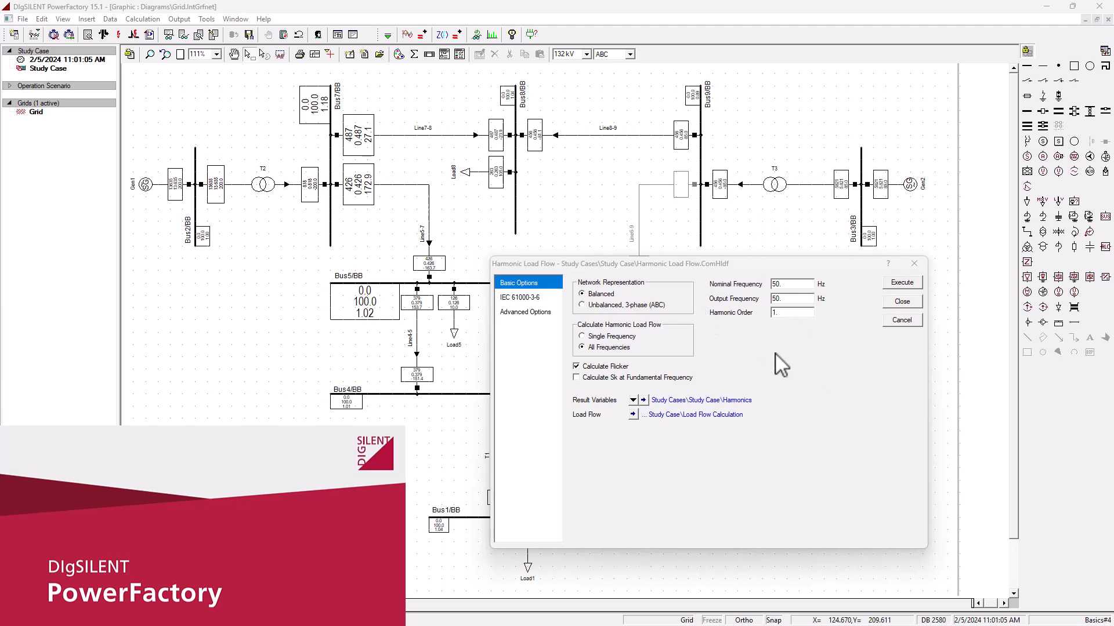
mouse_move(746, 316)
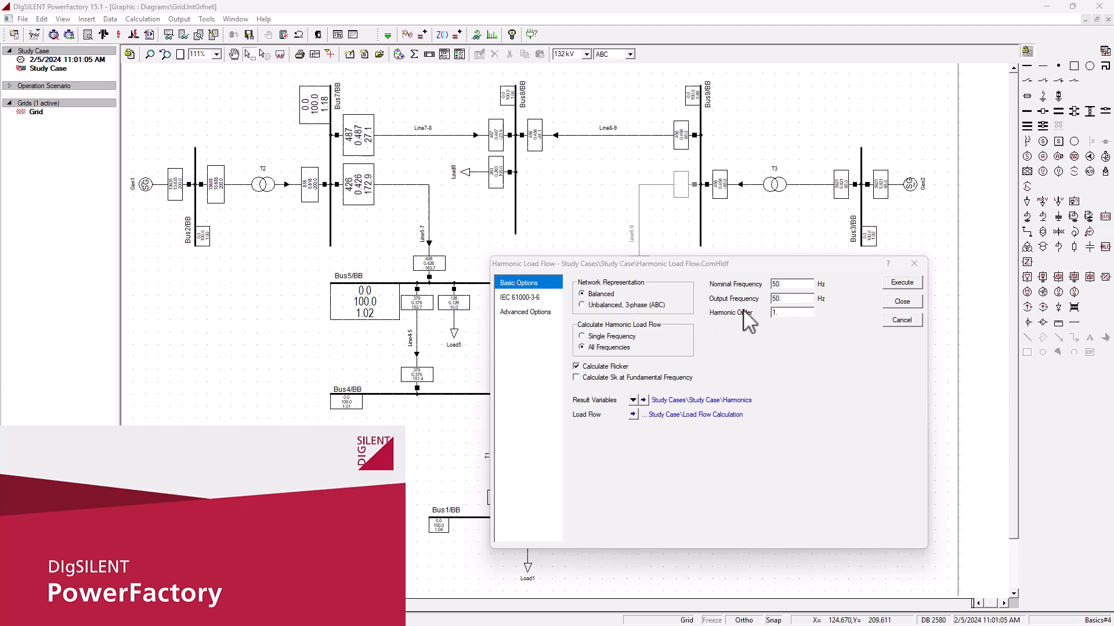
mouse_move(795, 222)
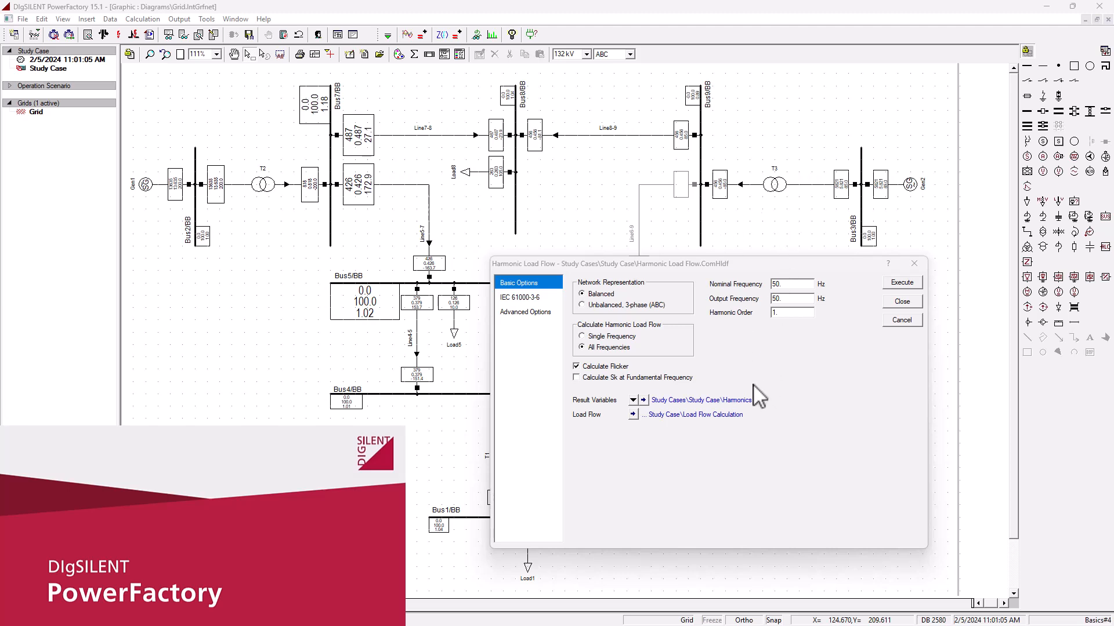
mouse_move(743, 416)
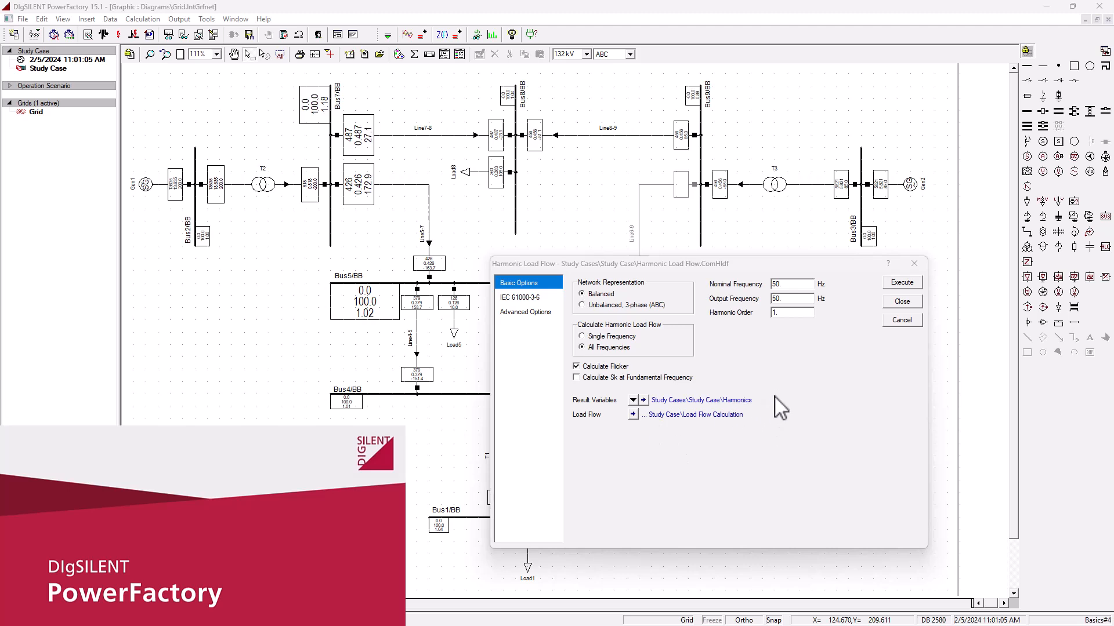
mouse_move(793, 395)
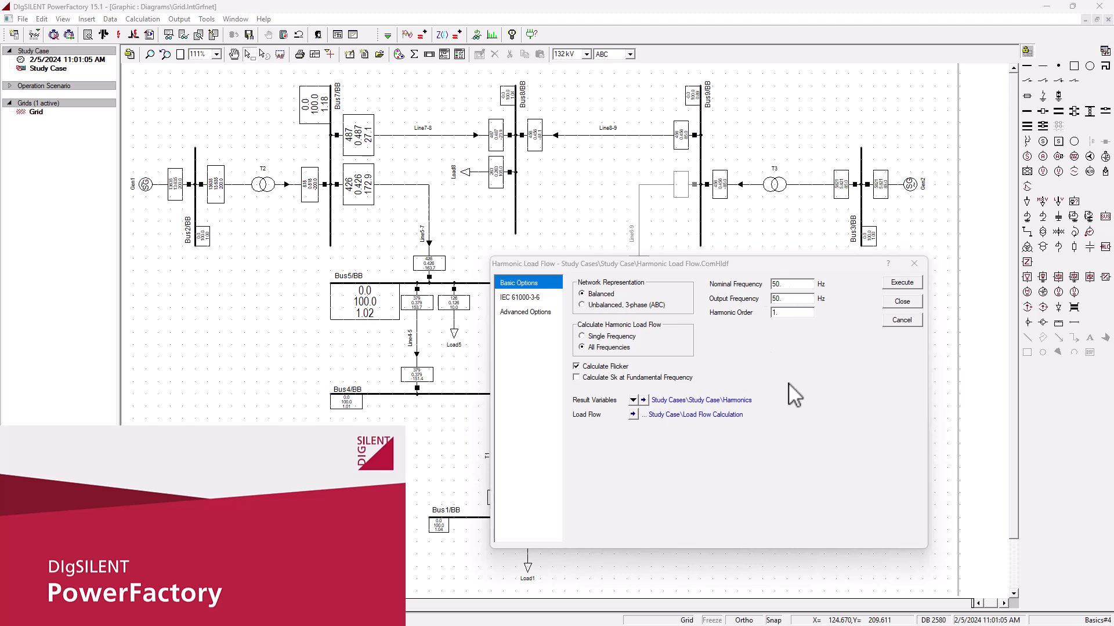
mouse_move(860, 399)
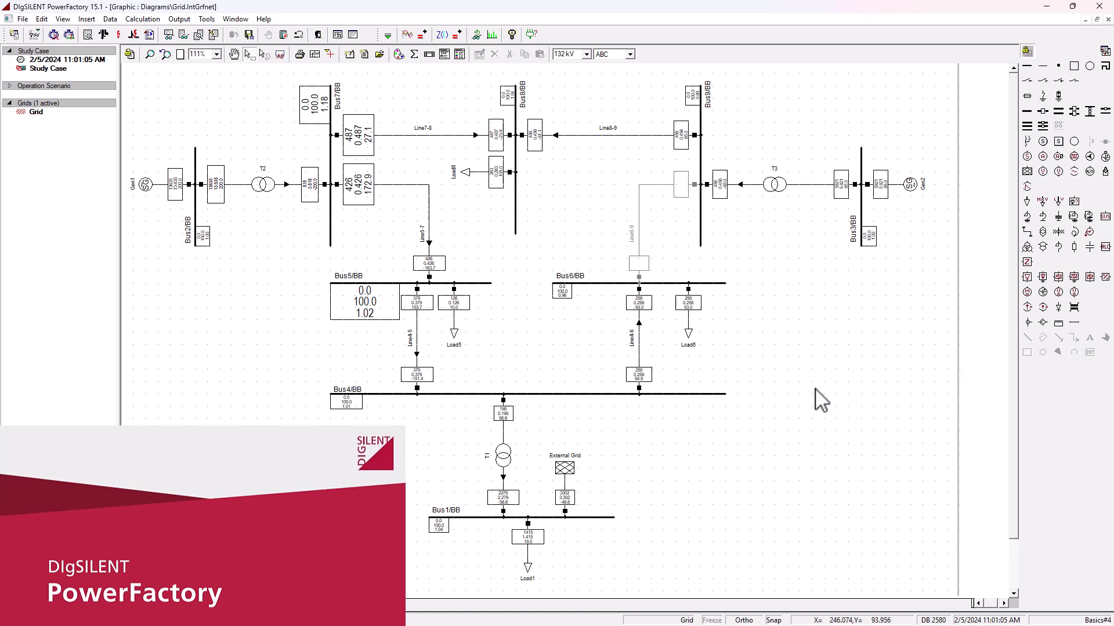
mouse_move(813, 416)
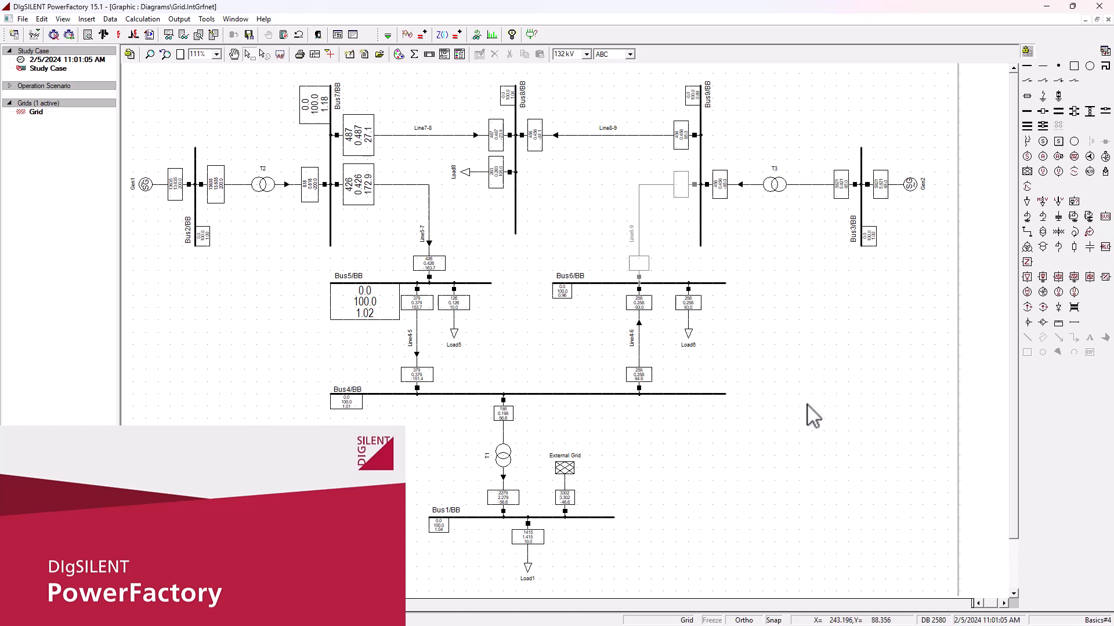
mouse_move(780, 352)
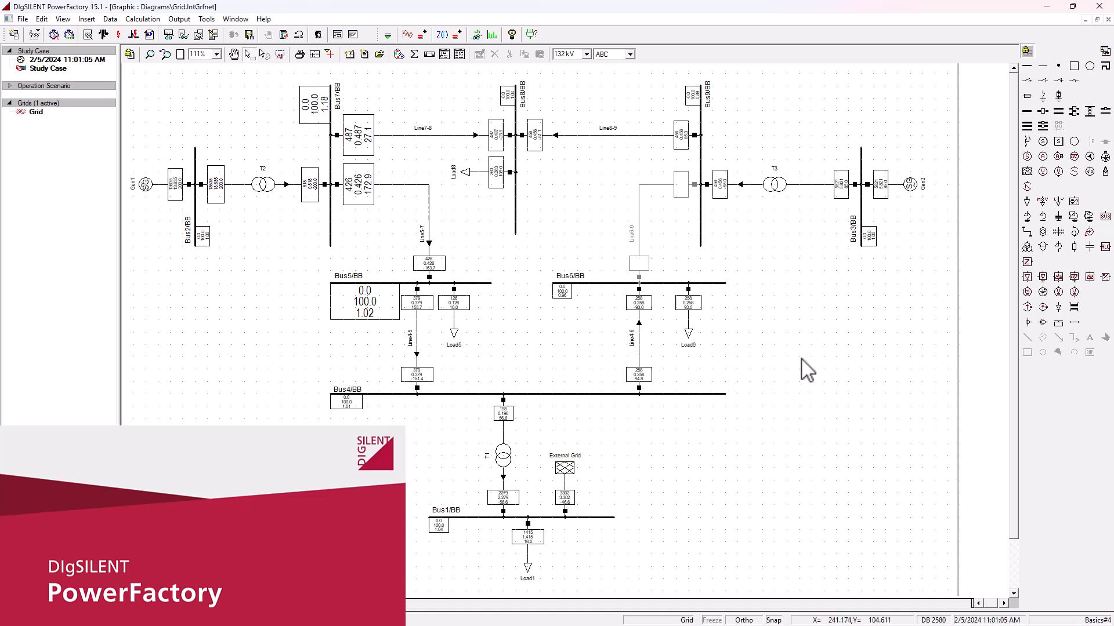
mouse_move(741, 421)
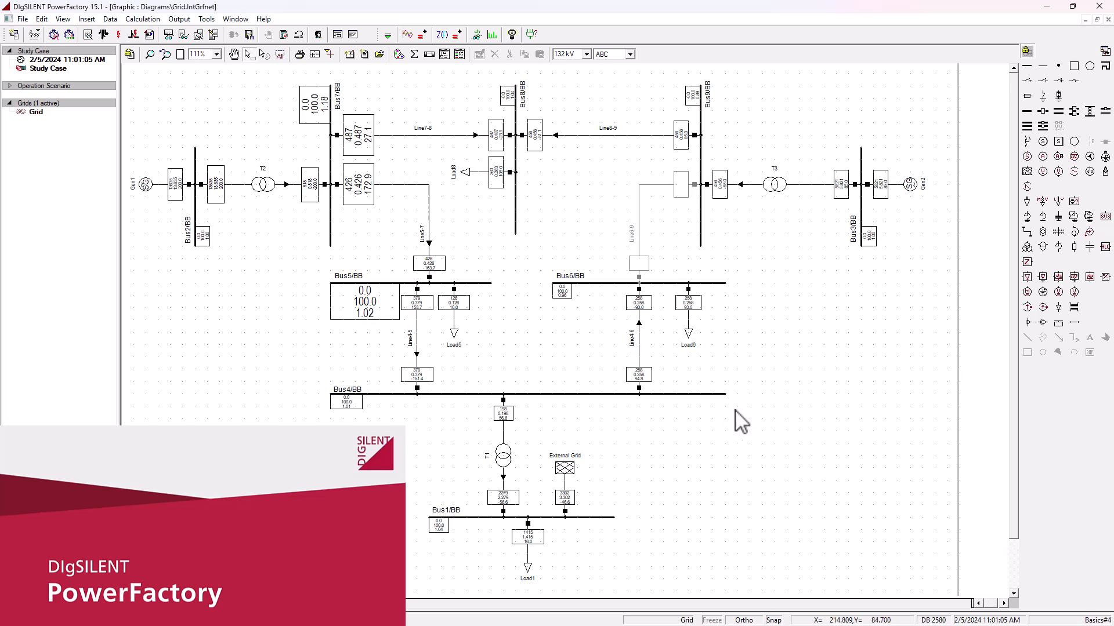
mouse_move(792, 337)
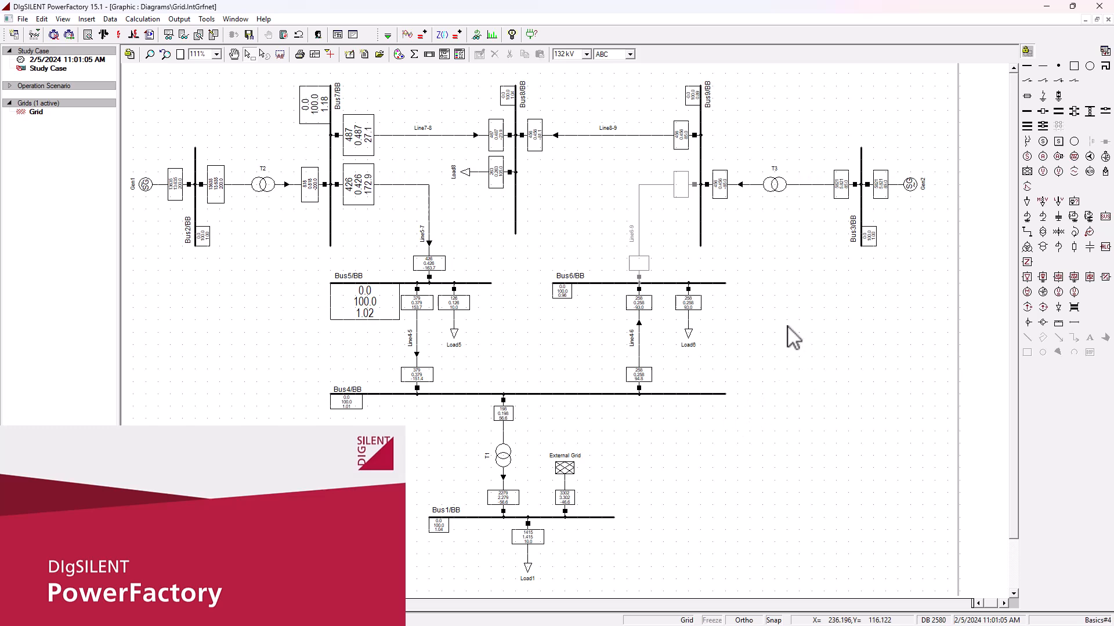
mouse_move(793, 409)
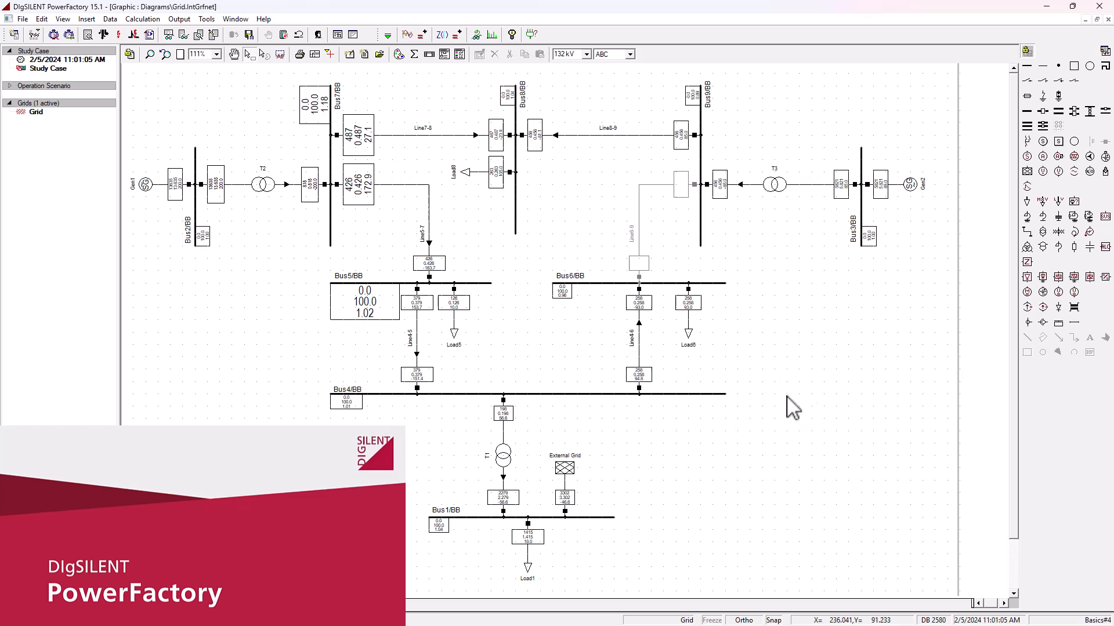
mouse_move(794, 419)
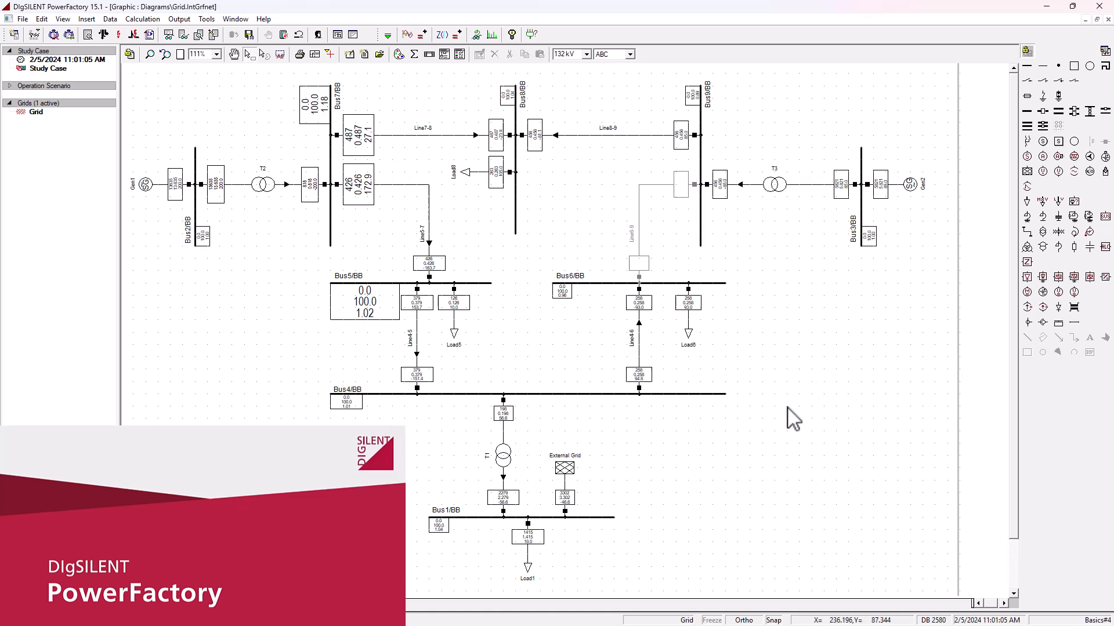
mouse_move(786, 418)
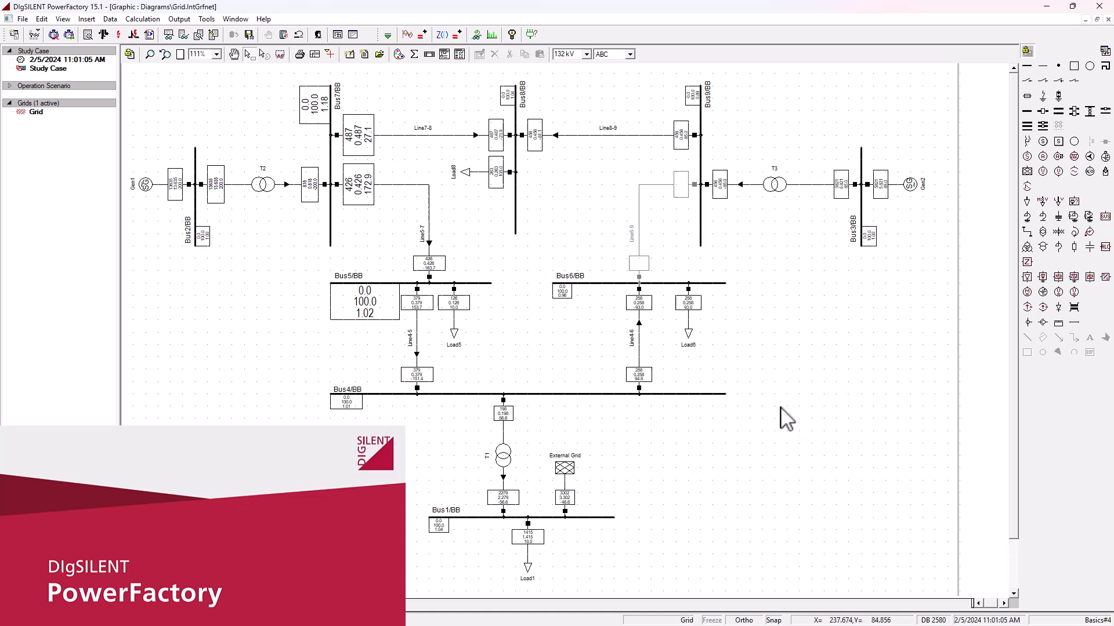
mouse_move(769, 418)
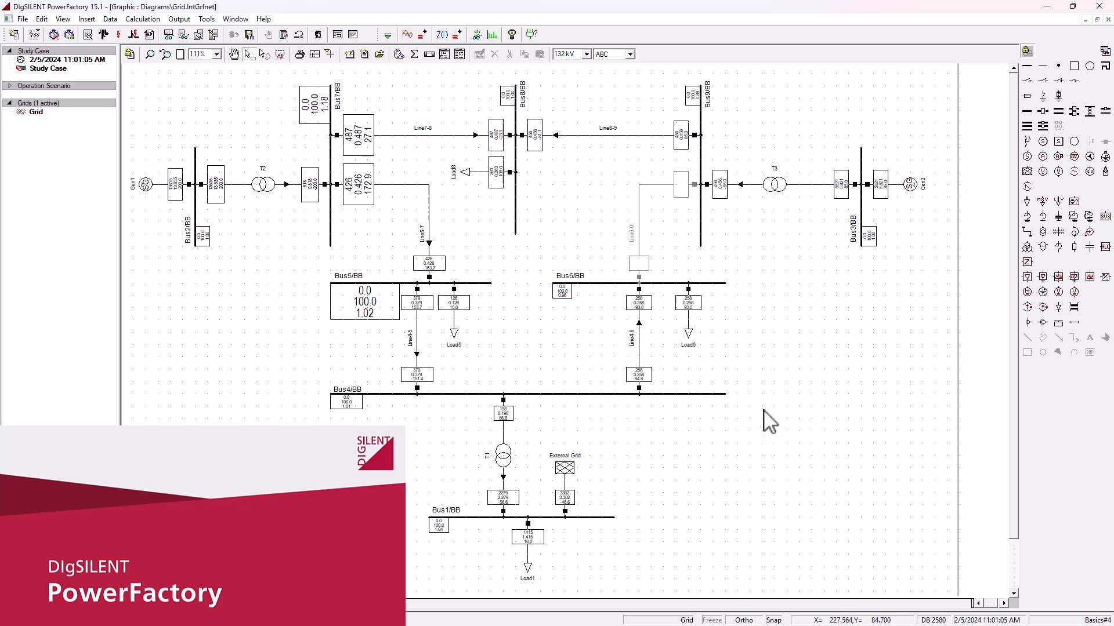
mouse_move(818, 399)
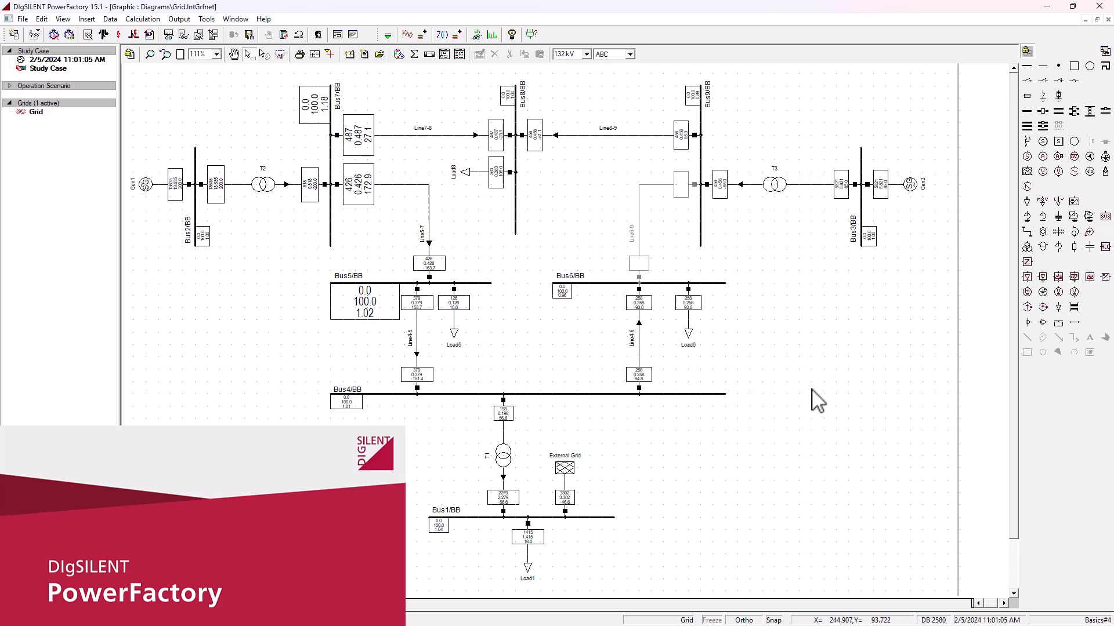
mouse_move(613, 285)
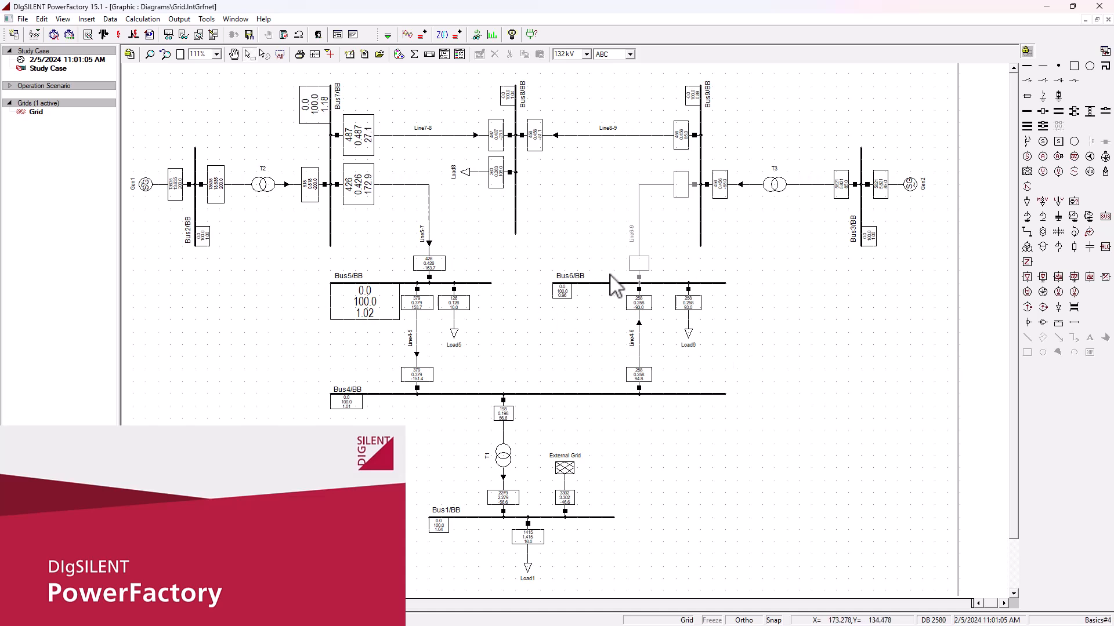
mouse_move(744, 355)
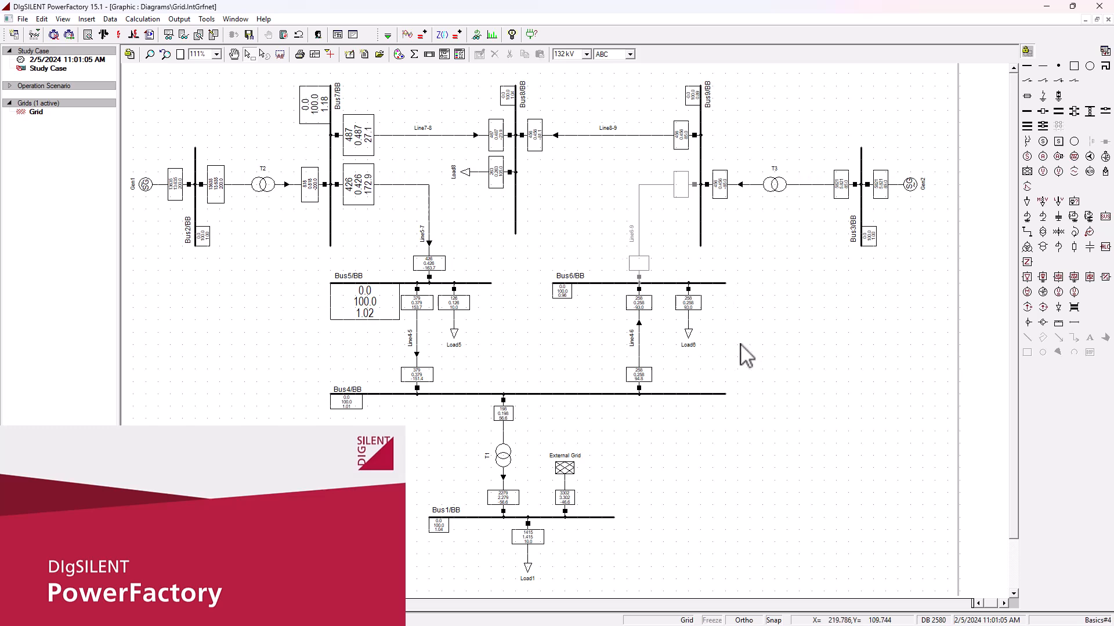
mouse_move(745, 358)
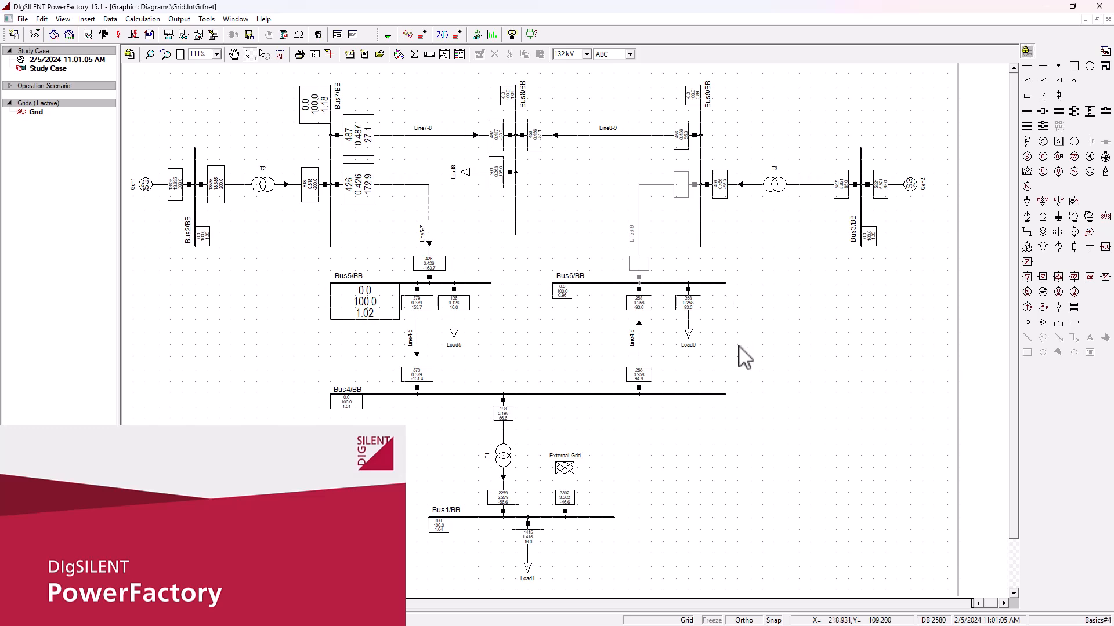
mouse_move(589, 50)
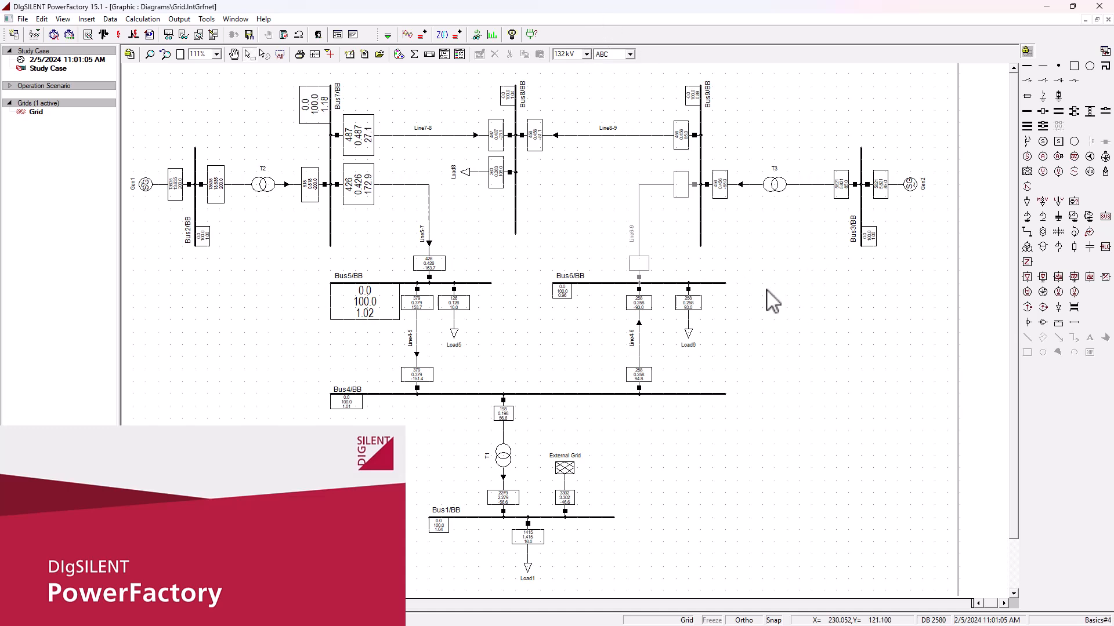
mouse_move(715, 349)
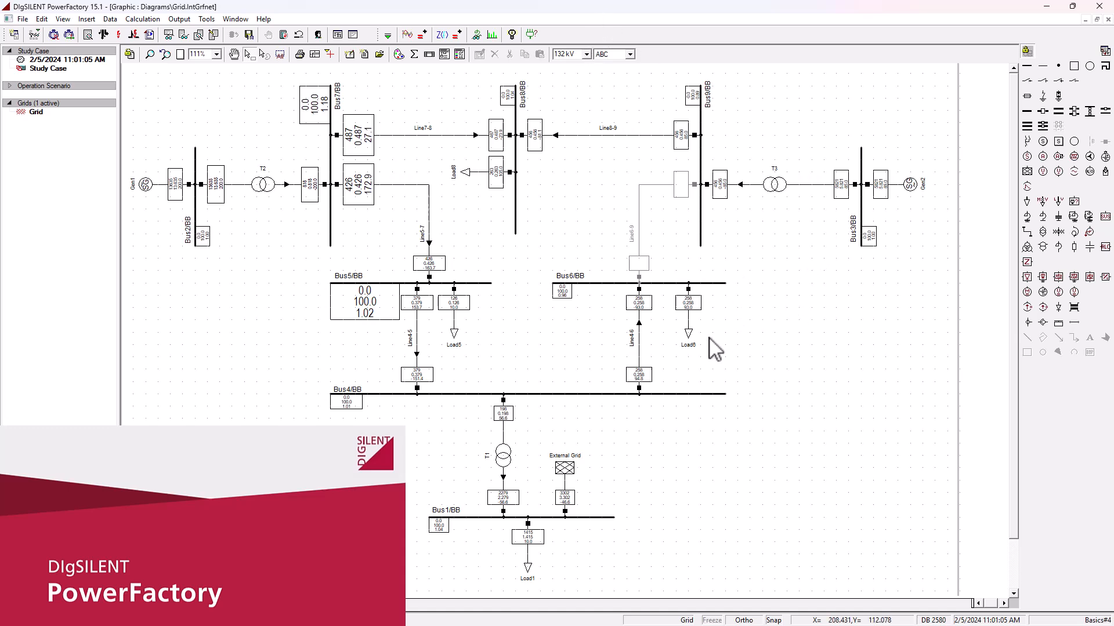
mouse_move(732, 348)
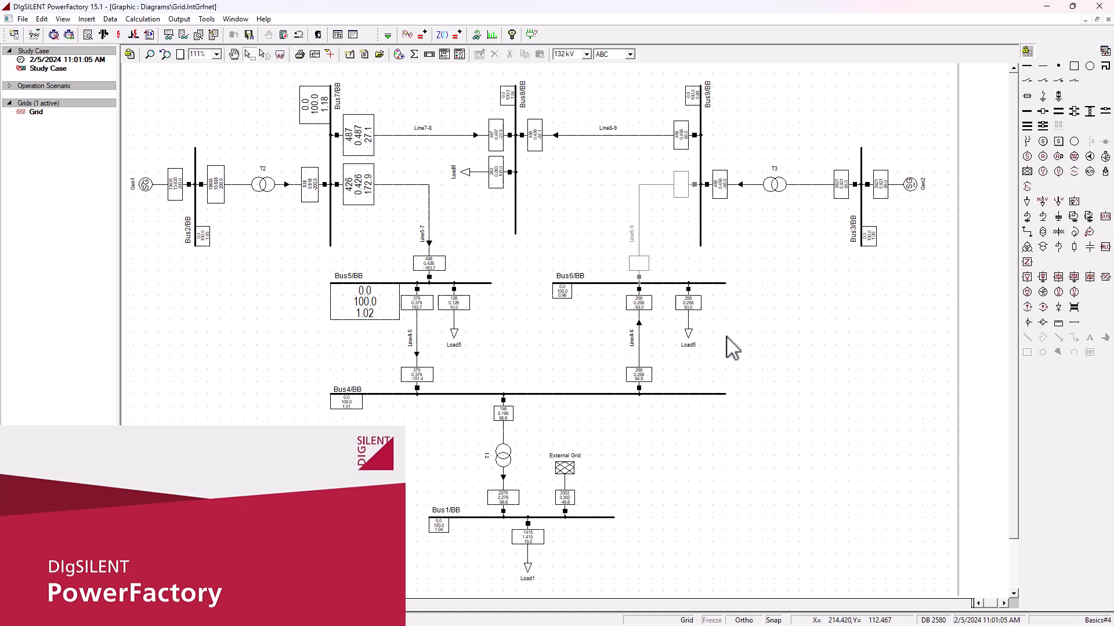
mouse_move(752, 334)
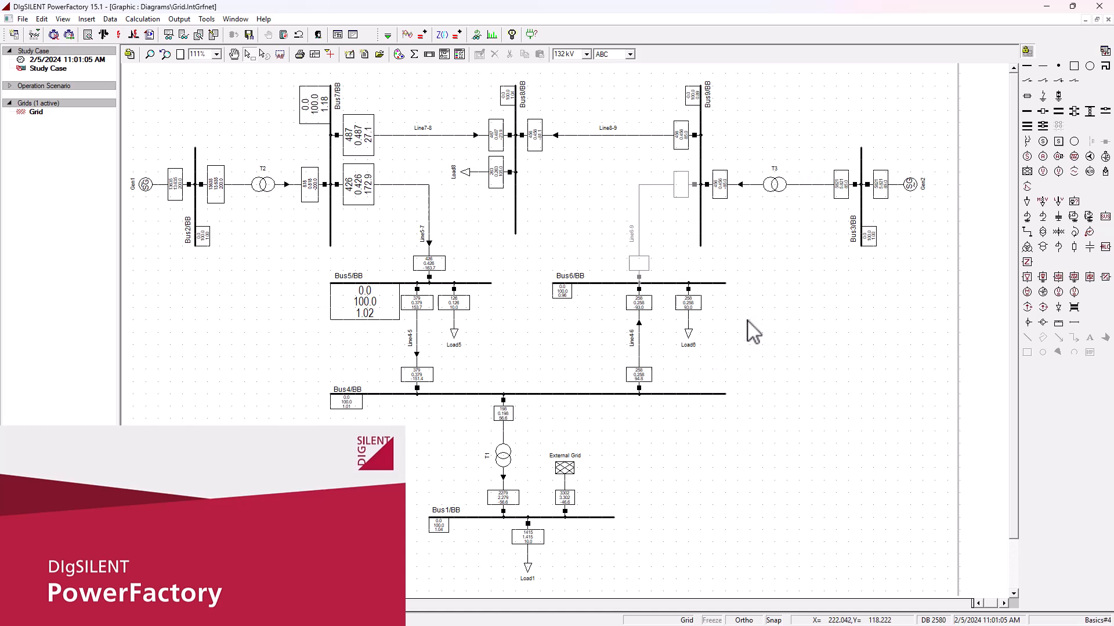